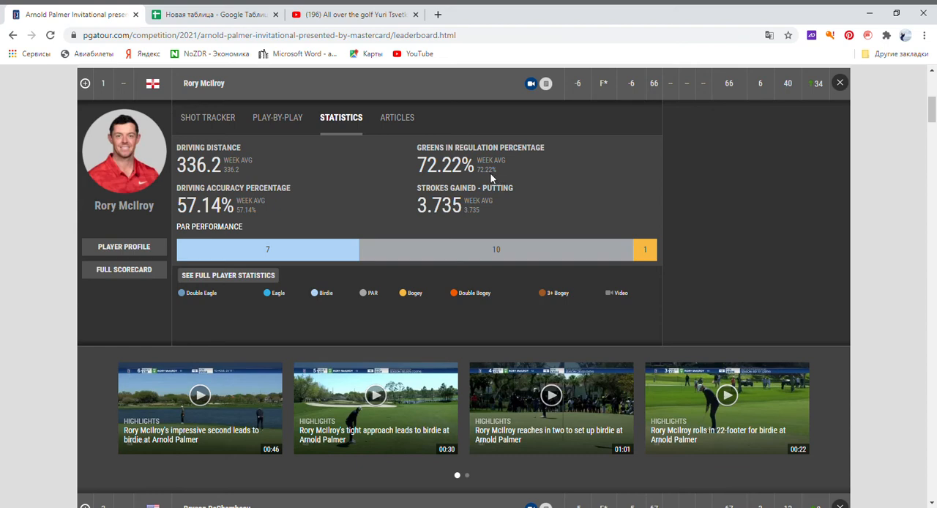
pyautogui.moveTo(368, 227)
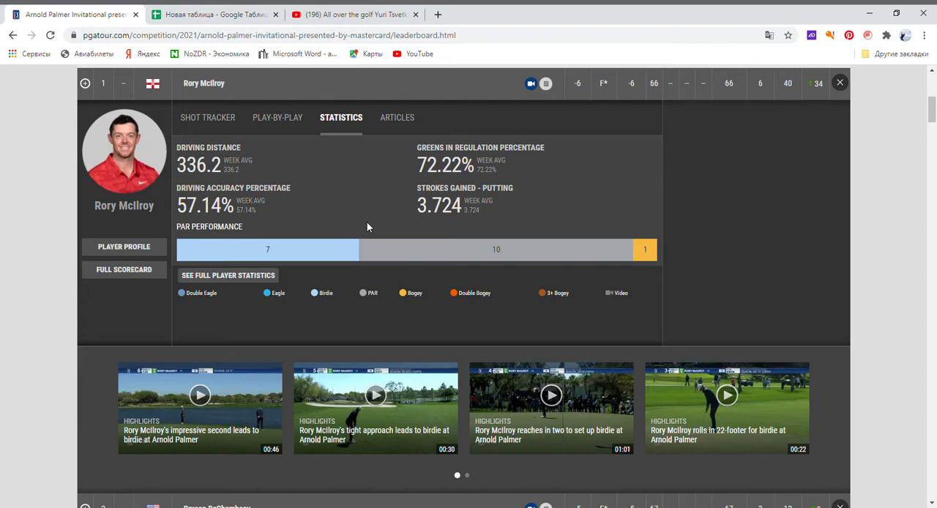
pyautogui.moveTo(933, 106)
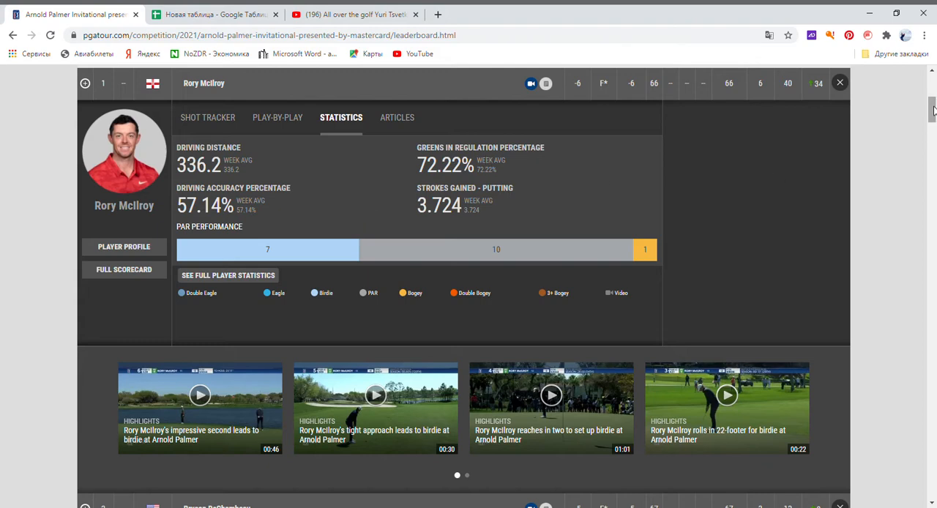
# Step: Open Rory McIlroy's round 1 play-by-play and show hole 1's shots, starting with the 297-yard drive
pyautogui.scroll(3)
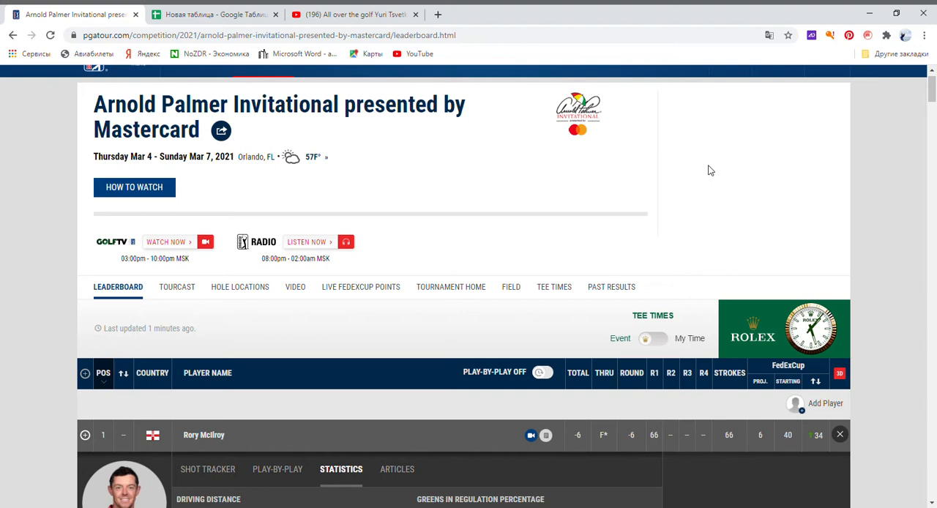
pyautogui.moveTo(689, 171)
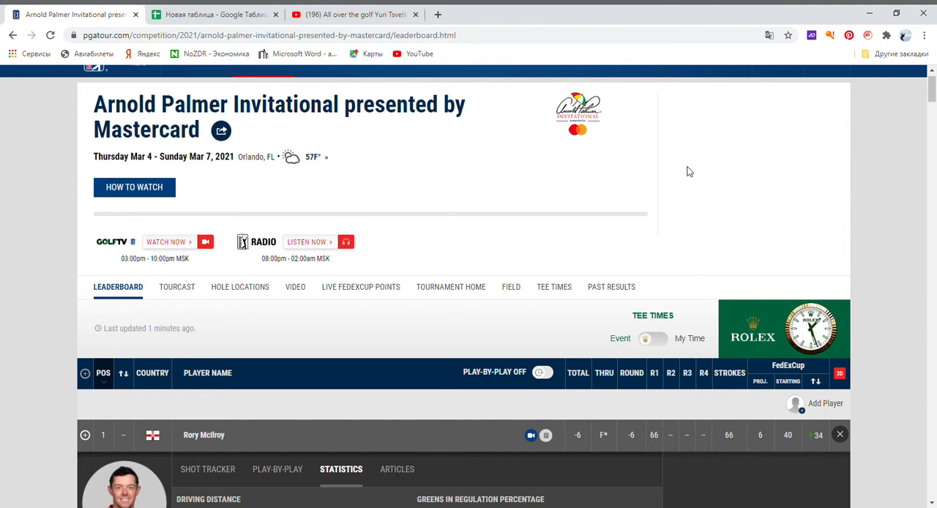
pyautogui.moveTo(513, 9)
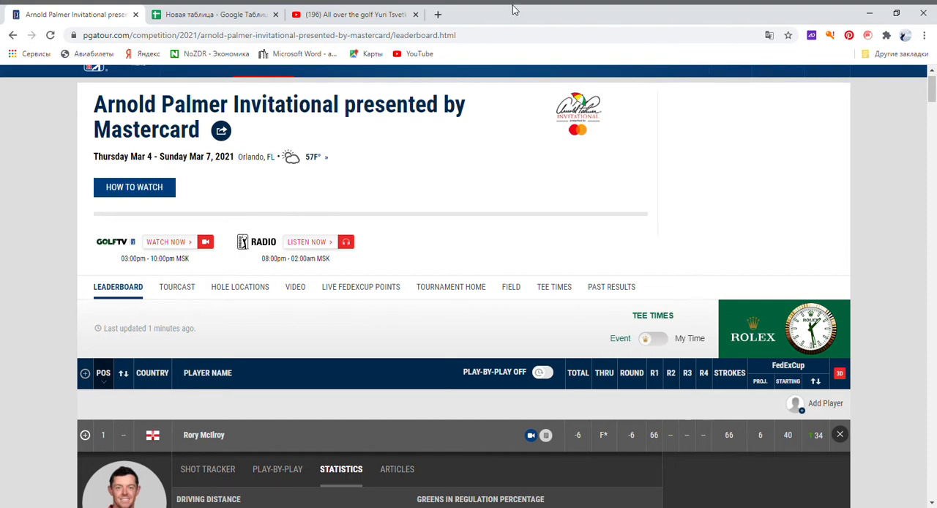
pyautogui.click(352, 14)
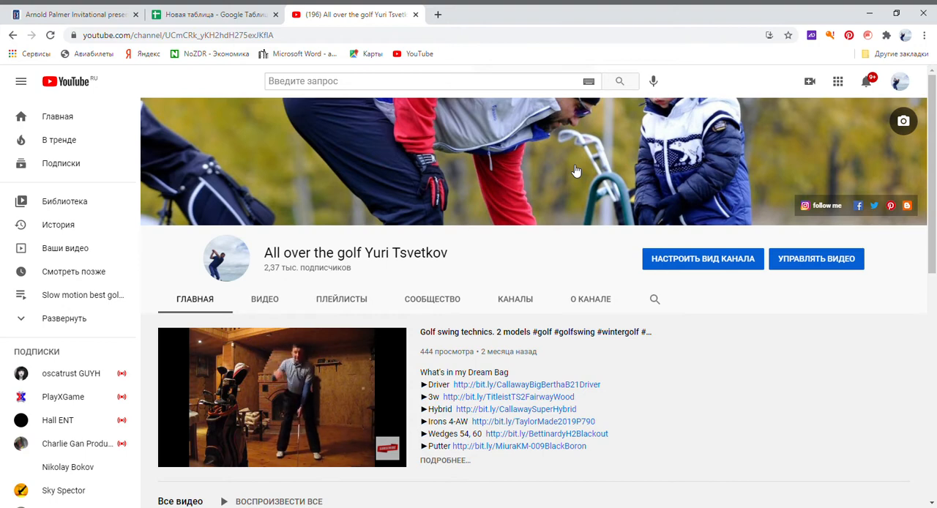
pyautogui.moveTo(621, 191)
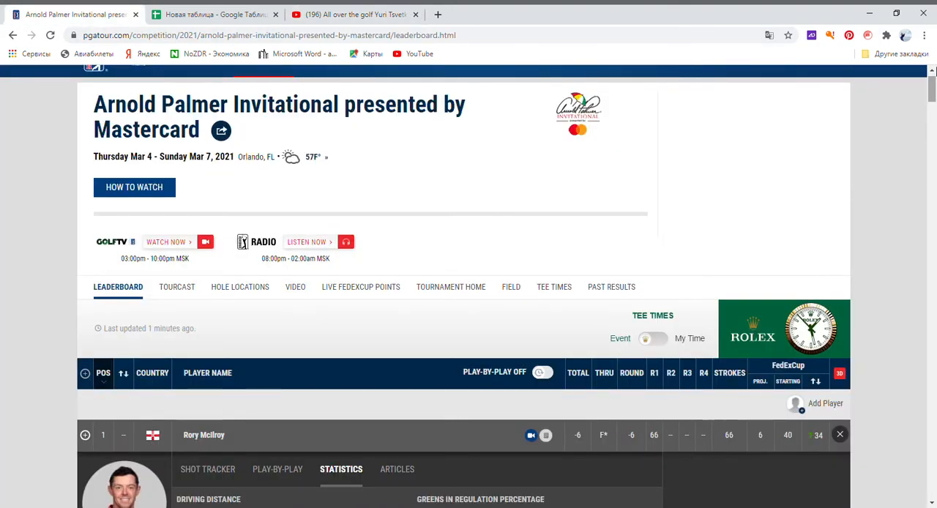
pyautogui.scroll(-3)
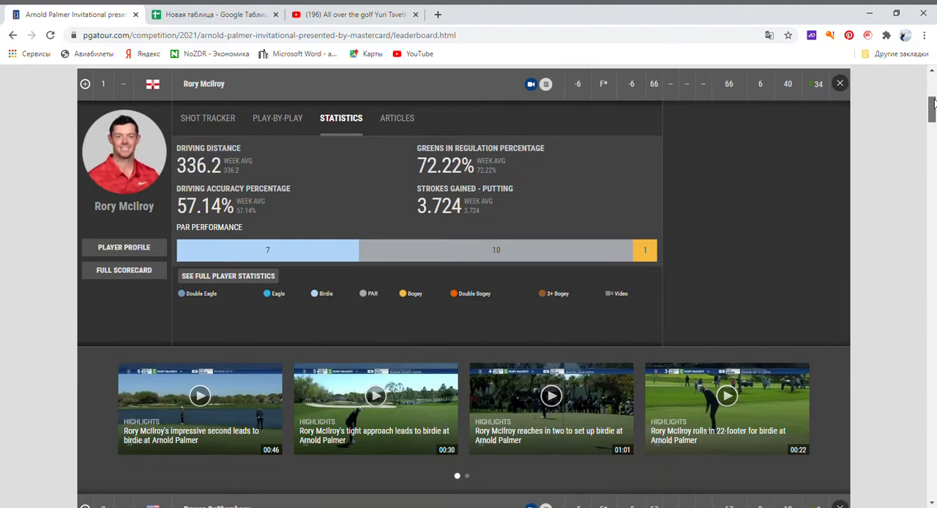
pyautogui.moveTo(534, 120)
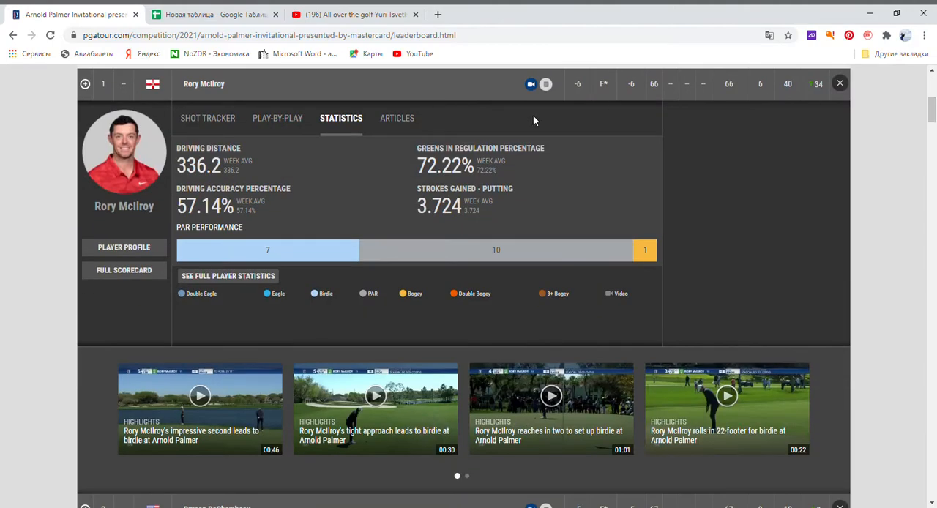
pyautogui.moveTo(936, 84)
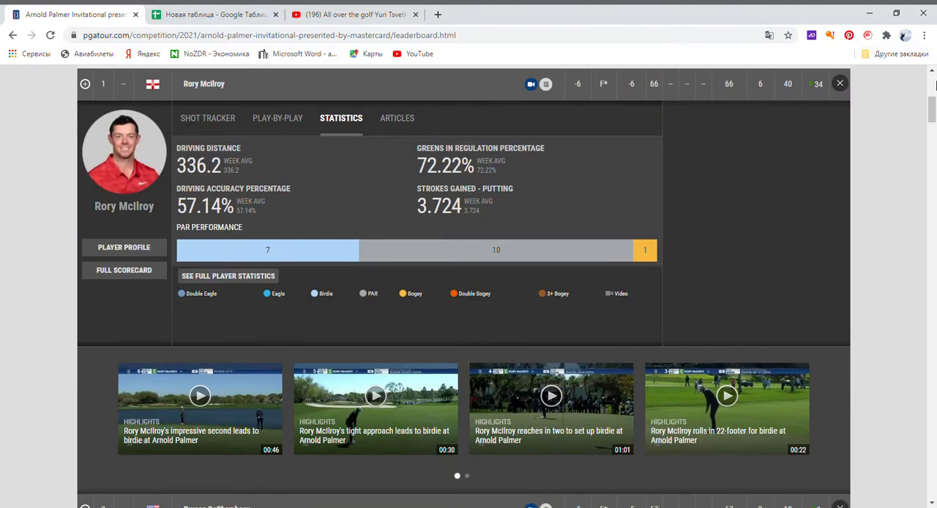
pyautogui.scroll(3)
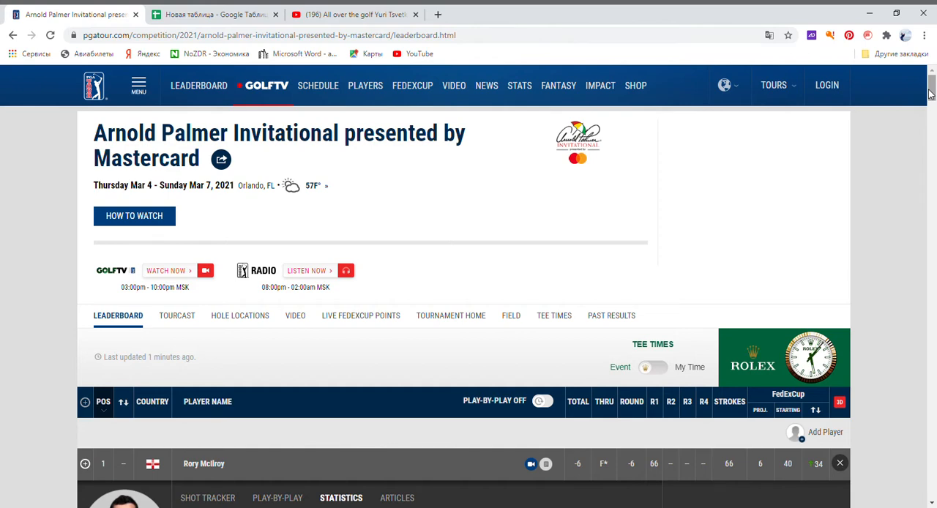
pyautogui.moveTo(930, 132)
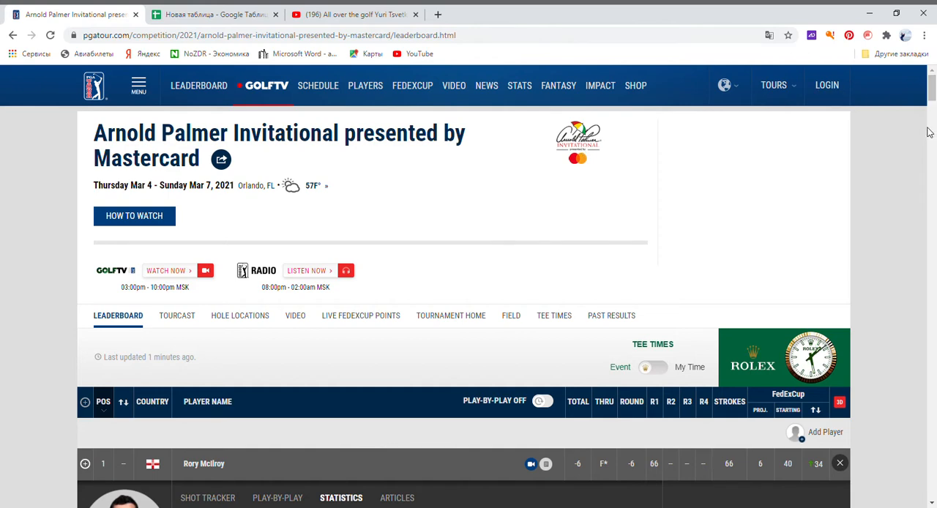
pyautogui.scroll(-3)
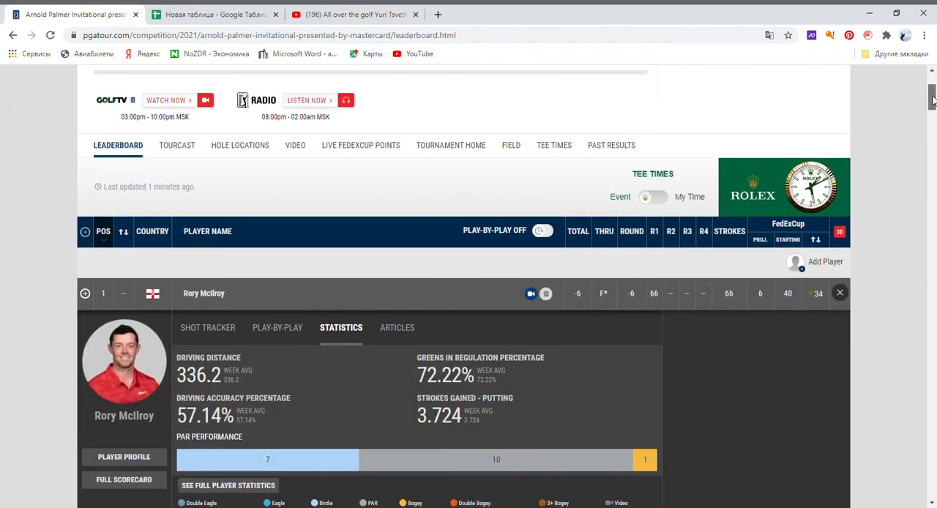
pyautogui.scroll(-3)
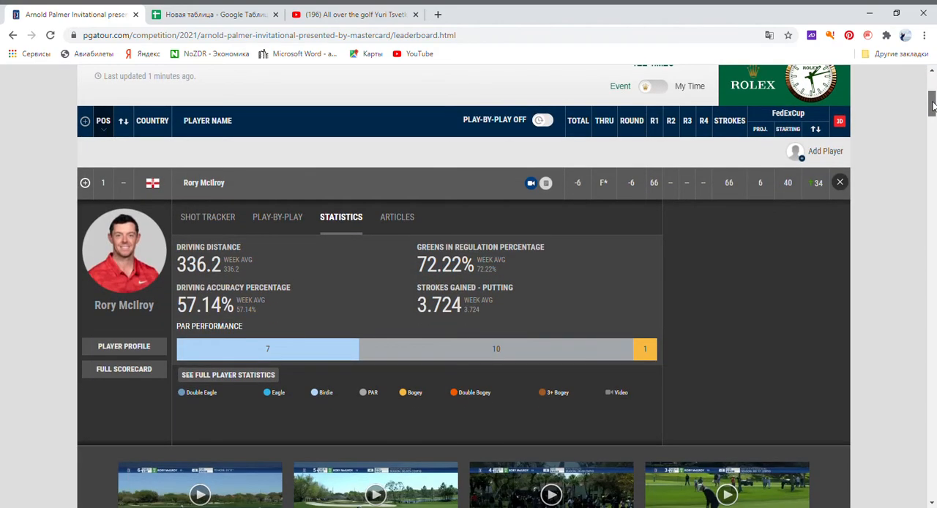
pyautogui.moveTo(285, 226)
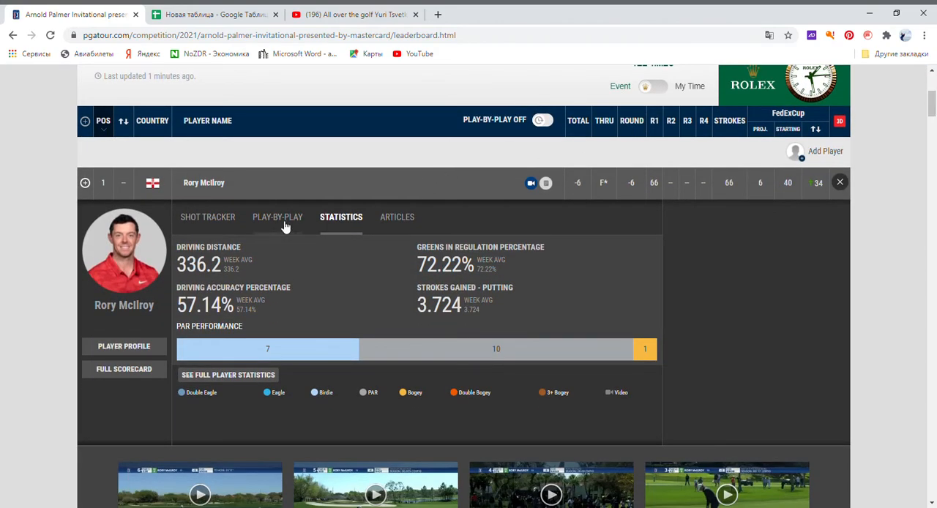
pyautogui.moveTo(386, 209)
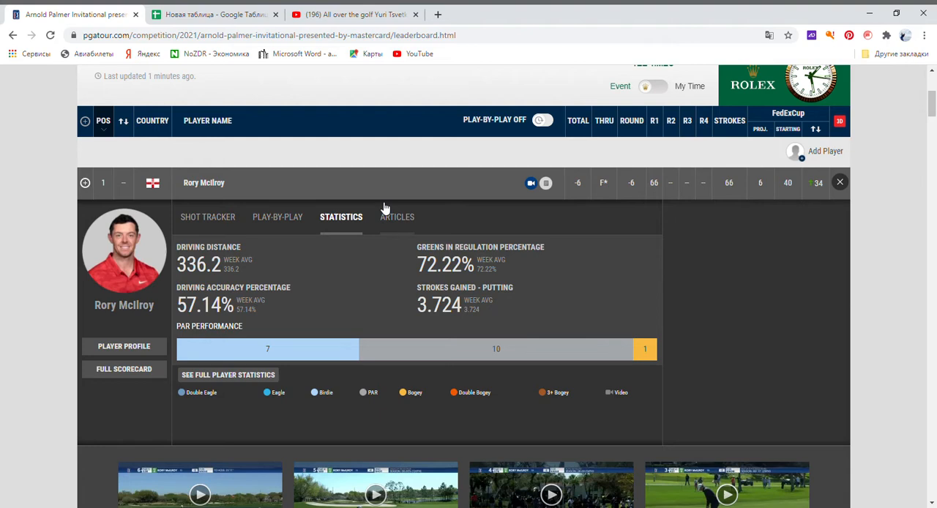
pyautogui.moveTo(285, 220)
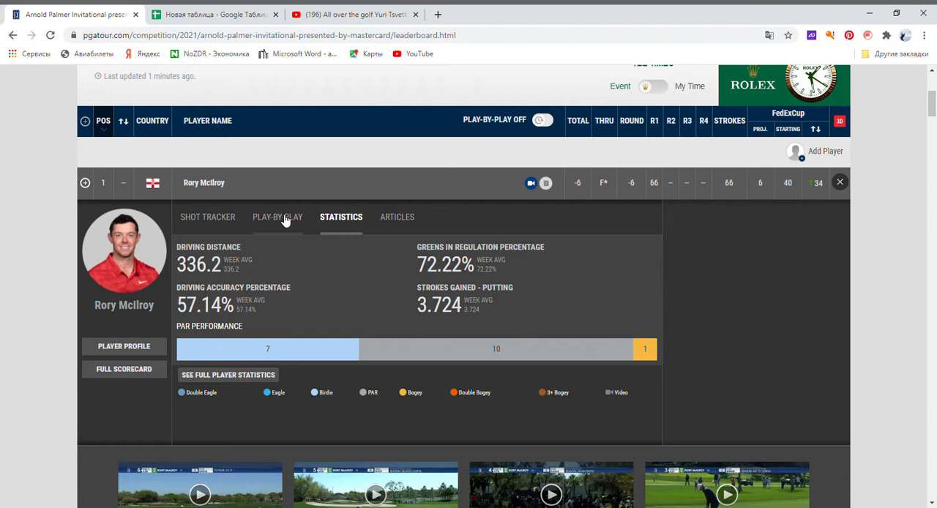
pyautogui.click(278, 217)
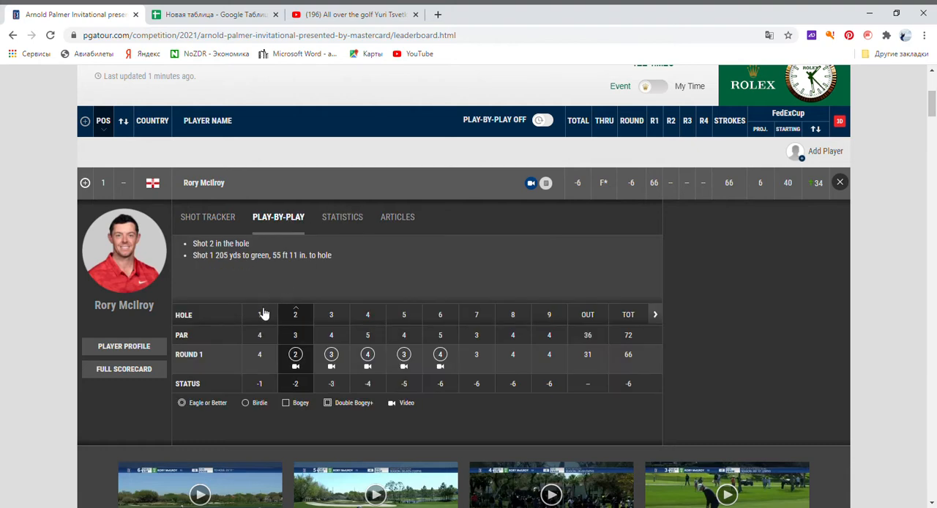
pyautogui.click(259, 314)
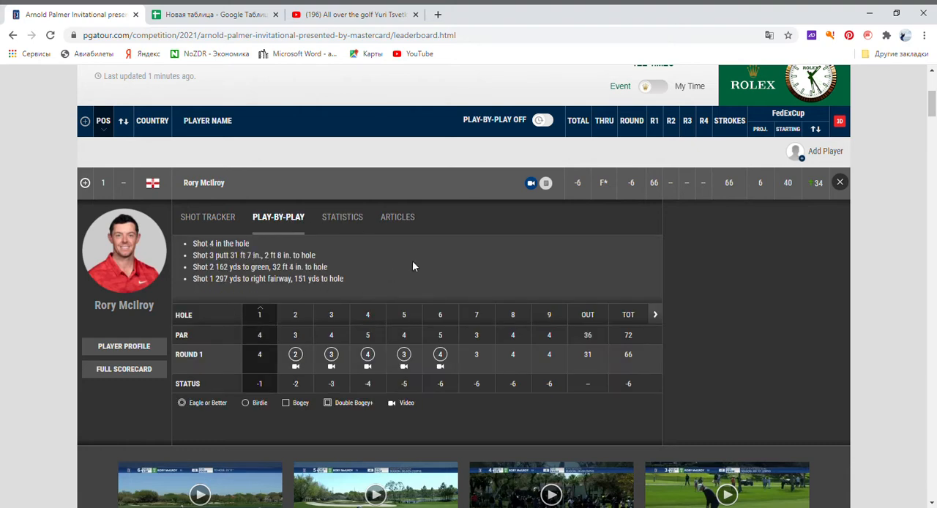
pyautogui.moveTo(345, 257)
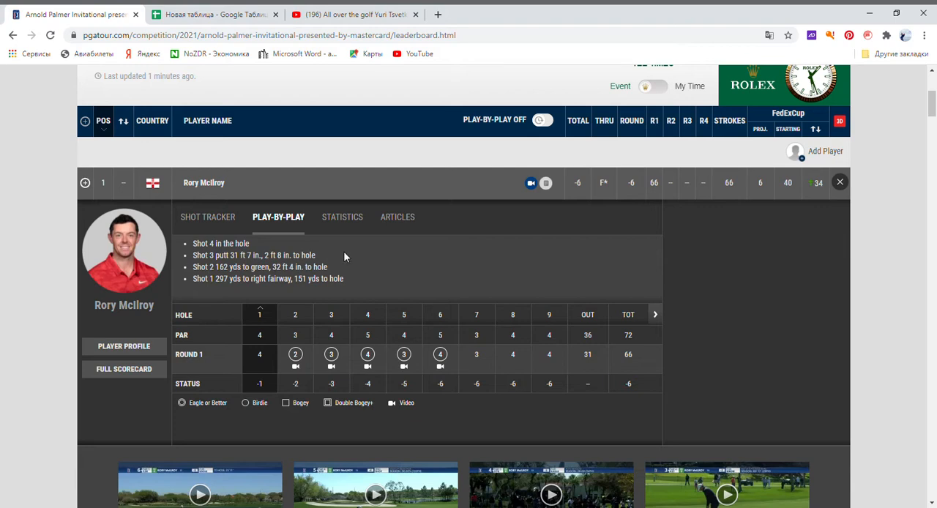
pyautogui.moveTo(364, 280)
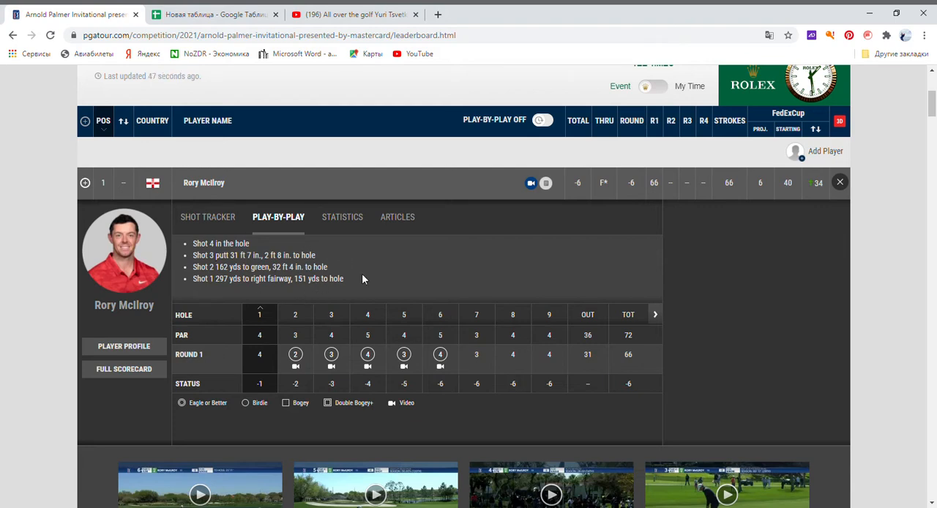
pyautogui.click(212, 14)
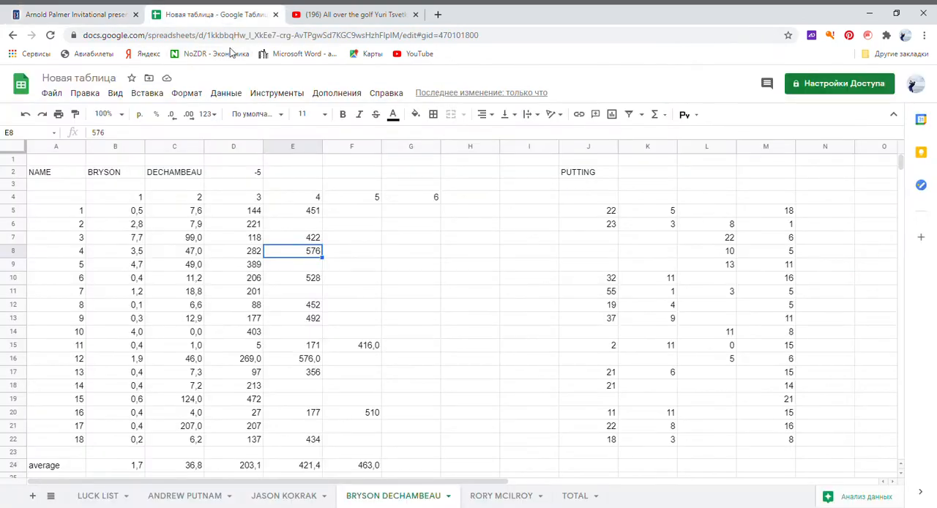
pyautogui.moveTo(521, 367)
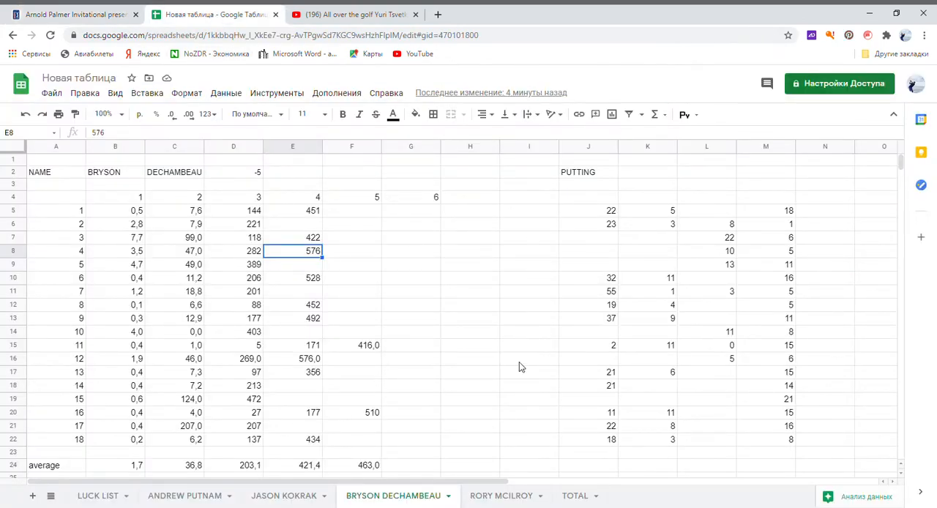
pyautogui.click(502, 496)
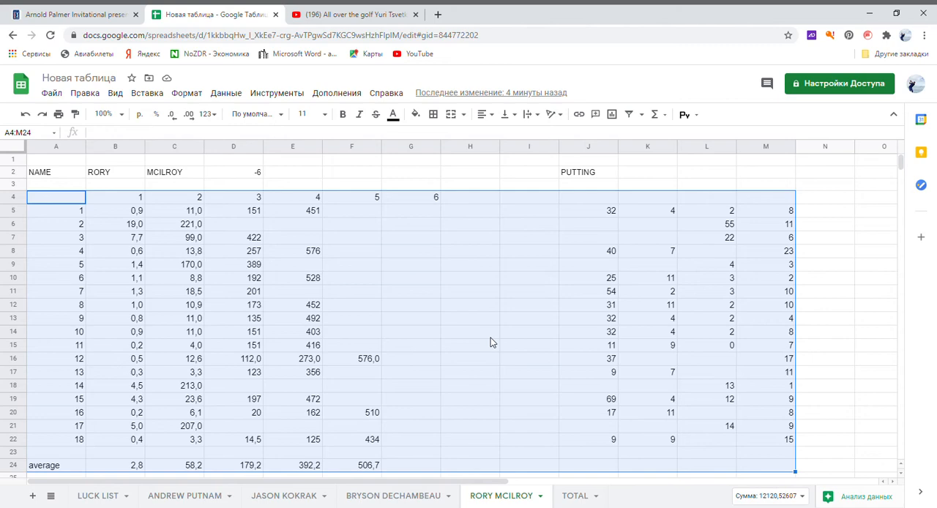
pyautogui.moveTo(427, 265)
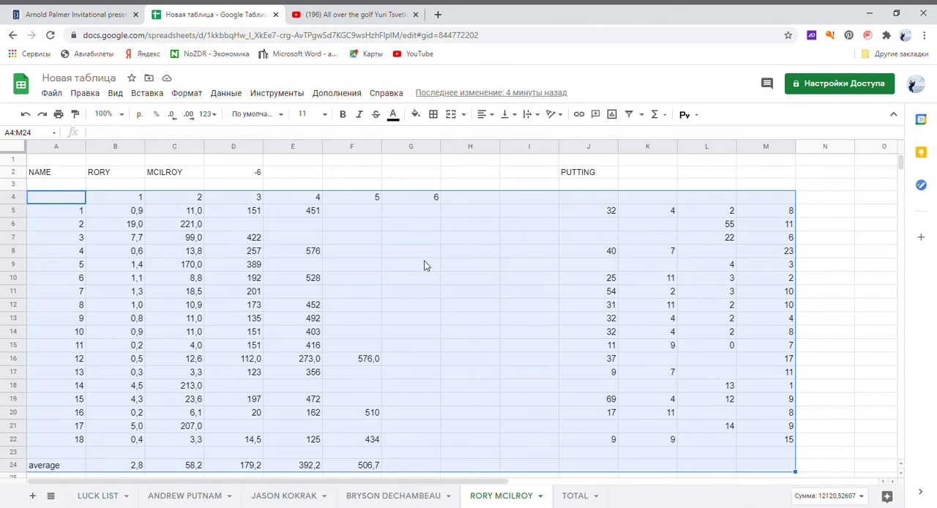
pyautogui.click(293, 210)
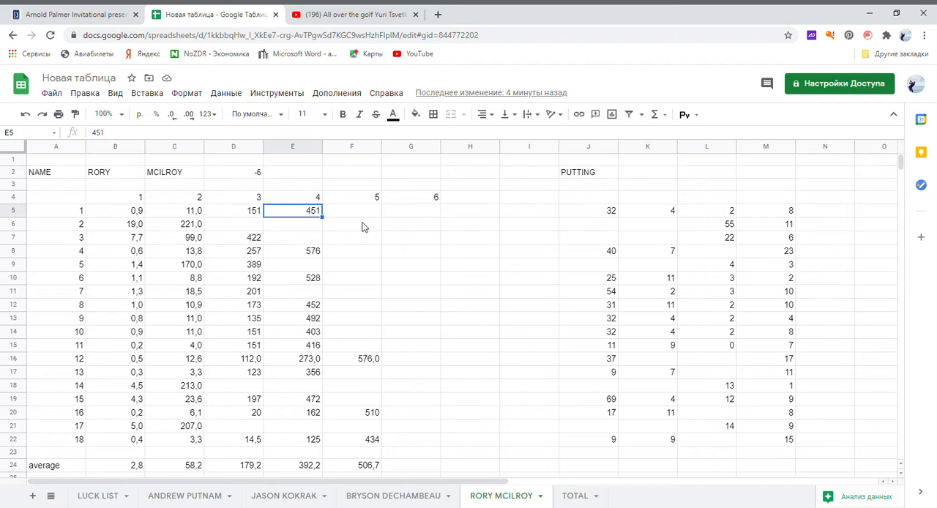
pyautogui.moveTo(86, 247)
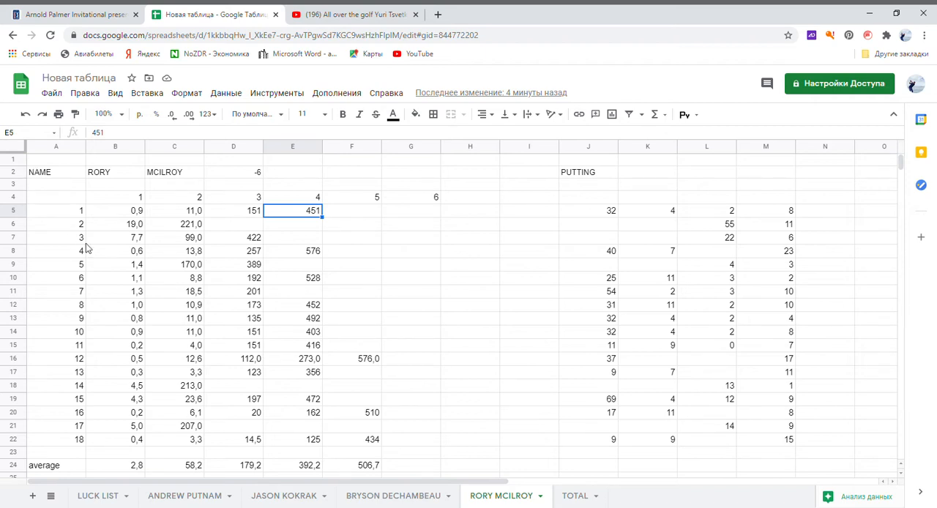
pyautogui.moveTo(136, 177)
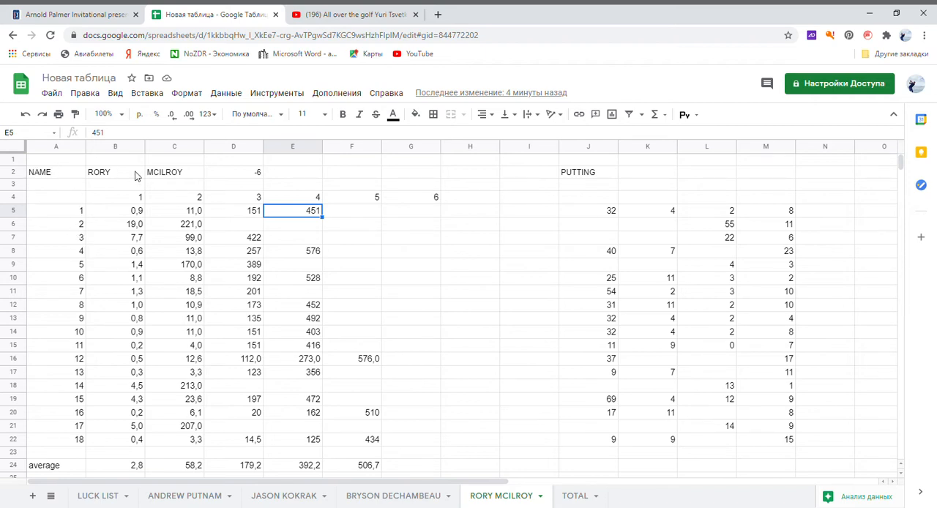
pyautogui.moveTo(252, 183)
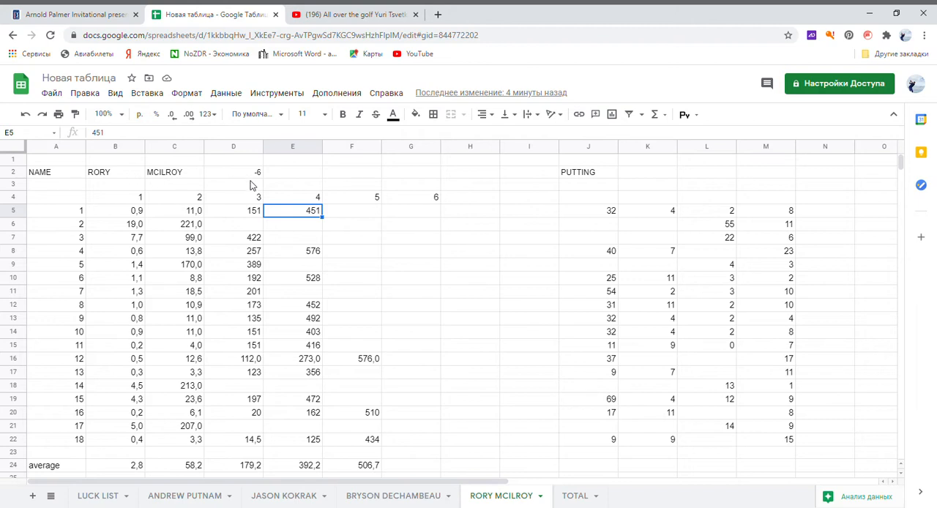
pyautogui.click(234, 171)
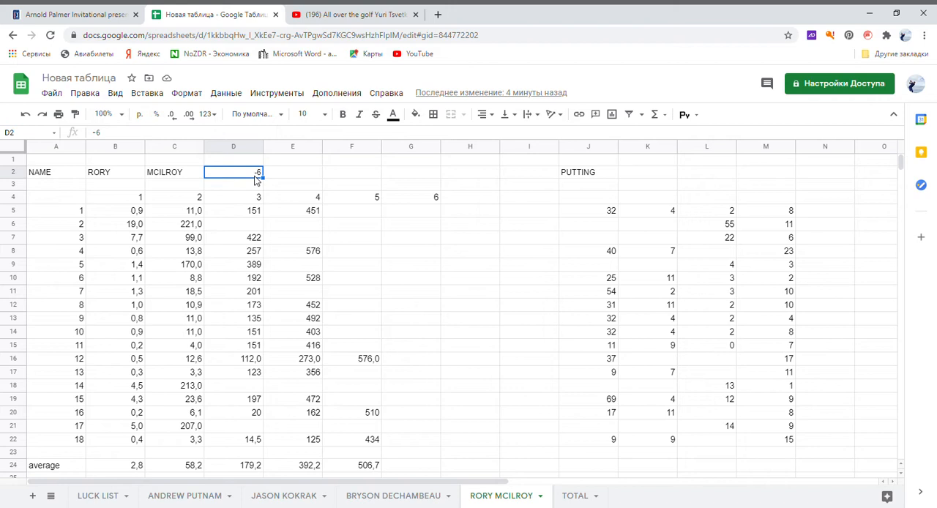
pyautogui.moveTo(78, 212)
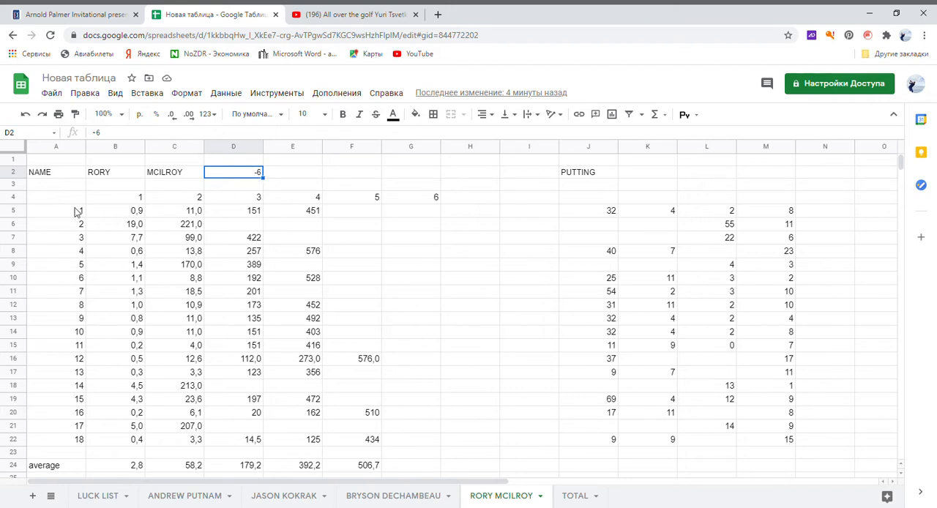
pyautogui.click(55, 210)
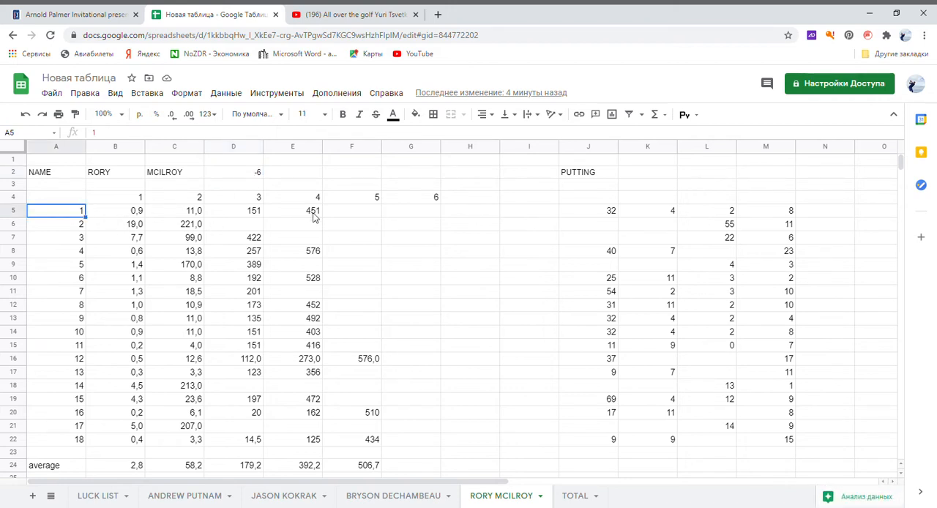
pyautogui.click(292, 211)
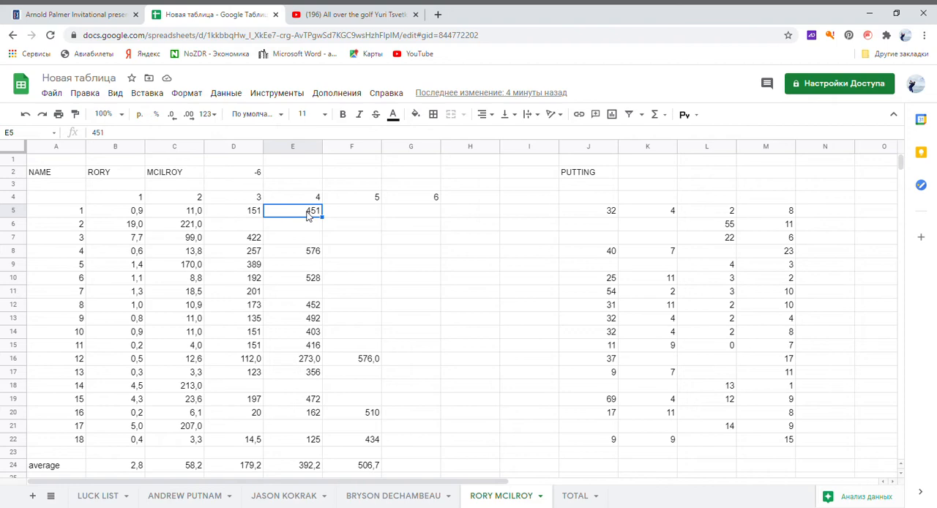
pyautogui.moveTo(383, 232)
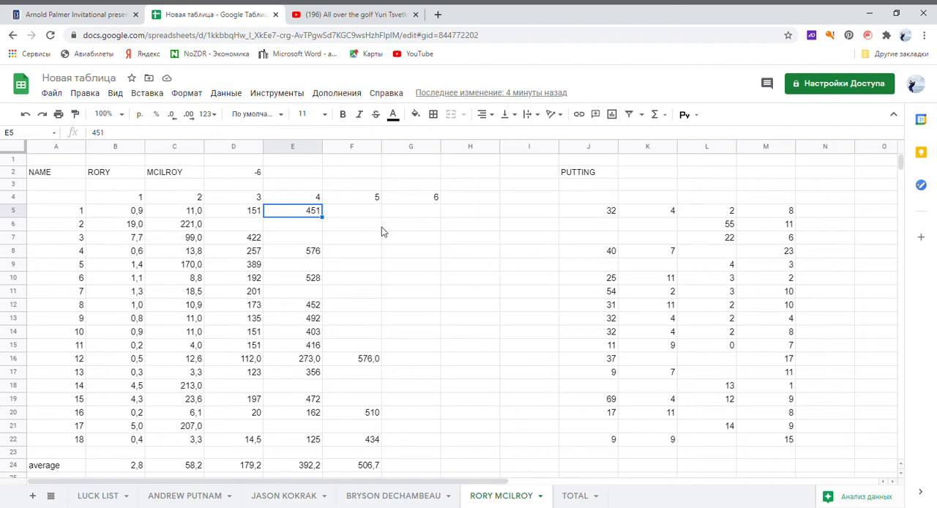
pyautogui.moveTo(354, 222)
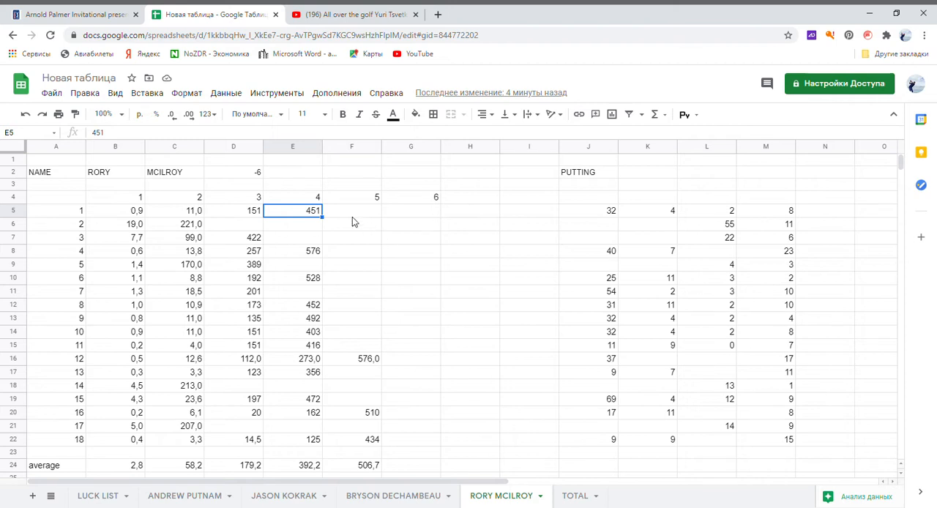
pyautogui.click(234, 211)
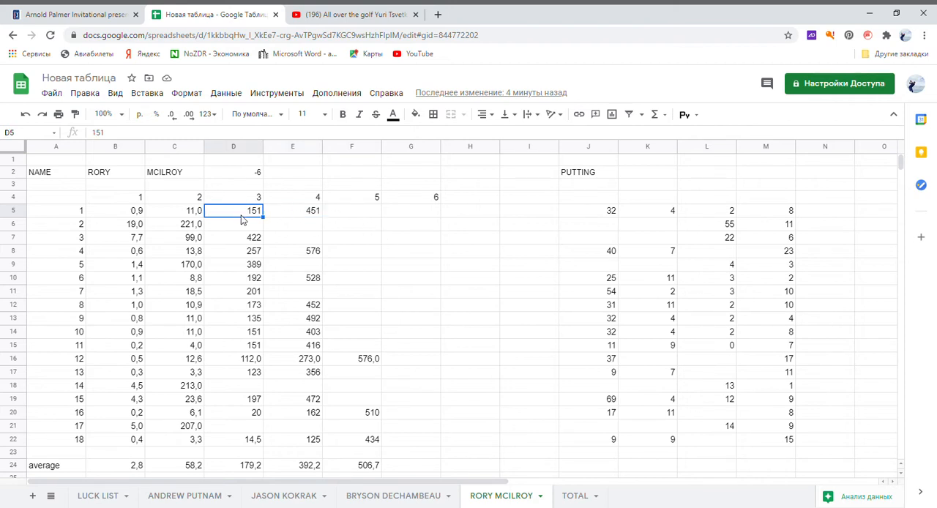
pyautogui.moveTo(369, 231)
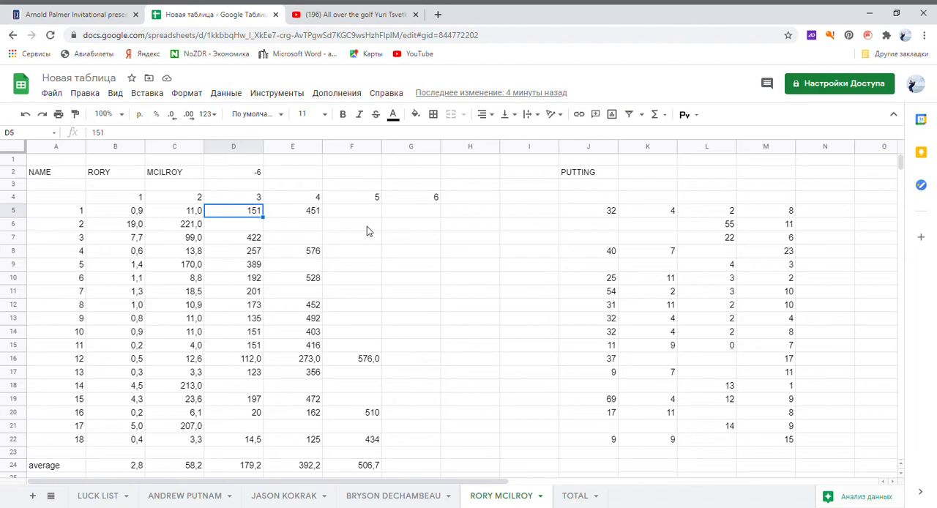
pyautogui.moveTo(276, 218)
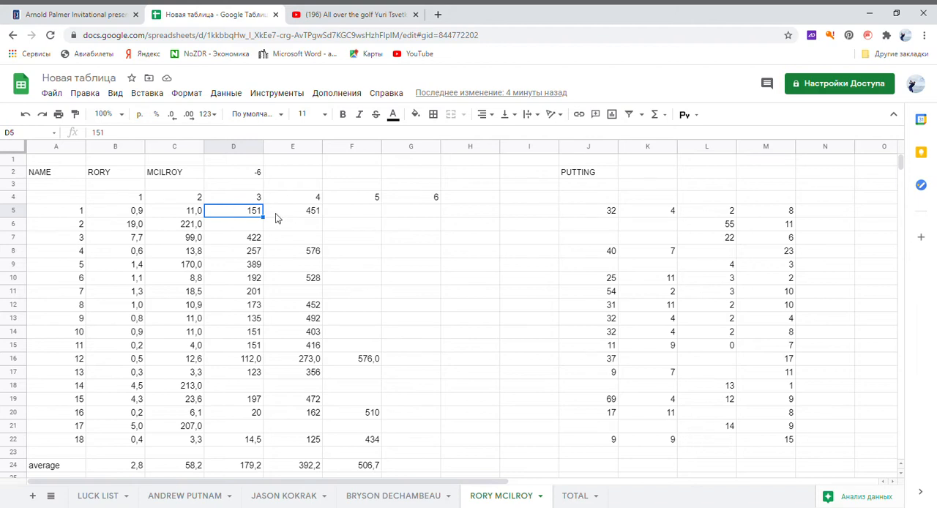
pyautogui.moveTo(263, 211)
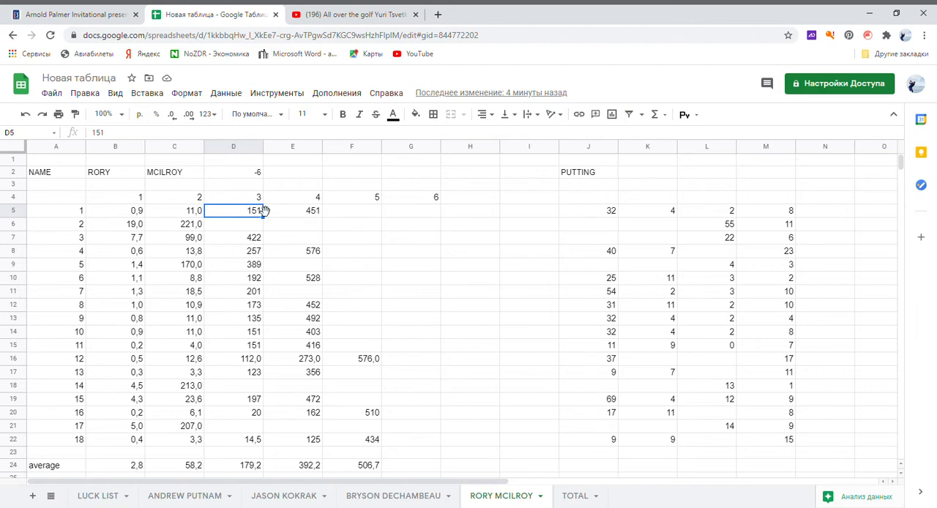
pyautogui.moveTo(311, 234)
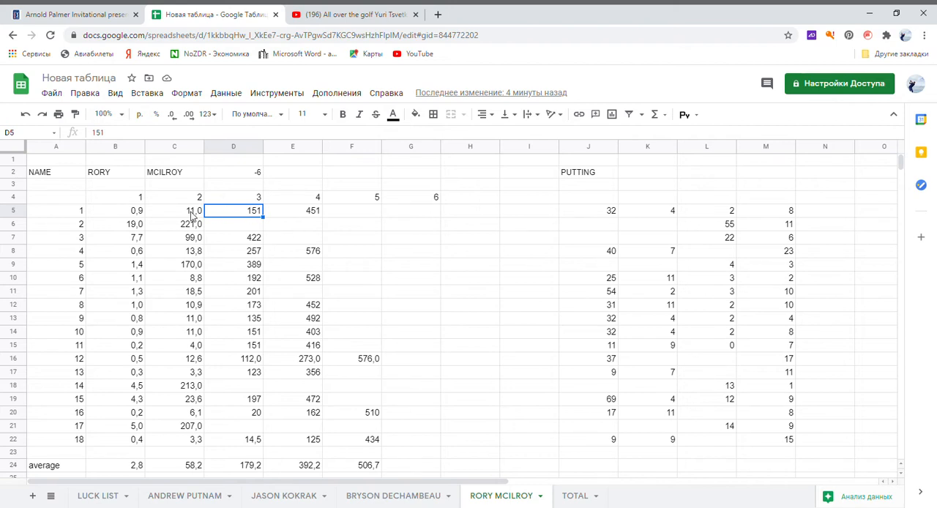
pyautogui.click(174, 210)
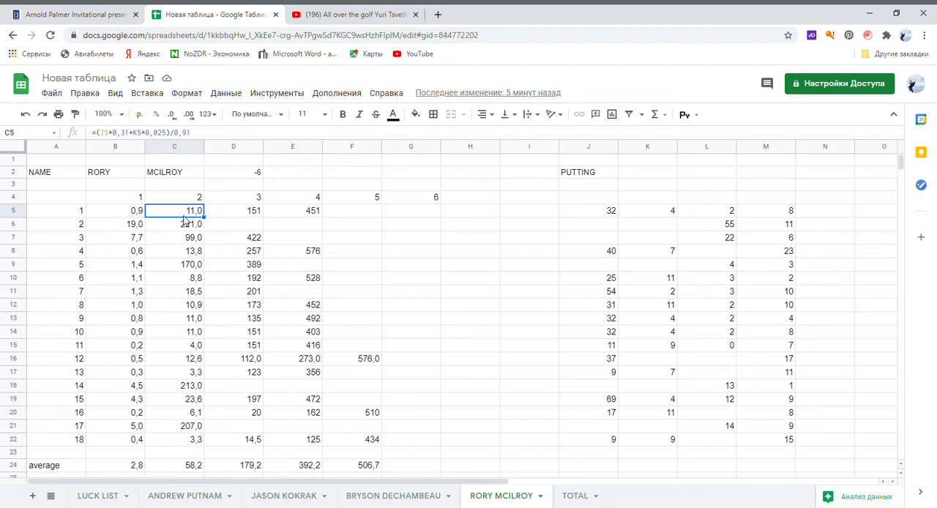
pyautogui.click(588, 211)
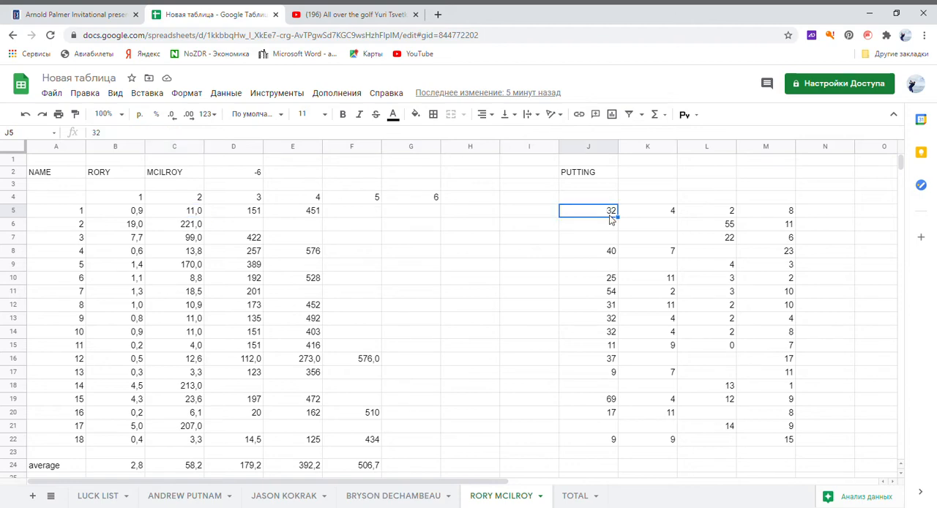
pyautogui.click(648, 211)
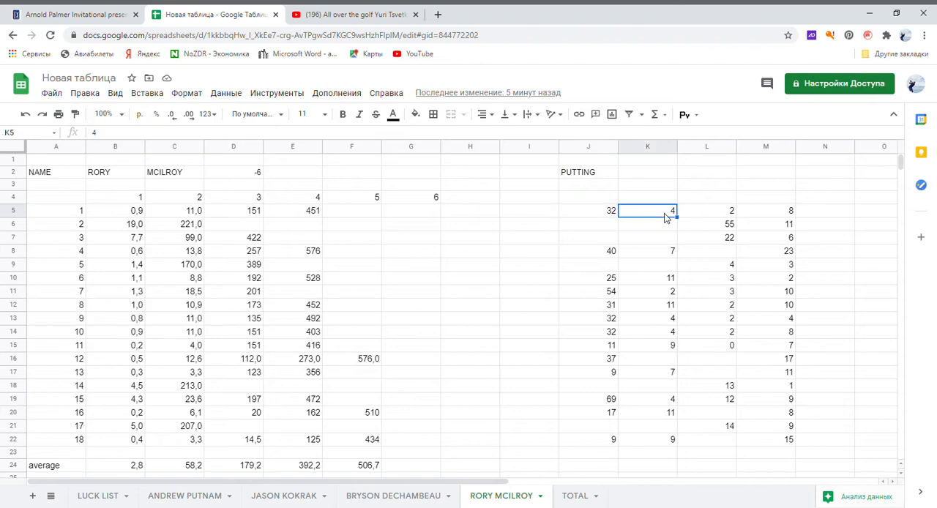
pyautogui.moveTo(614, 219)
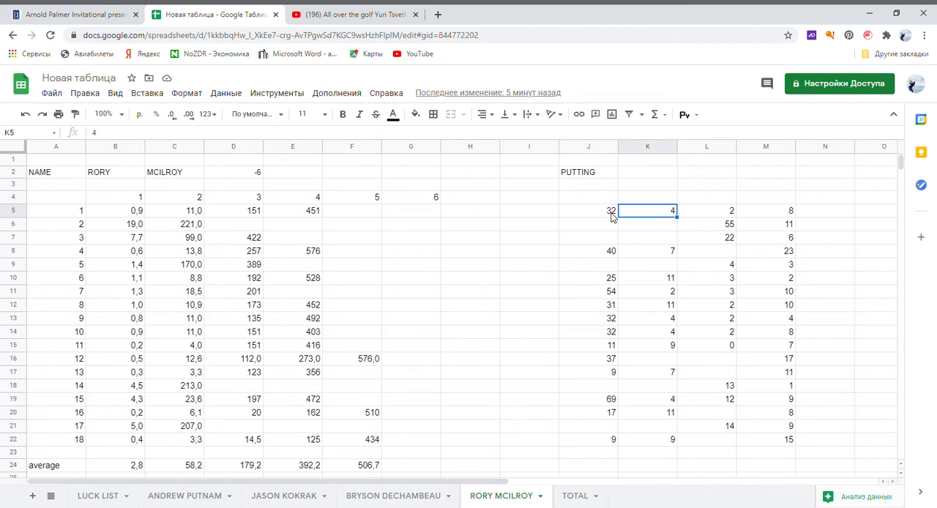
pyautogui.click(707, 211)
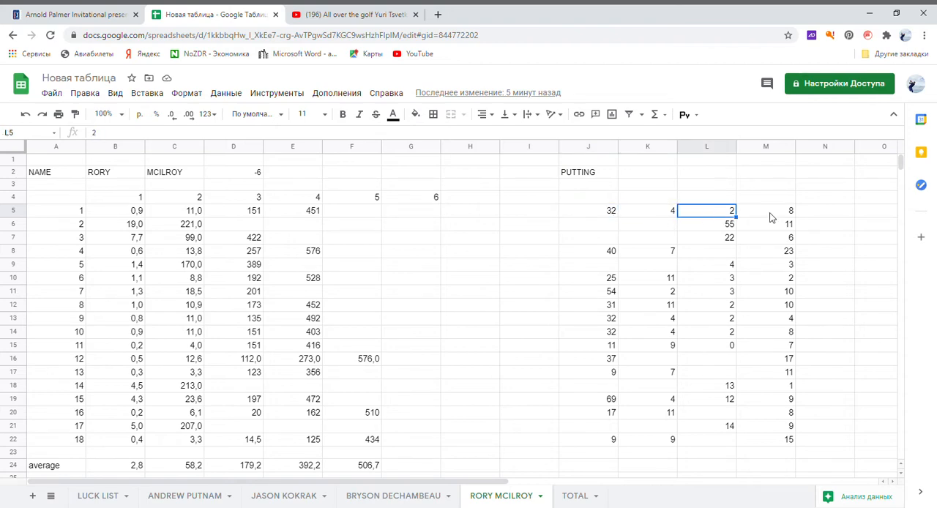
pyautogui.click(766, 211)
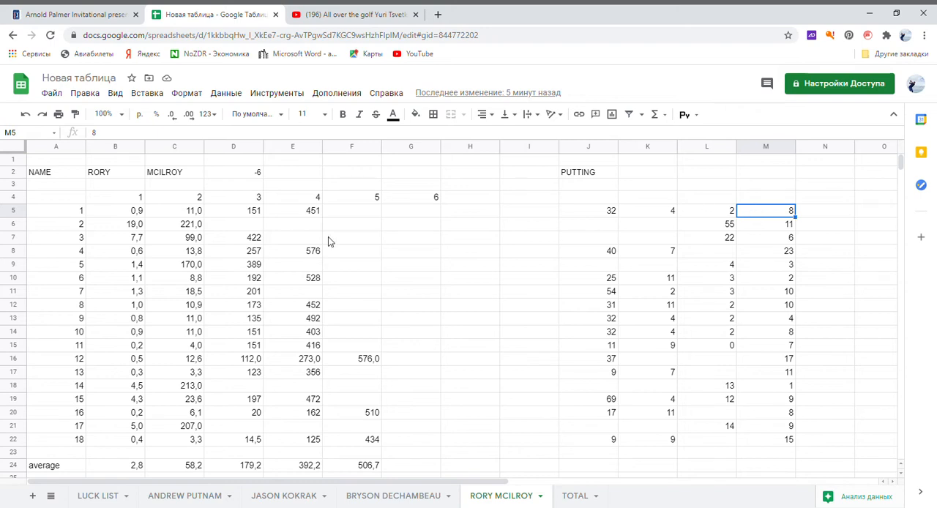
pyautogui.click(174, 211)
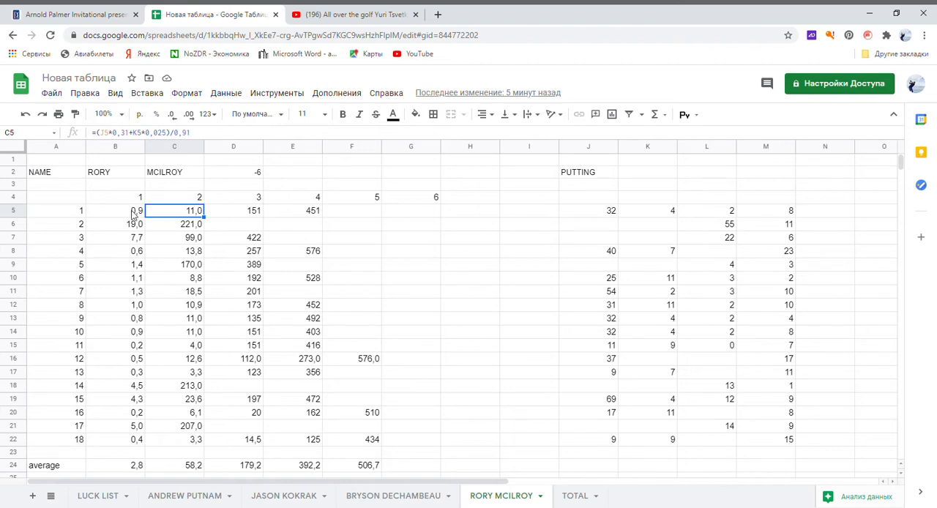
pyautogui.click(115, 211)
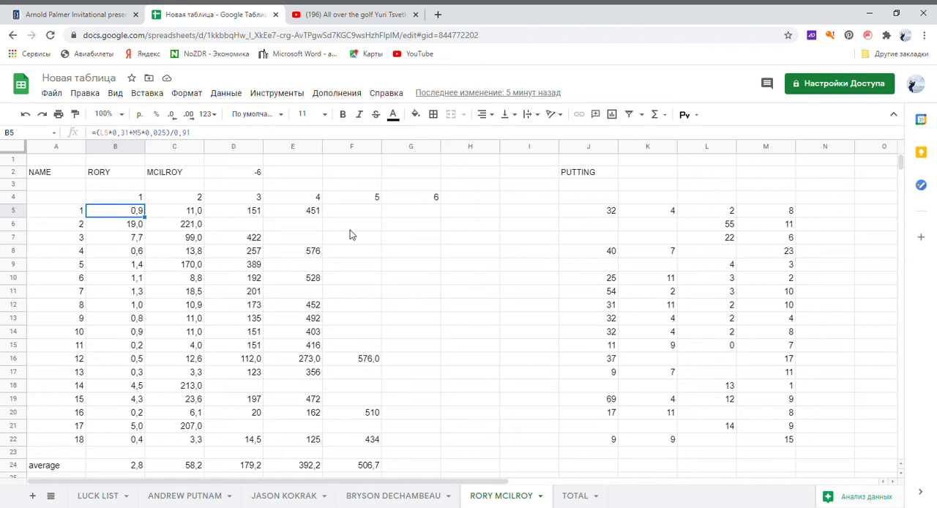
pyautogui.moveTo(150, 226)
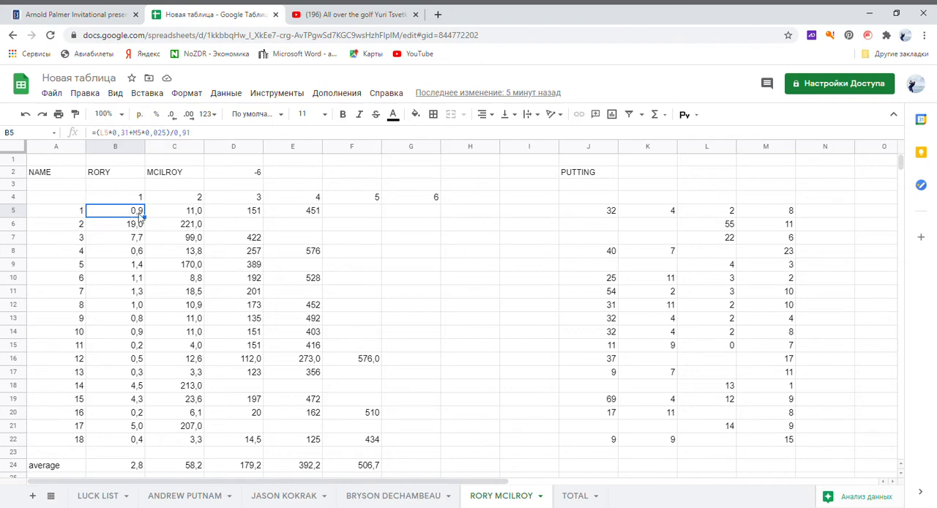
pyautogui.moveTo(612, 223)
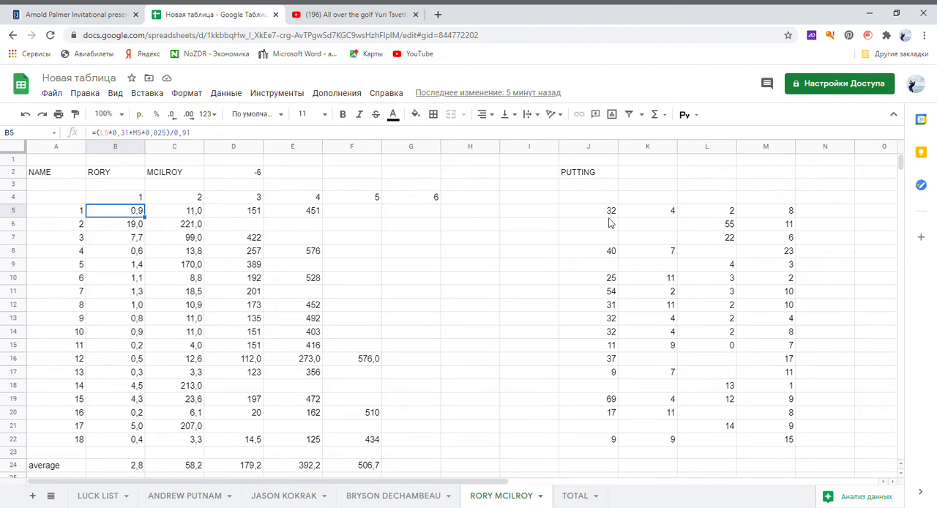
pyautogui.moveTo(189, 231)
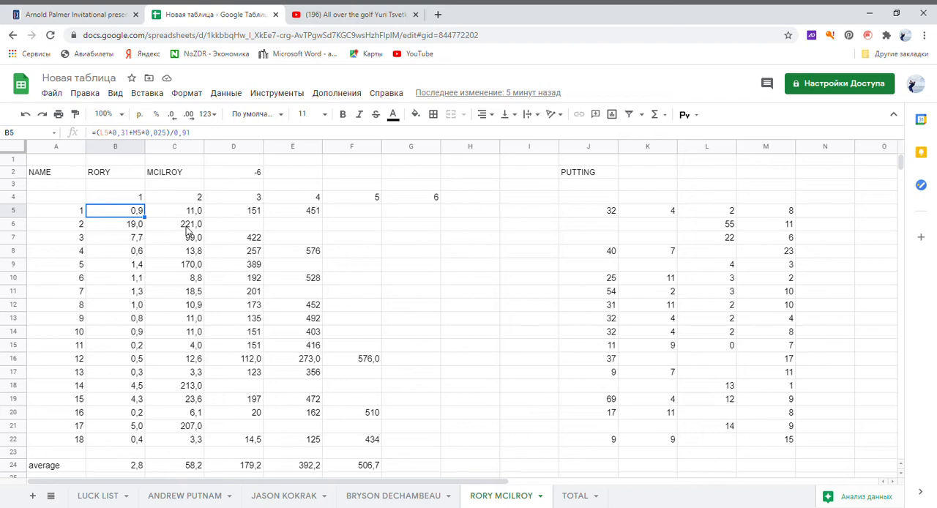
pyautogui.click(174, 224)
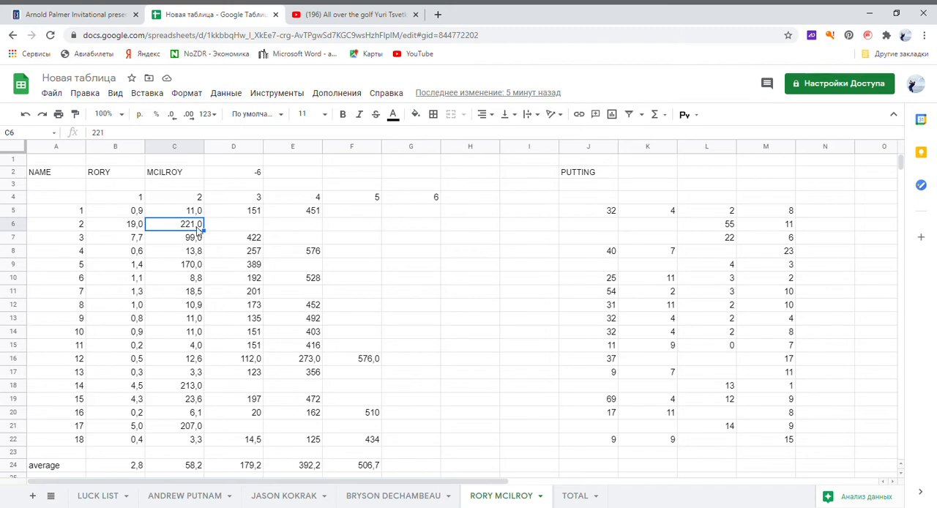
pyautogui.click(115, 224)
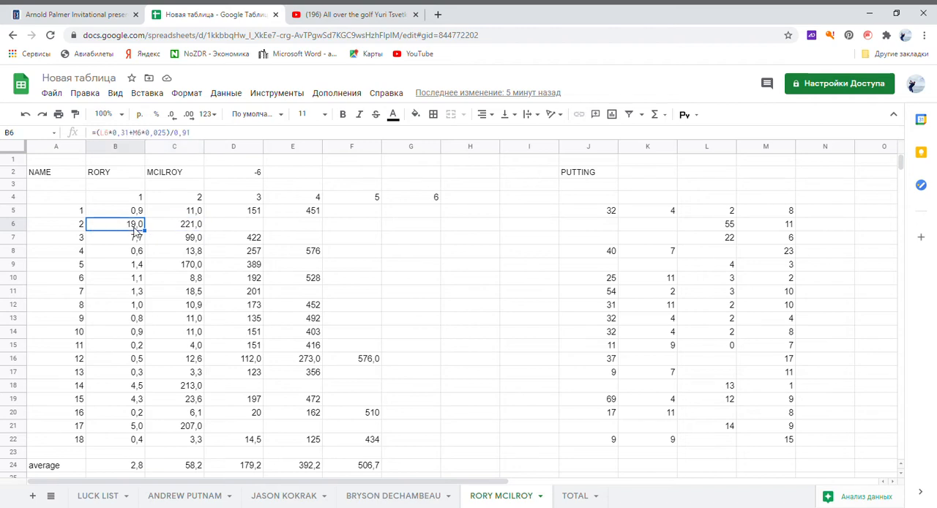
pyautogui.moveTo(254, 235)
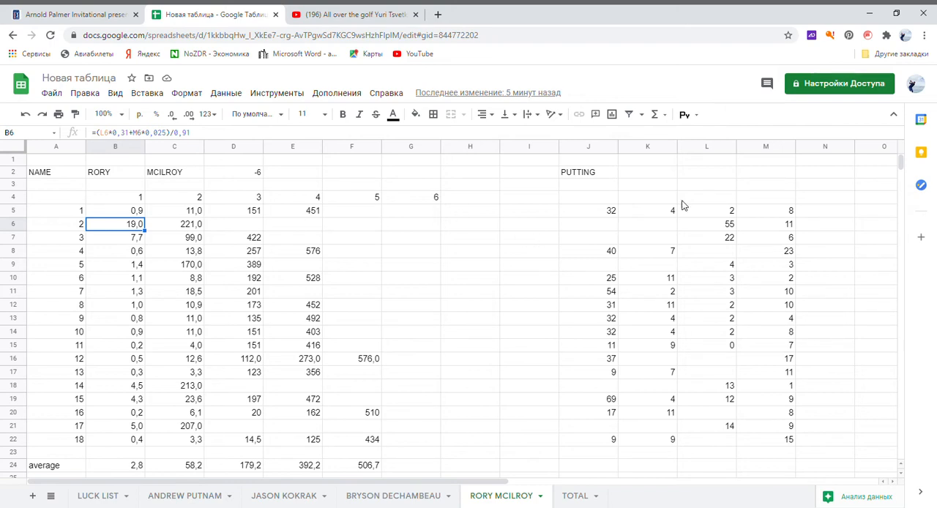
pyautogui.click(706, 224)
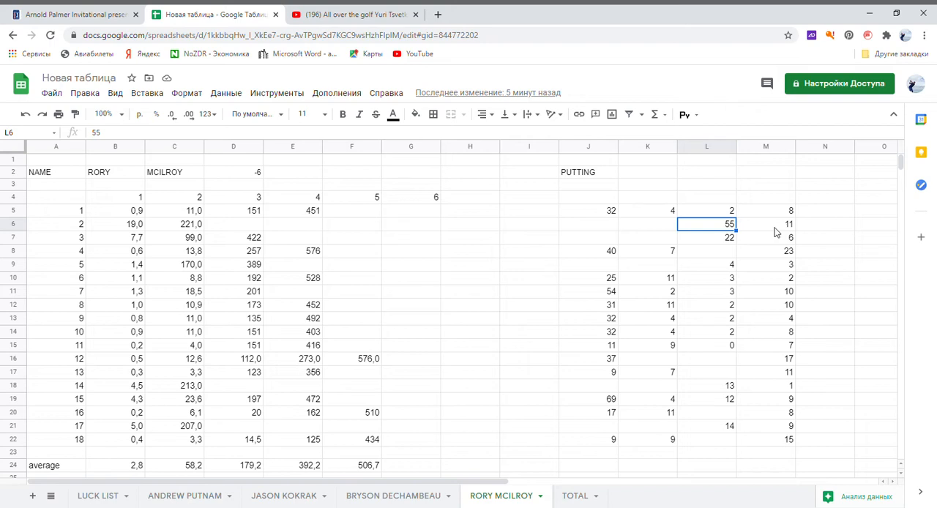
pyautogui.click(766, 224)
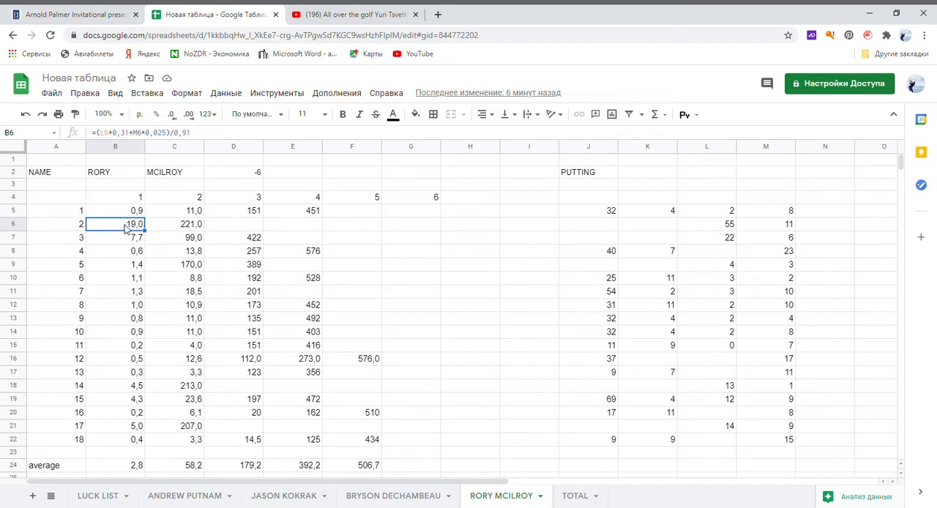
pyautogui.moveTo(921, 177)
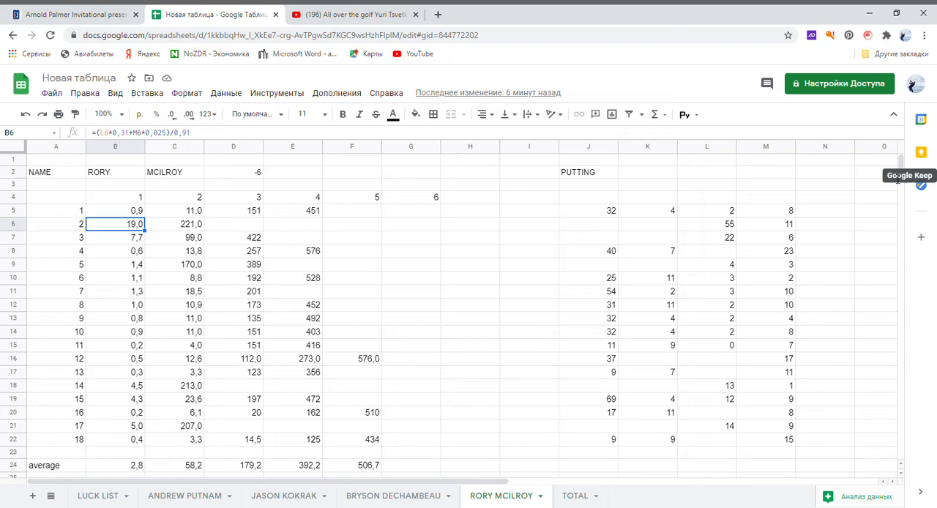
pyautogui.scroll(-3)
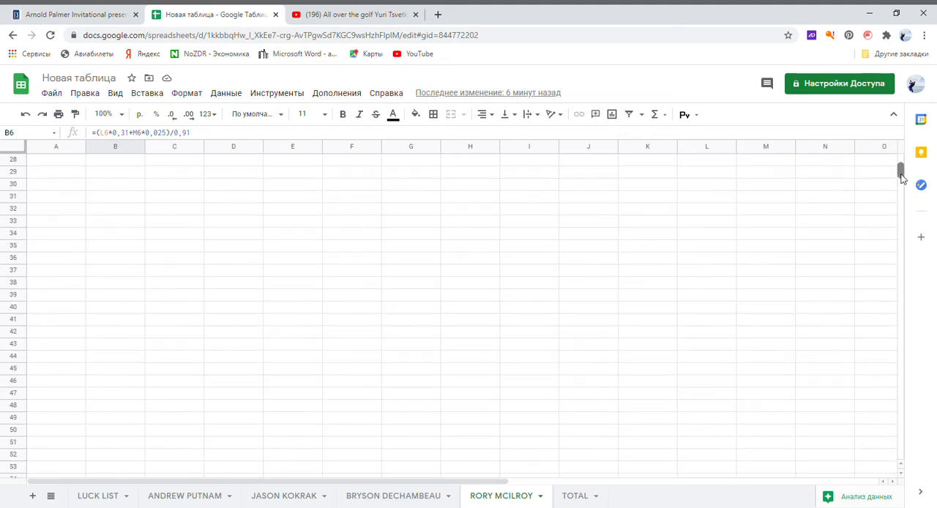
pyautogui.scroll(3)
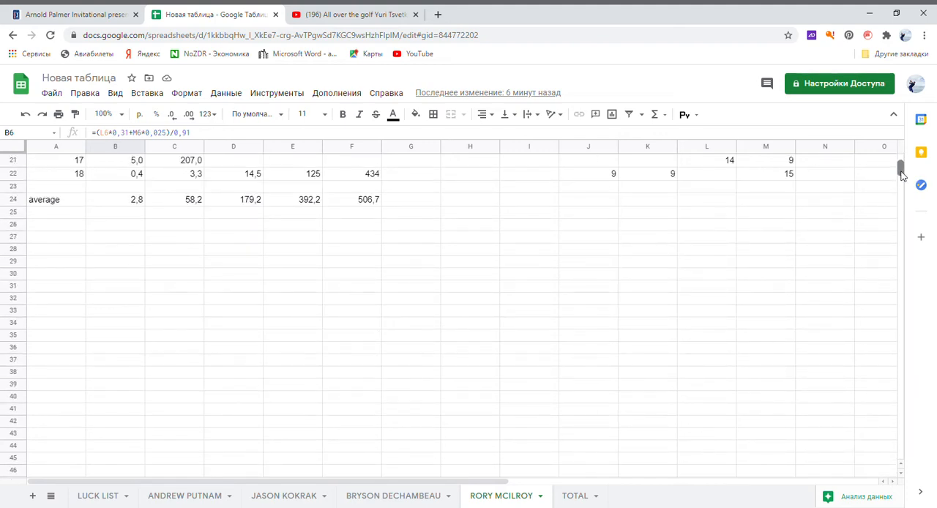
pyautogui.scroll(3)
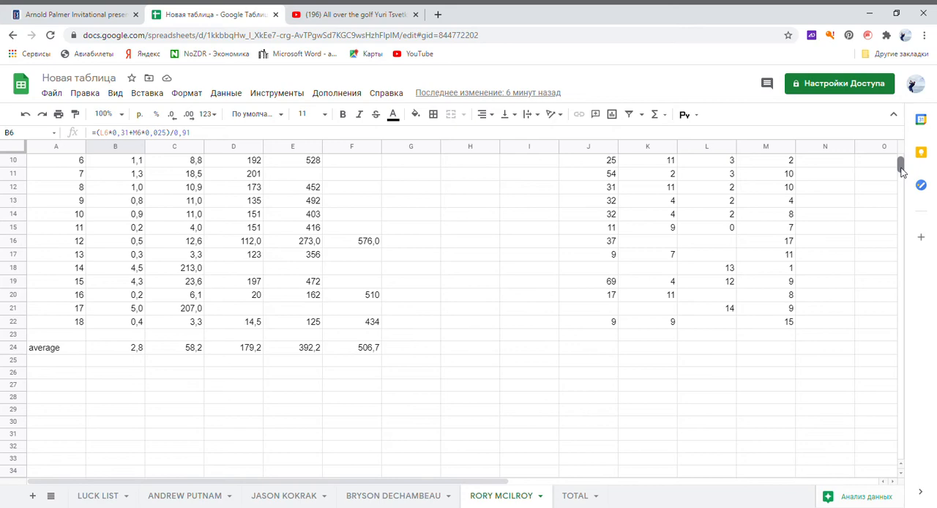
pyautogui.scroll(3)
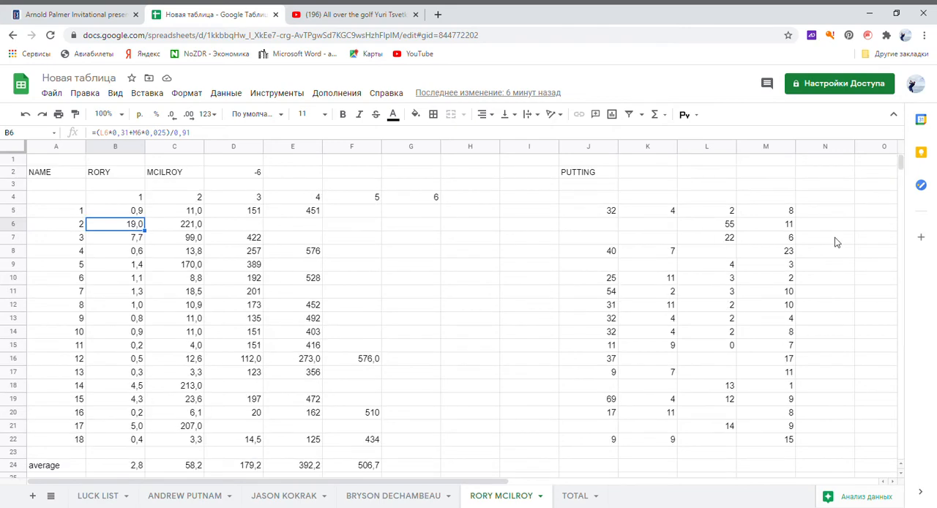
pyautogui.click(352, 465)
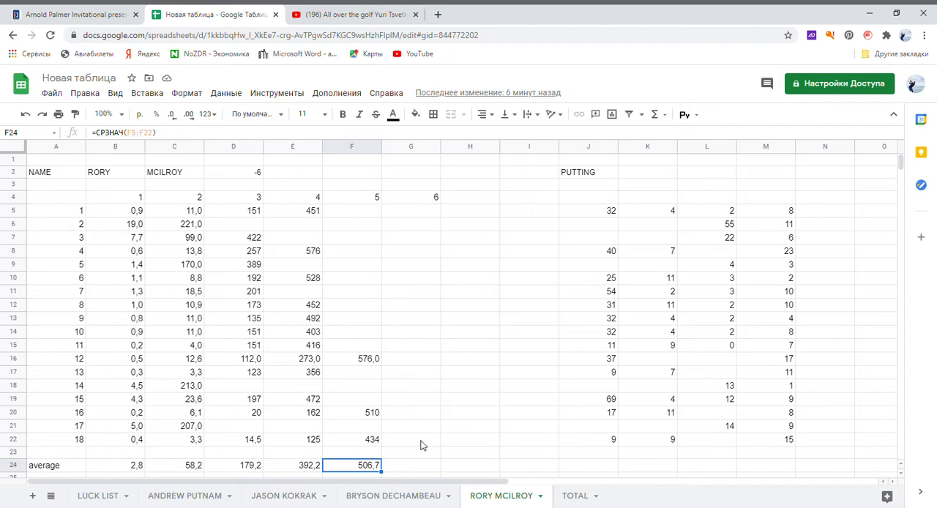
pyautogui.moveTo(460, 440)
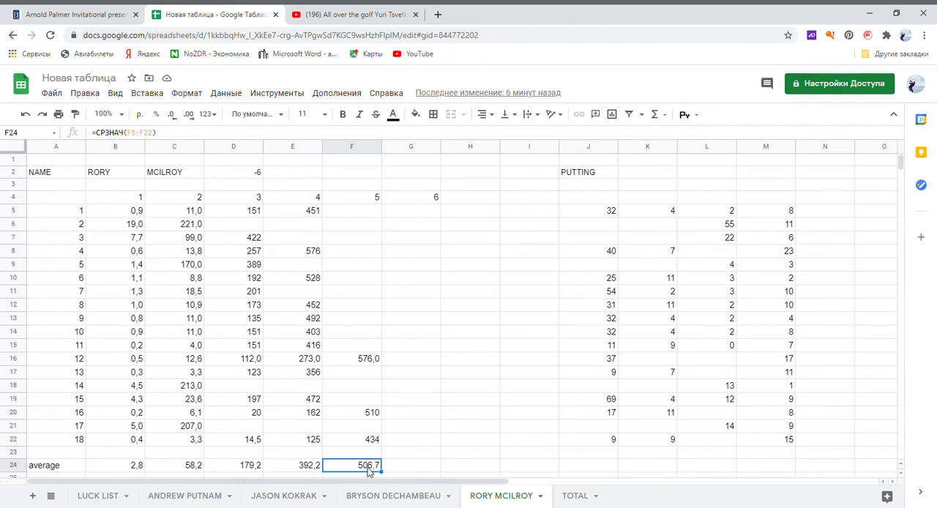
pyautogui.moveTo(304, 471)
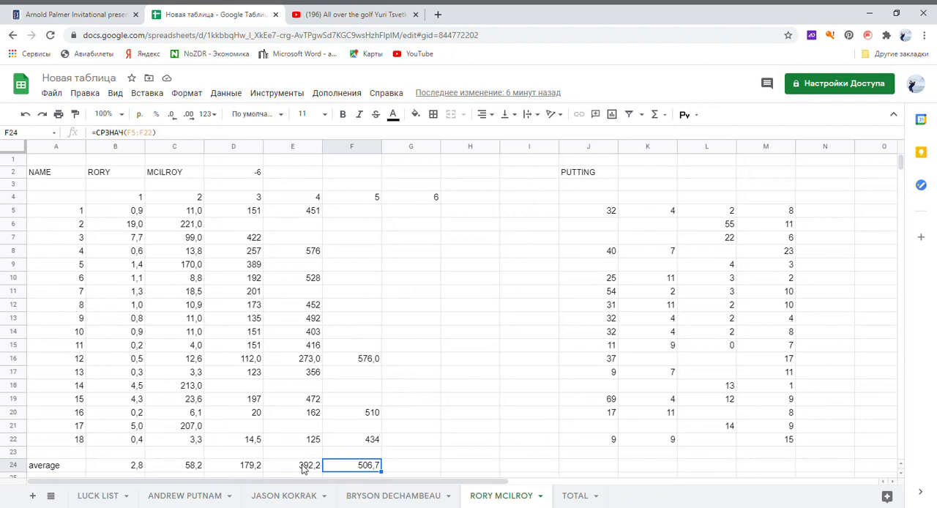
pyautogui.click(293, 465)
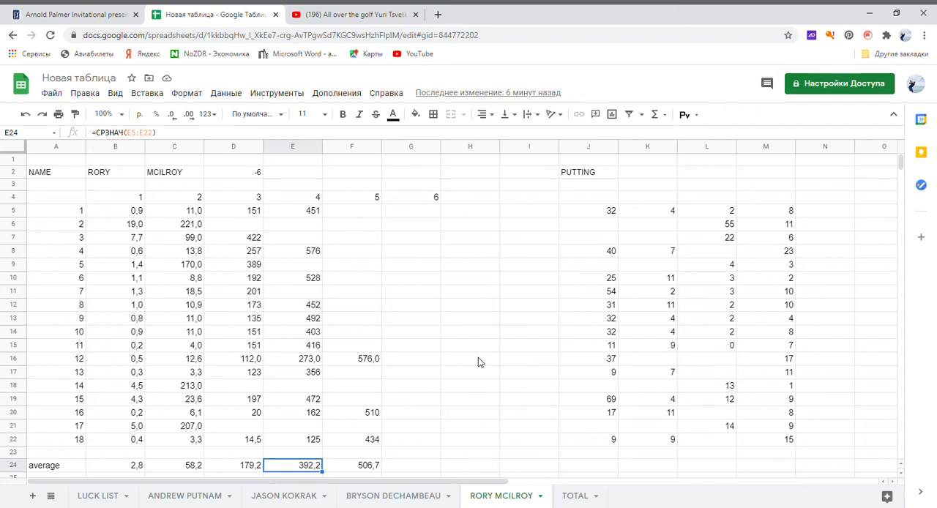
pyautogui.moveTo(390, 304)
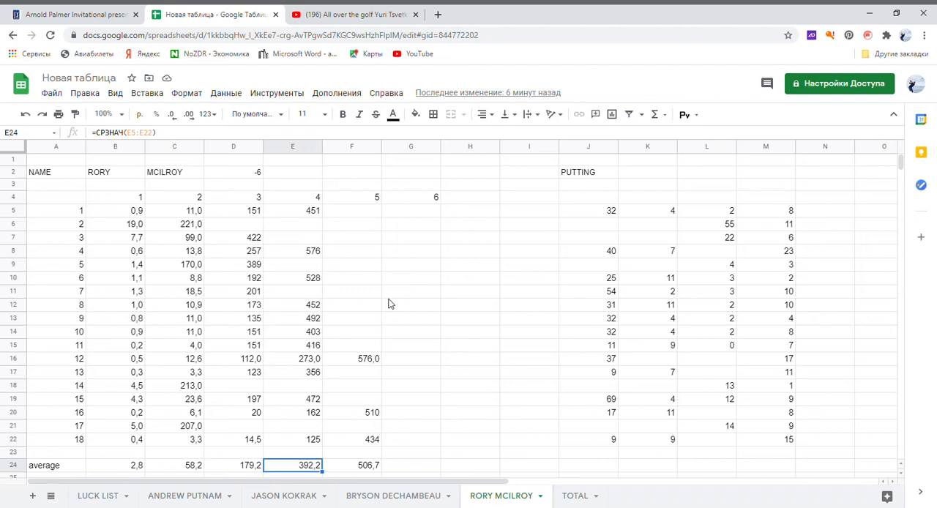
pyautogui.moveTo(339, 219)
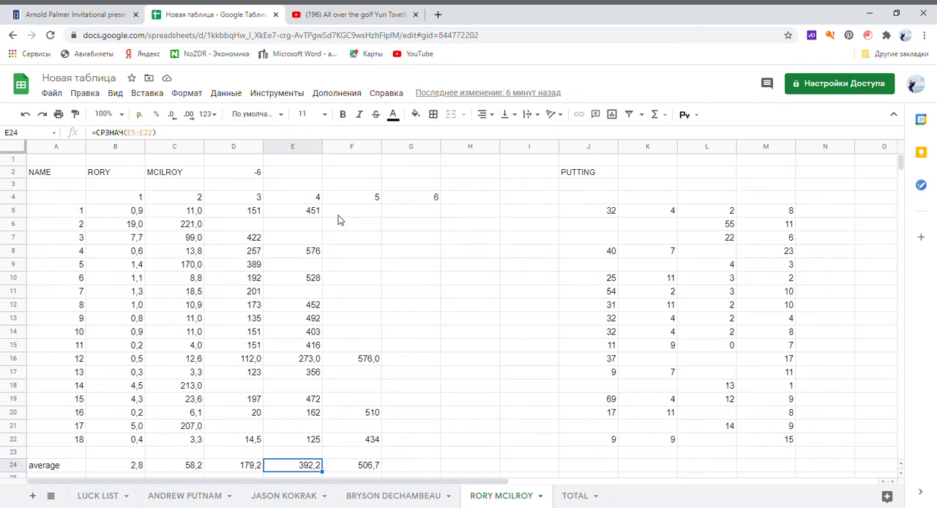
pyautogui.moveTo(358, 240)
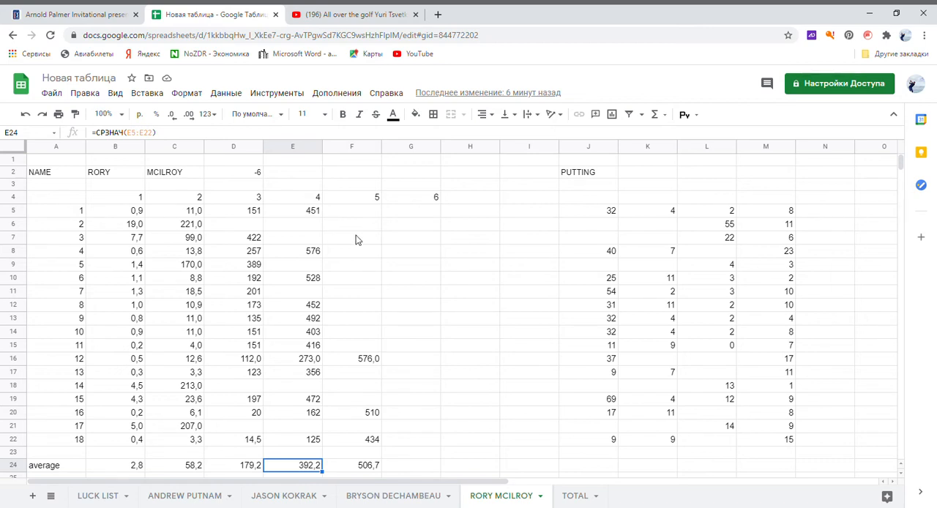
pyautogui.click(293, 210)
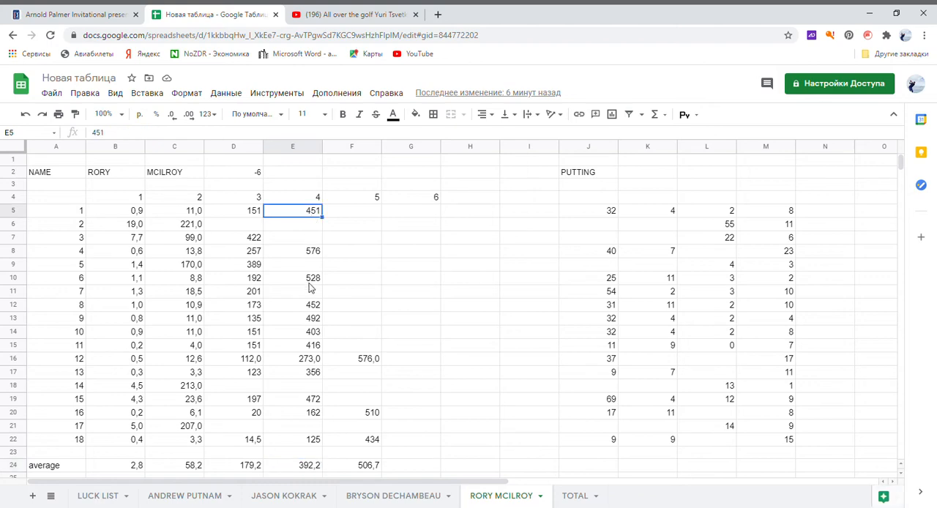
pyautogui.rightClick(292, 465)
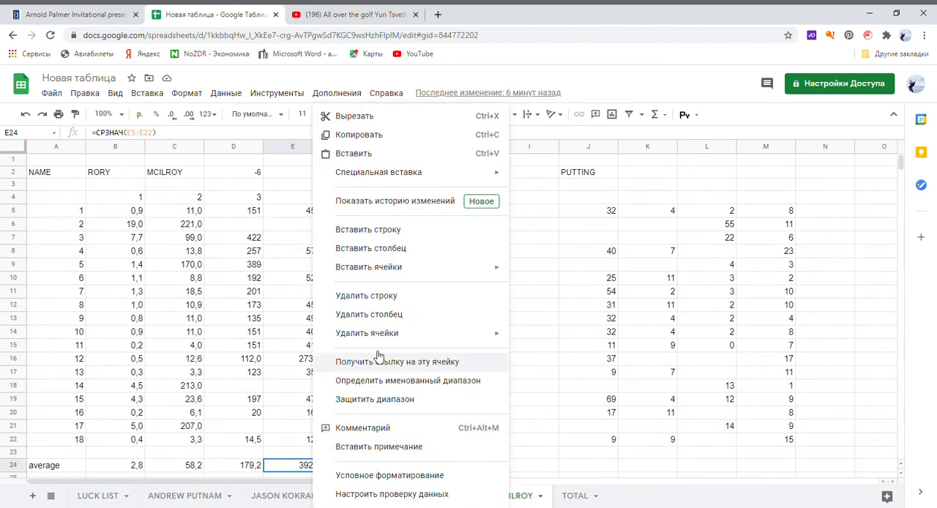
pyautogui.click(529, 237)
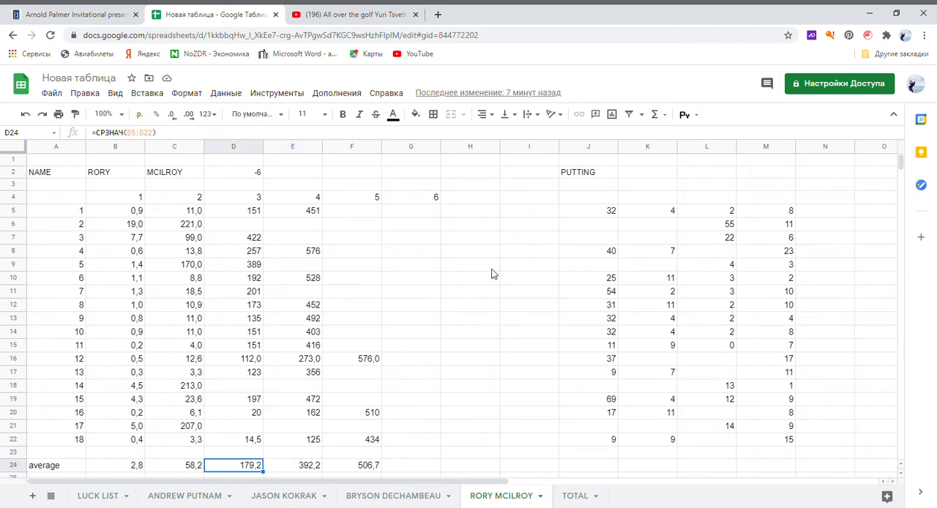
pyautogui.moveTo(299, 423)
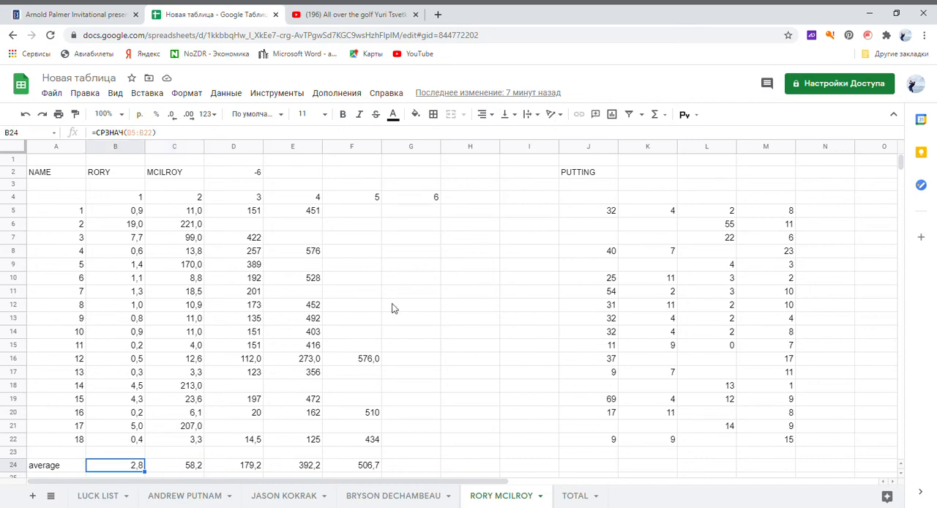
# Step: Check the formulas in B18, B19 and L18, then move to the BRYSON DECHAMBEAU sheet
pyautogui.click(115, 224)
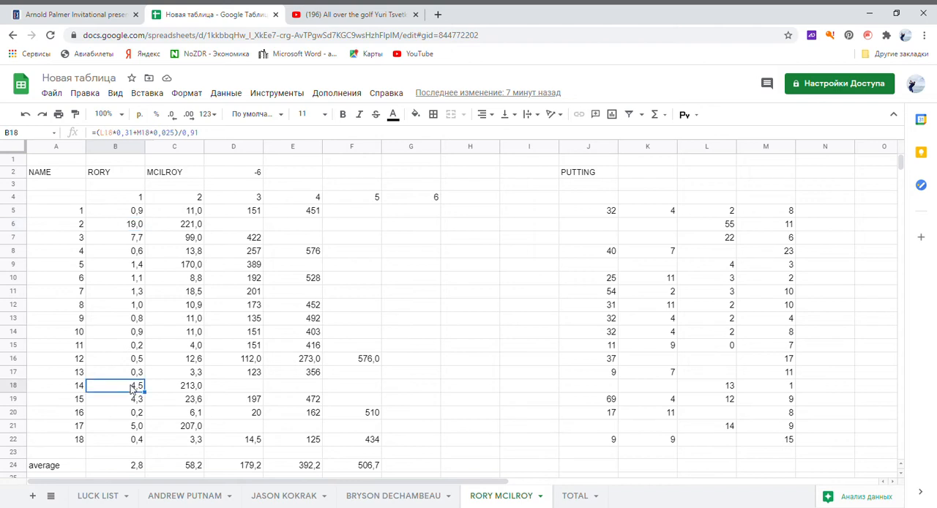
pyautogui.click(115, 399)
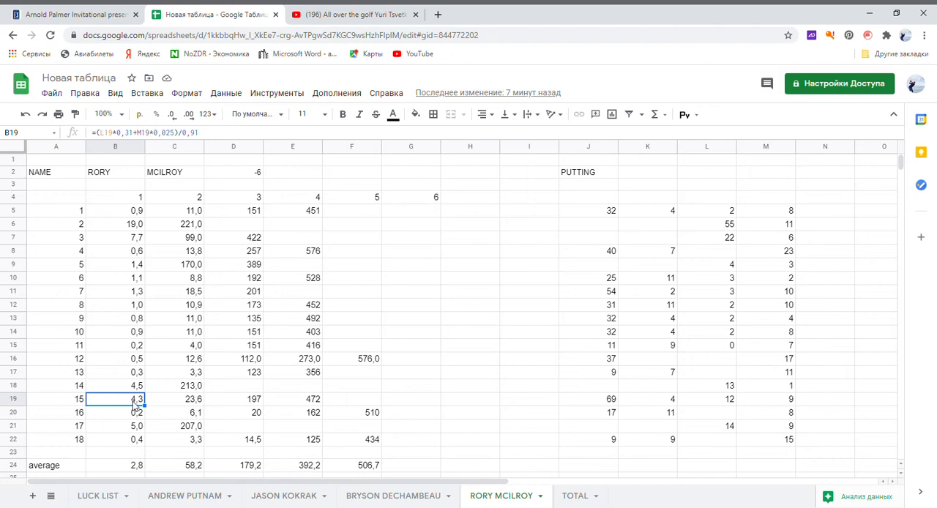
pyautogui.moveTo(378, 386)
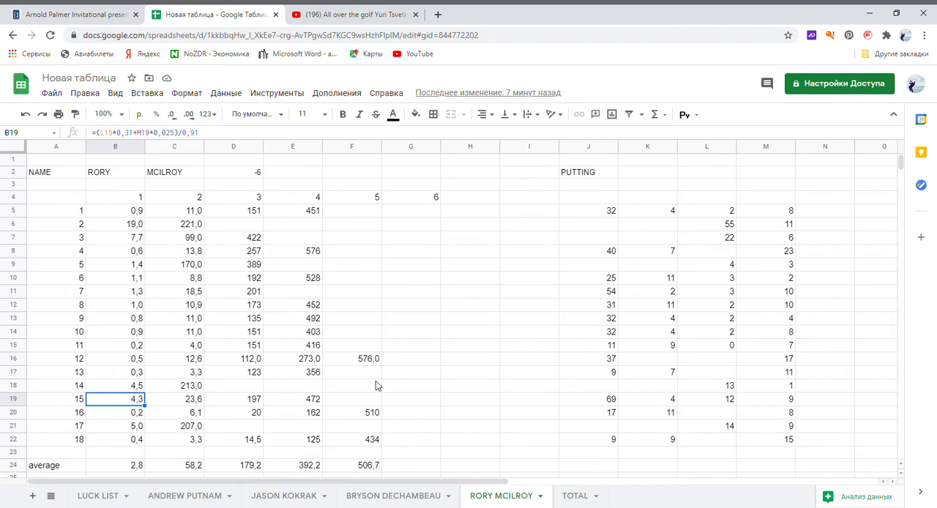
pyautogui.click(707, 386)
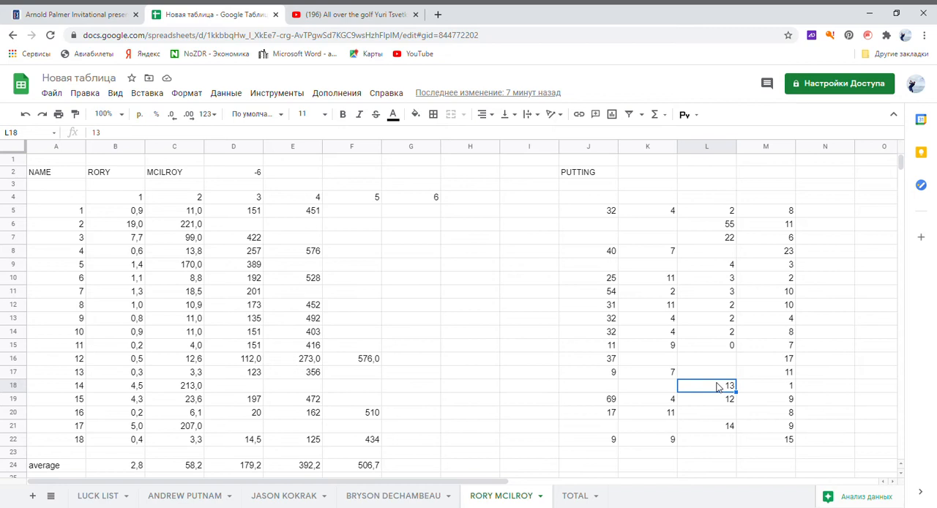
pyautogui.moveTo(729, 401)
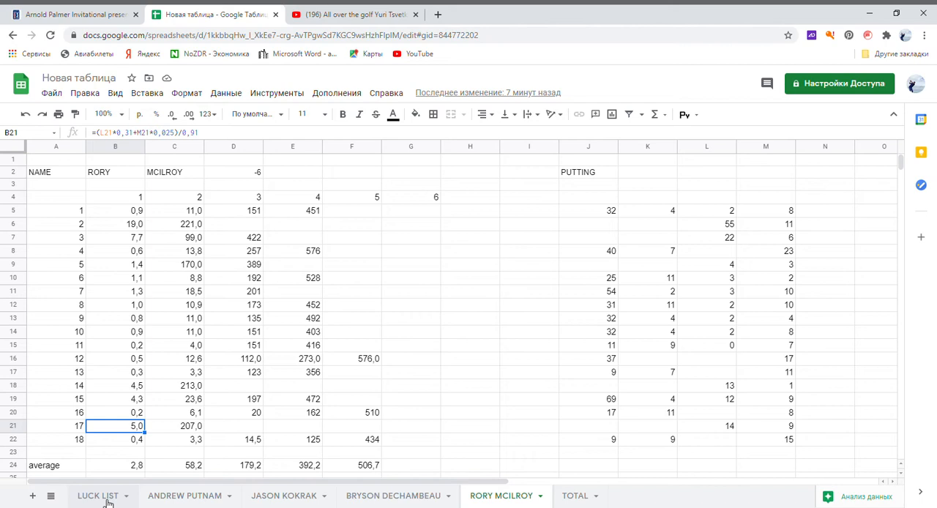
pyautogui.moveTo(450, 393)
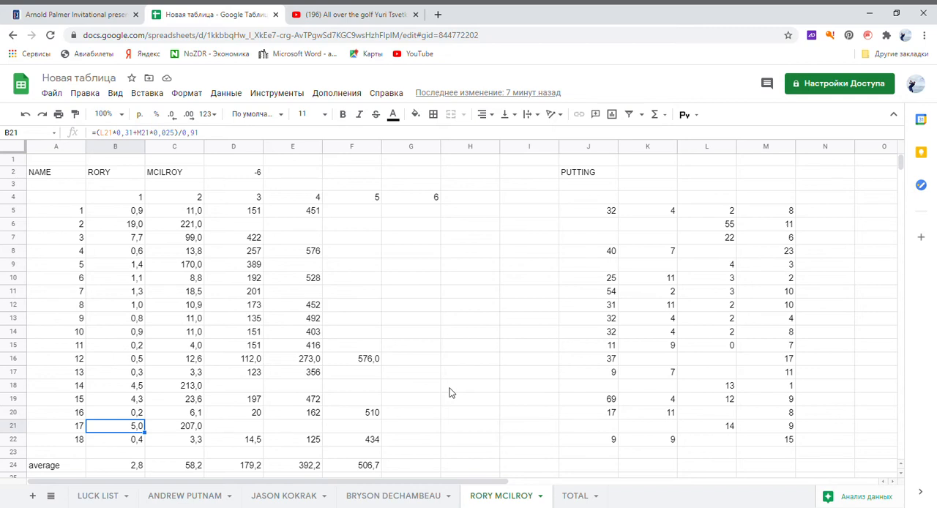
pyautogui.moveTo(440, 427)
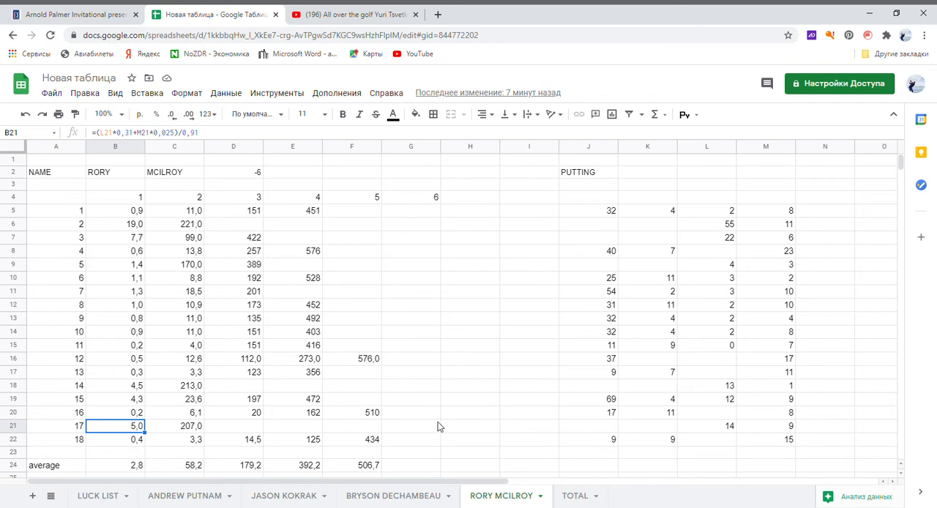
pyautogui.click(394, 495)
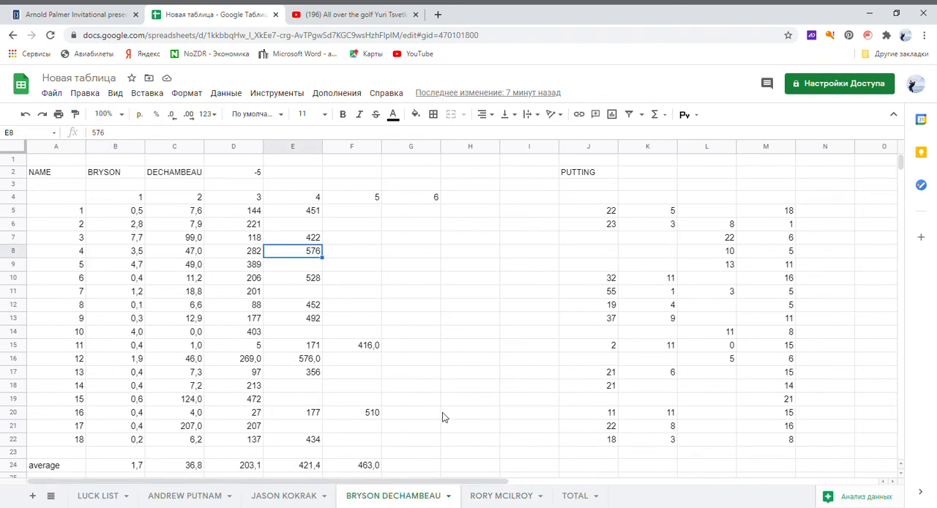
pyautogui.moveTo(386, 290)
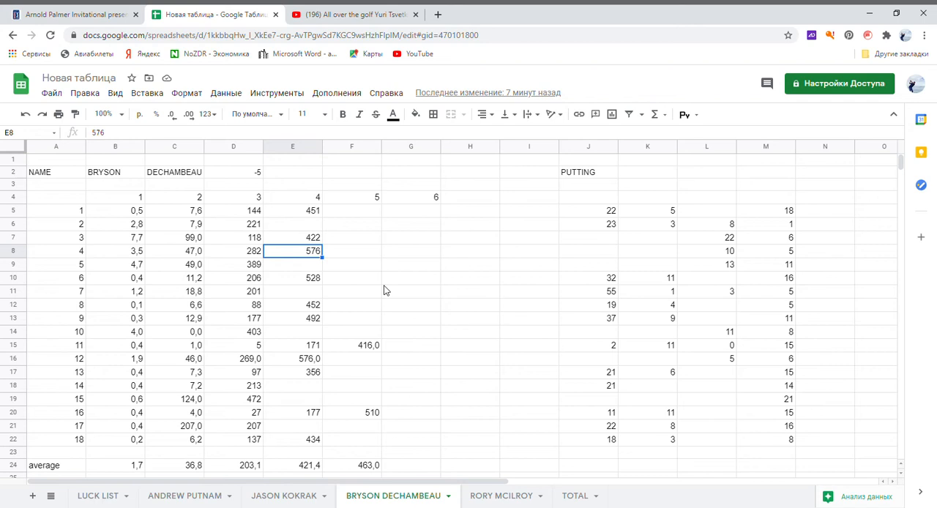
pyautogui.click(234, 172)
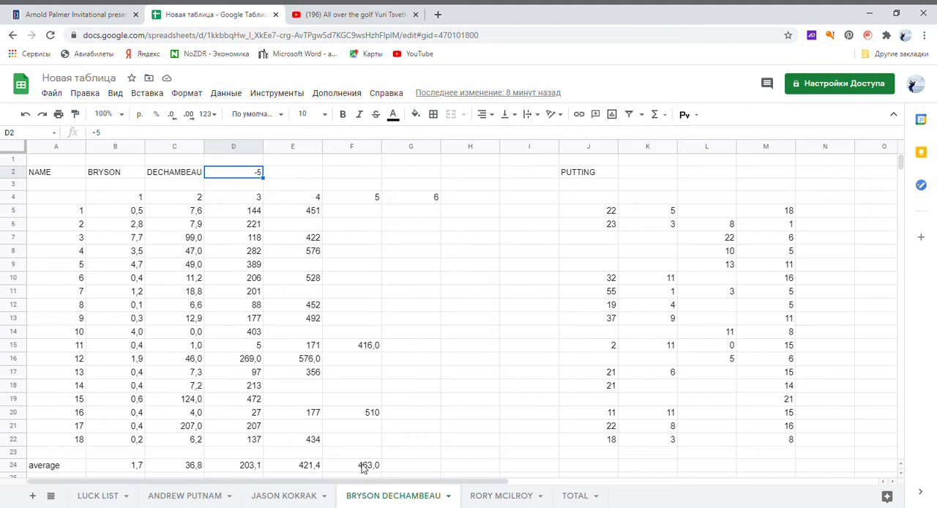
pyautogui.click(293, 465)
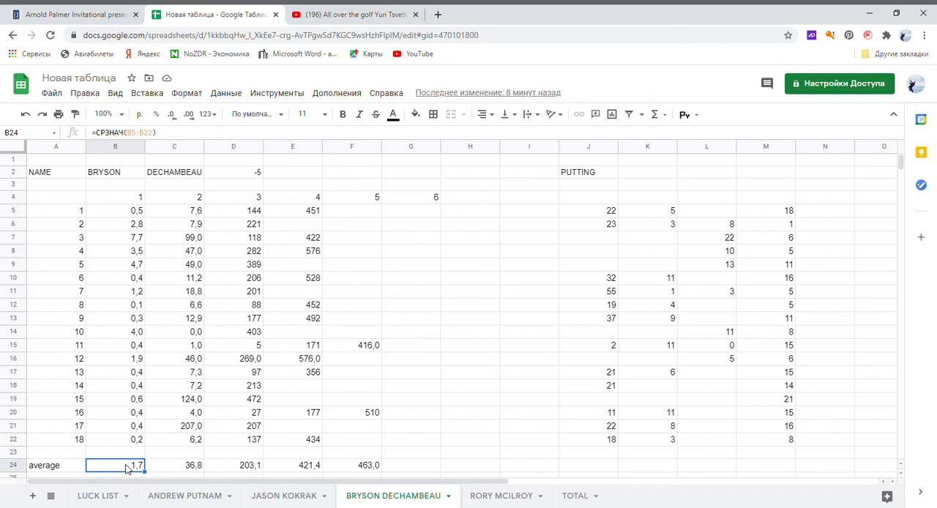
pyautogui.moveTo(707, 306)
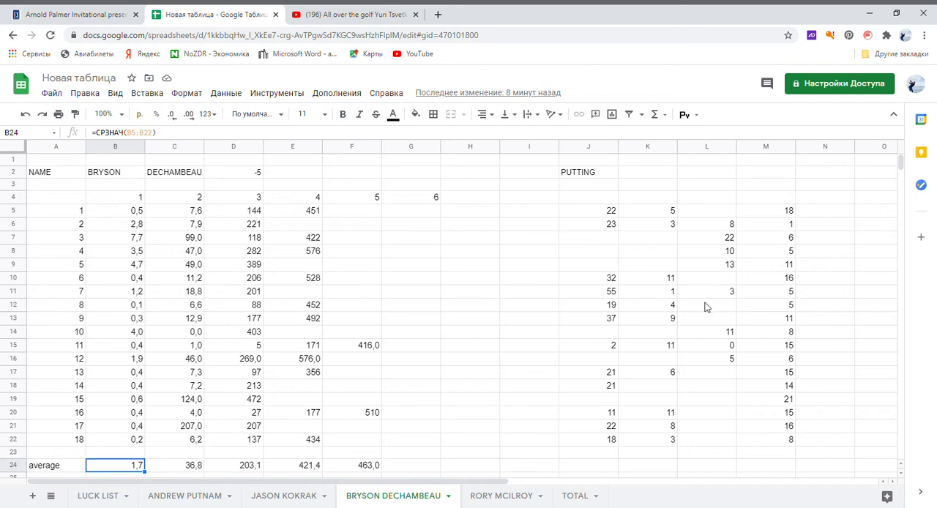
pyautogui.moveTo(728, 243)
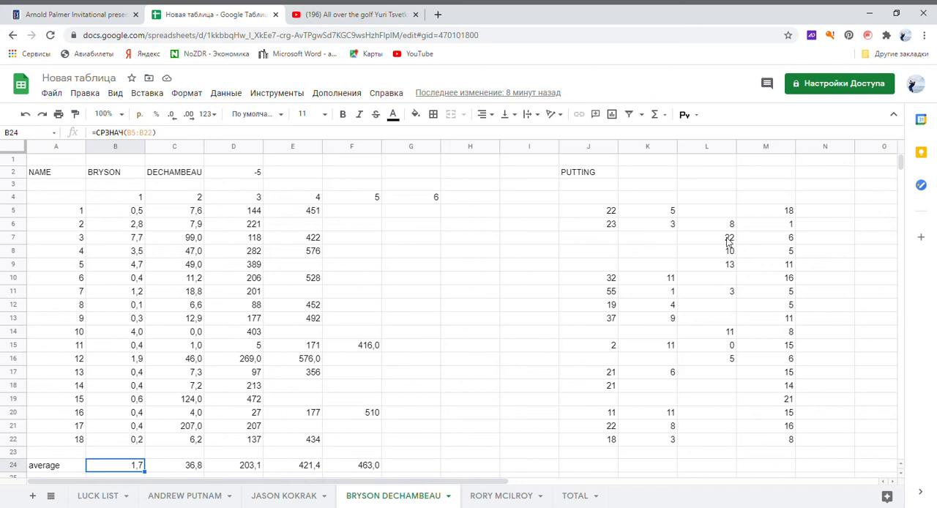
pyautogui.click(766, 211)
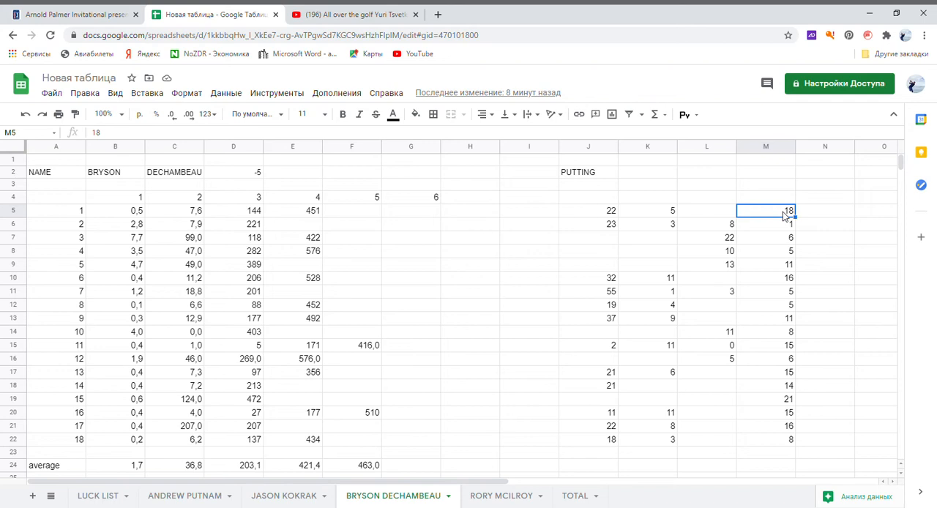
pyautogui.moveTo(793, 268)
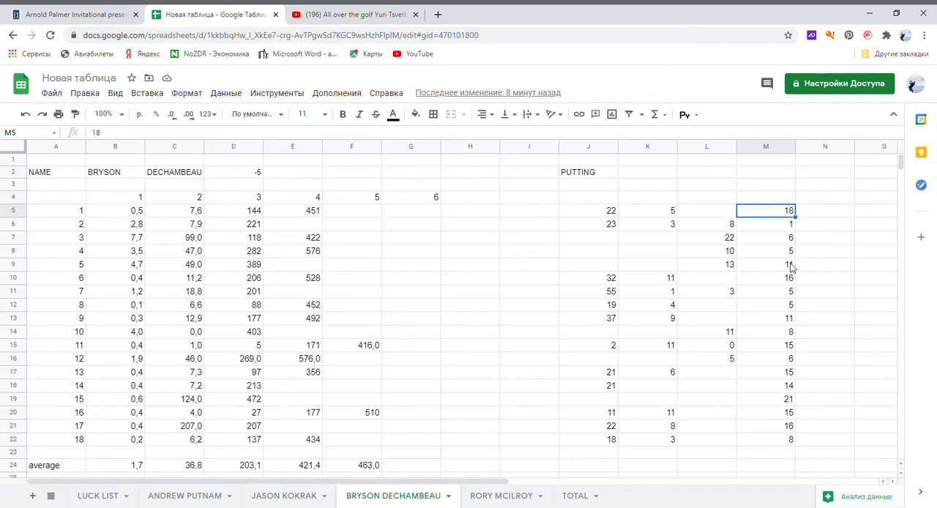
pyautogui.click(766, 277)
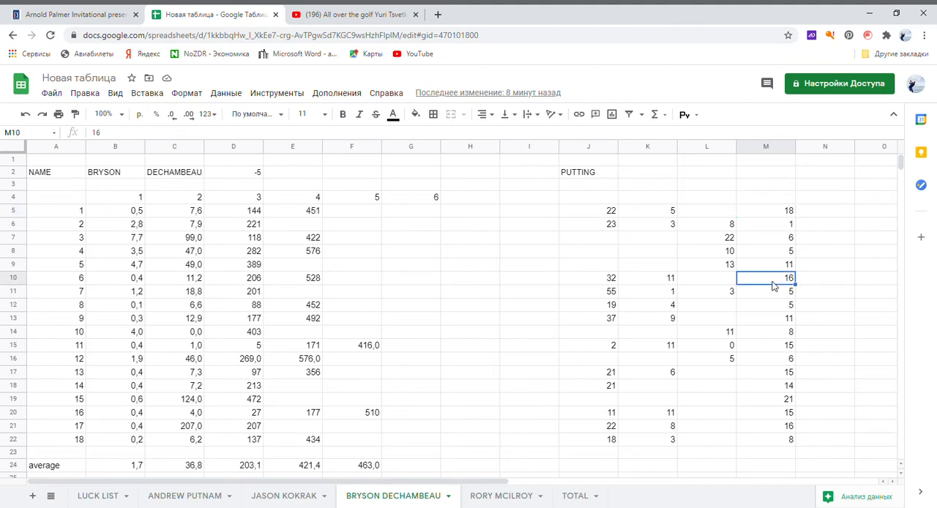
pyautogui.click(766, 211)
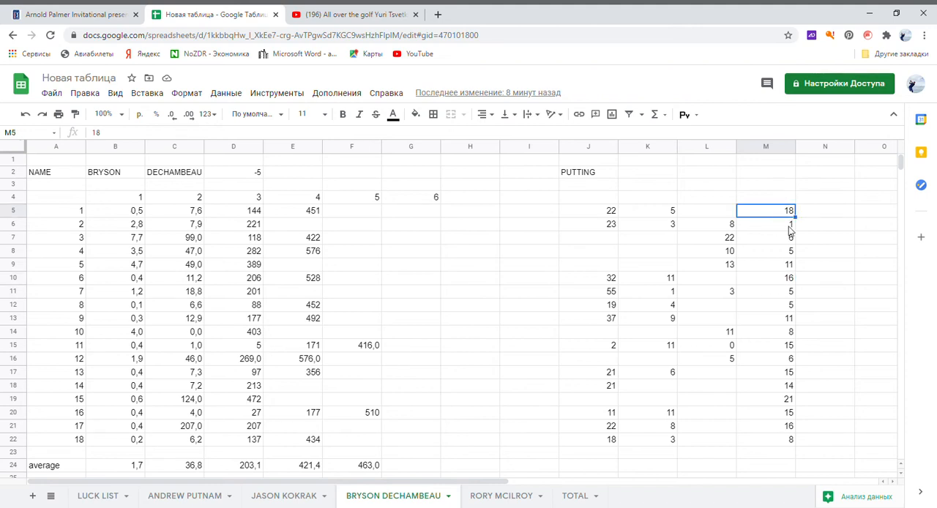
pyautogui.moveTo(815, 251)
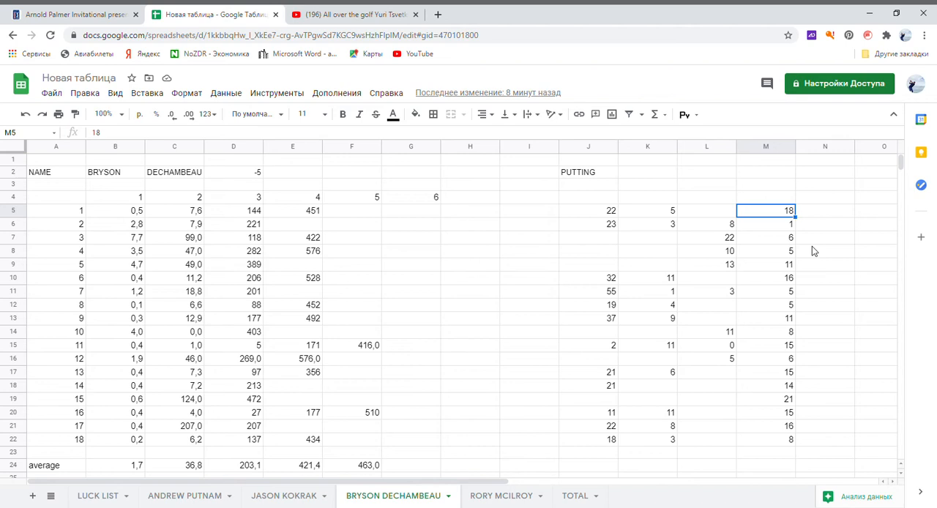
pyautogui.moveTo(734, 292)
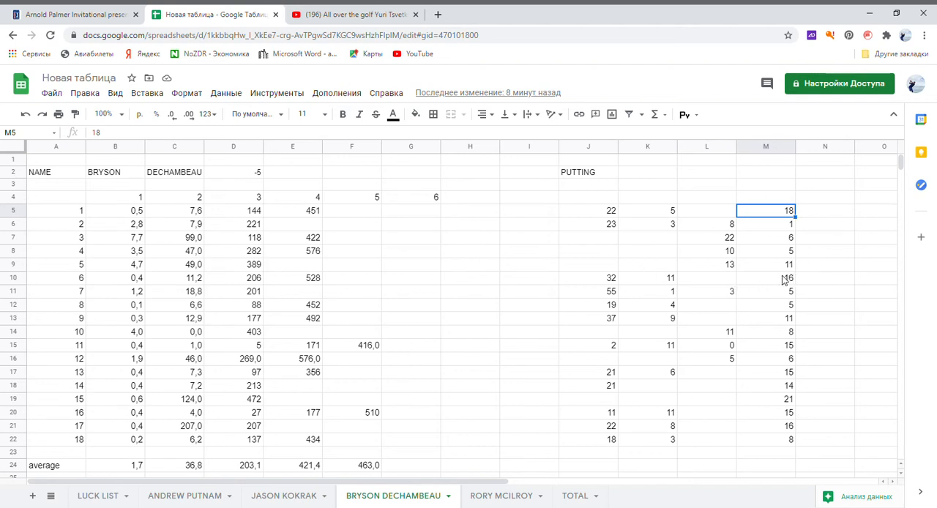
pyautogui.click(588, 278)
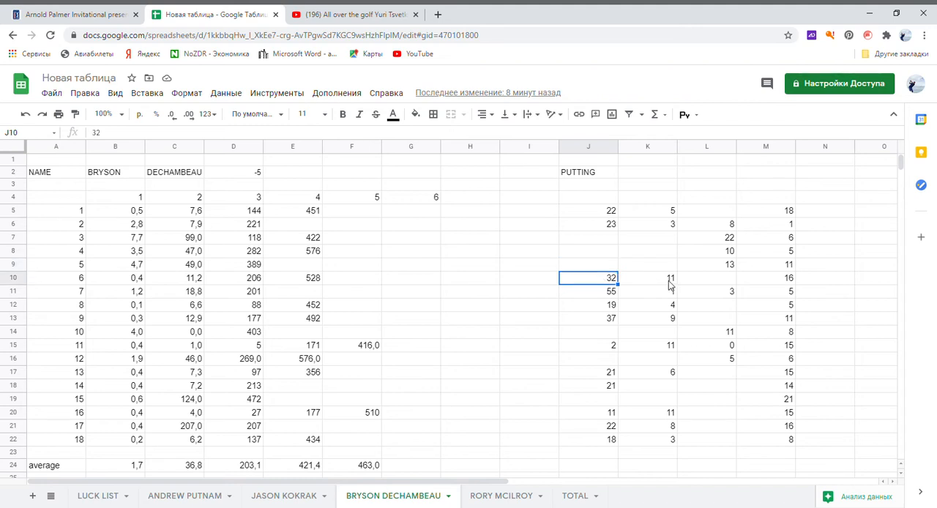
pyautogui.click(647, 277)
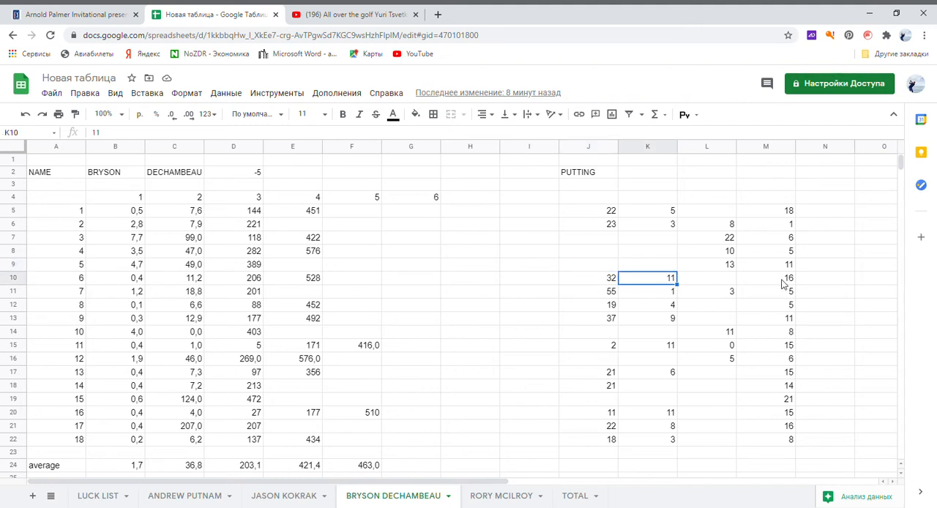
pyautogui.click(766, 278)
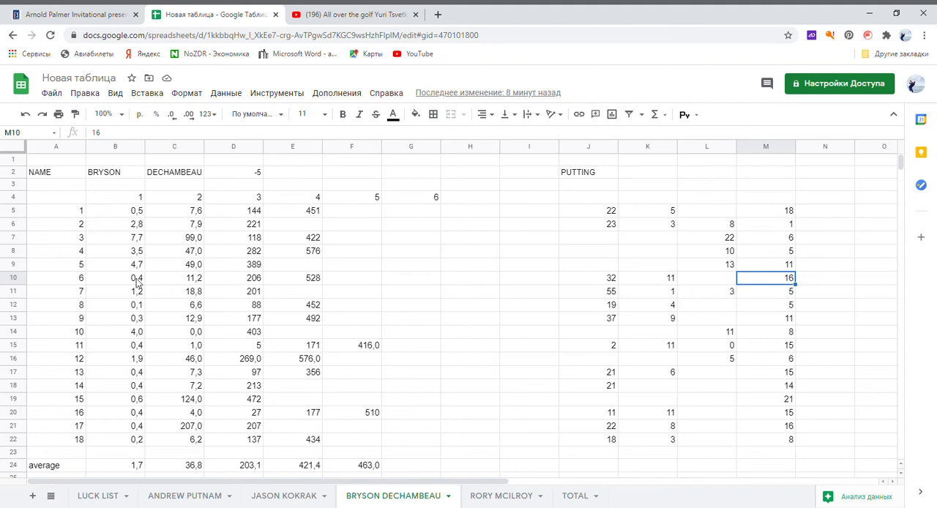
pyautogui.click(115, 277)
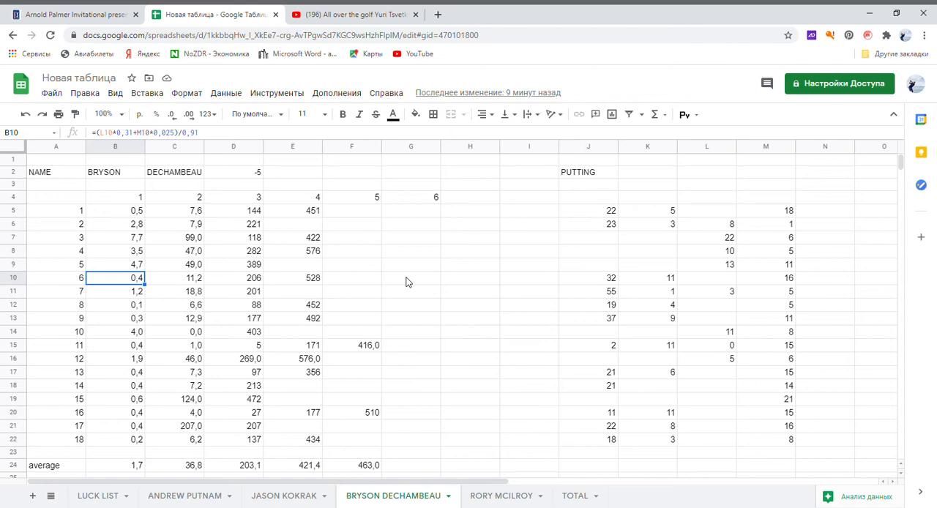
pyautogui.moveTo(278, 496)
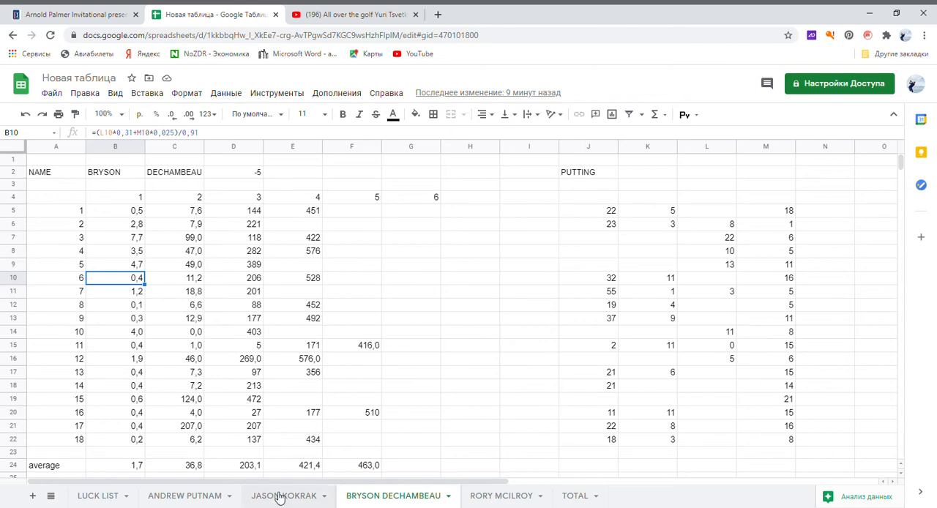
pyautogui.click(284, 496)
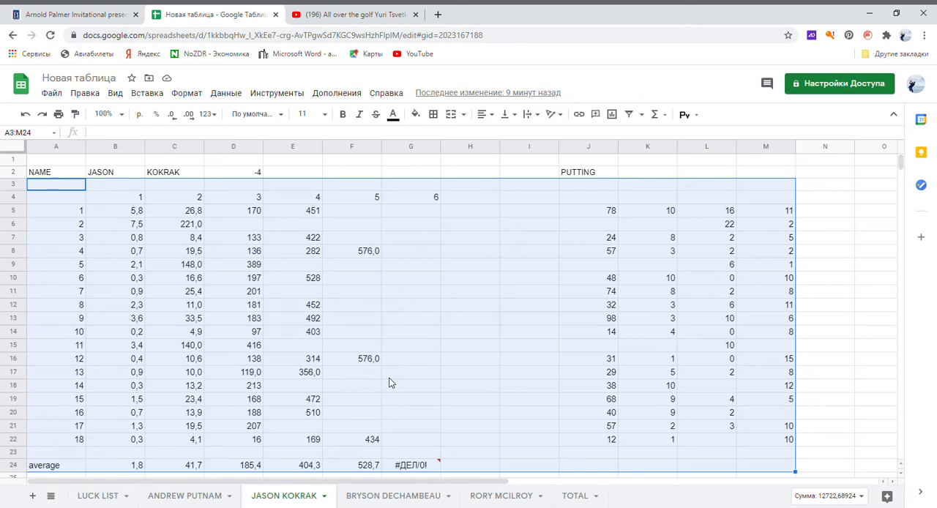
pyautogui.moveTo(303, 312)
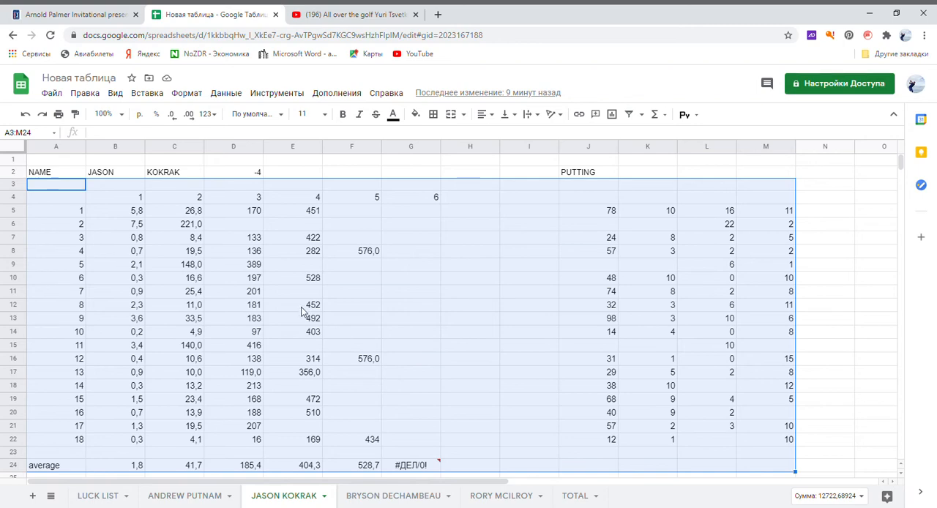
# Step: Inspect cell C6 and the putting-based formula in C22 on Jason Kokrak's sheet
pyautogui.click(174, 225)
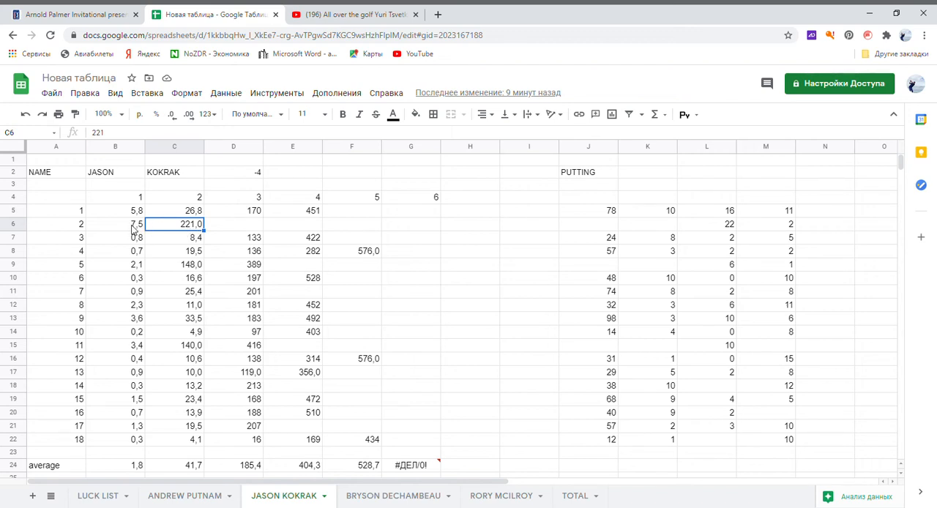
pyautogui.click(115, 224)
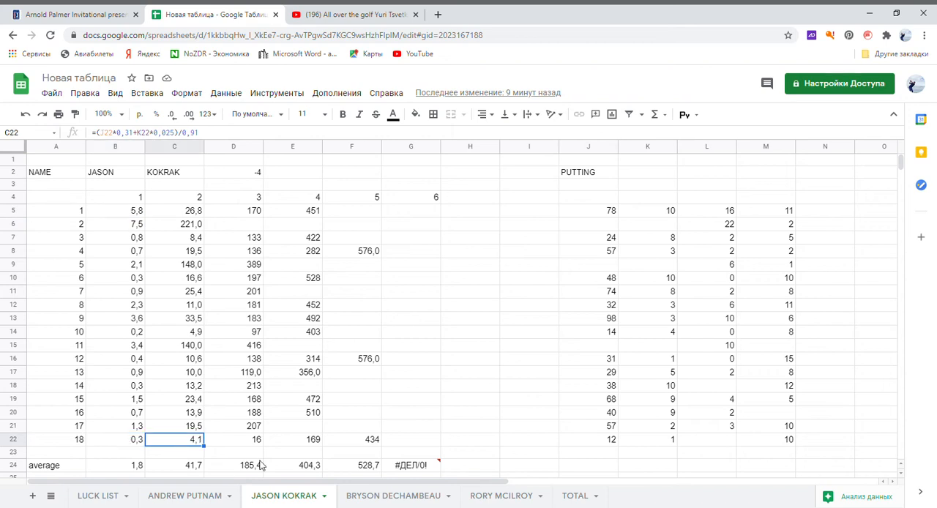
# Step: Review C15 and D15 on Bryson DeChambeau's sheet, then open Andrew Putnam's sheet
pyautogui.click(393, 495)
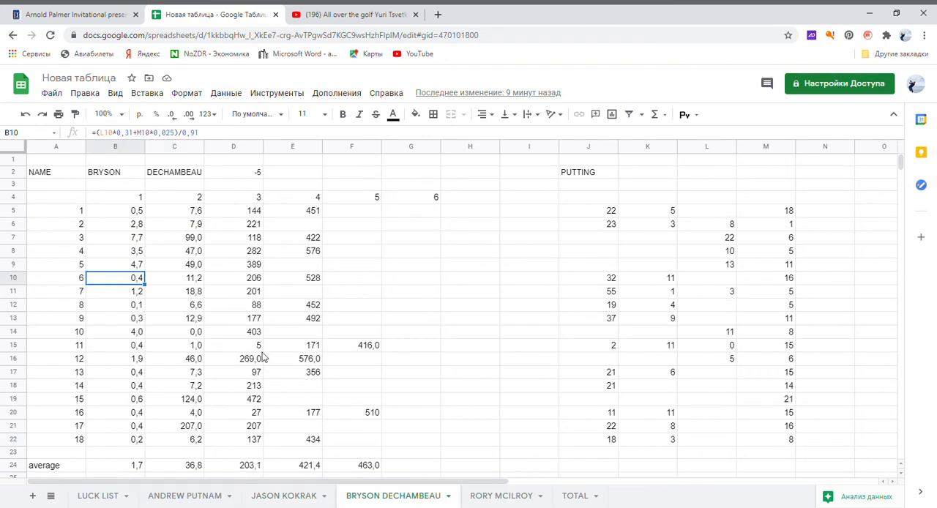
pyautogui.moveTo(186, 323)
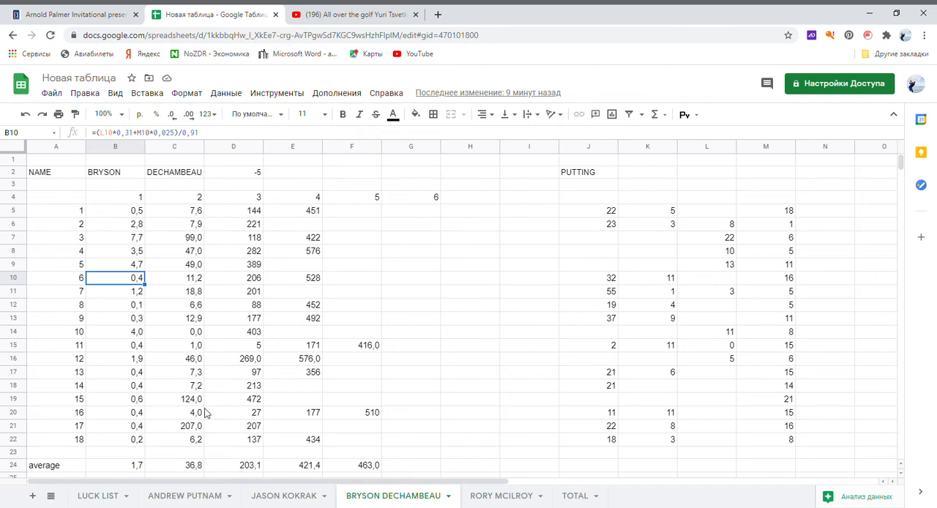
pyautogui.moveTo(270, 418)
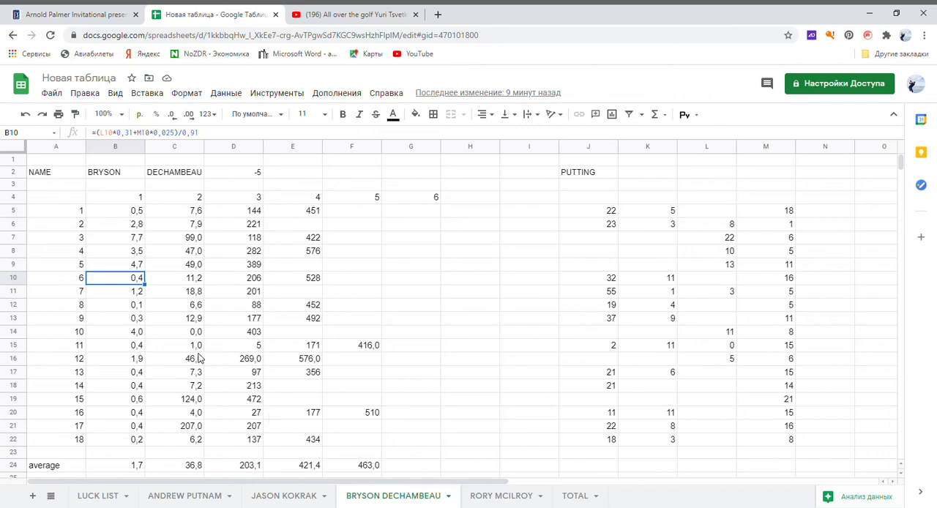
pyautogui.click(174, 345)
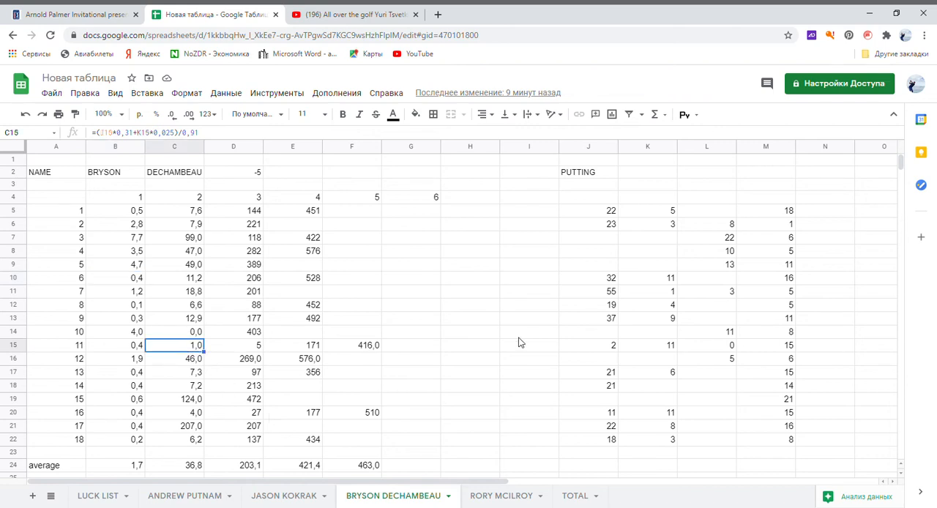
pyautogui.moveTo(360, 349)
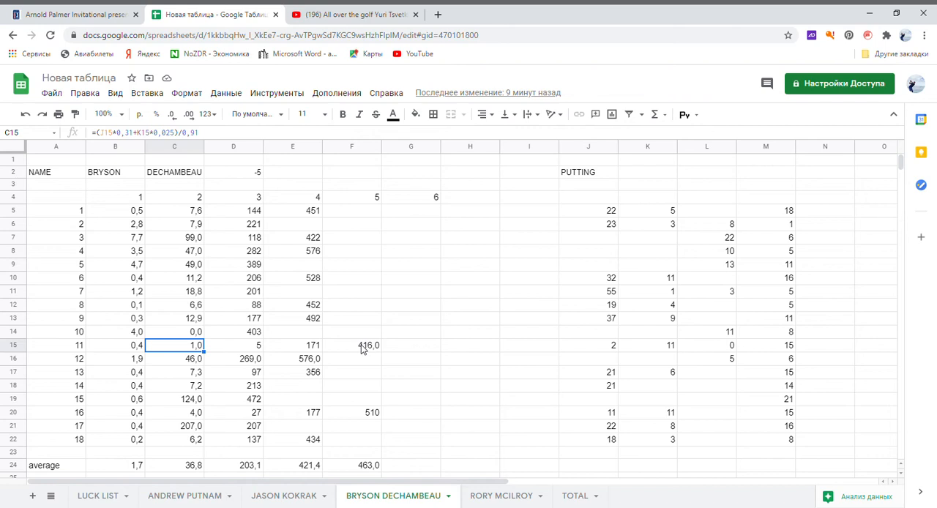
pyautogui.moveTo(308, 349)
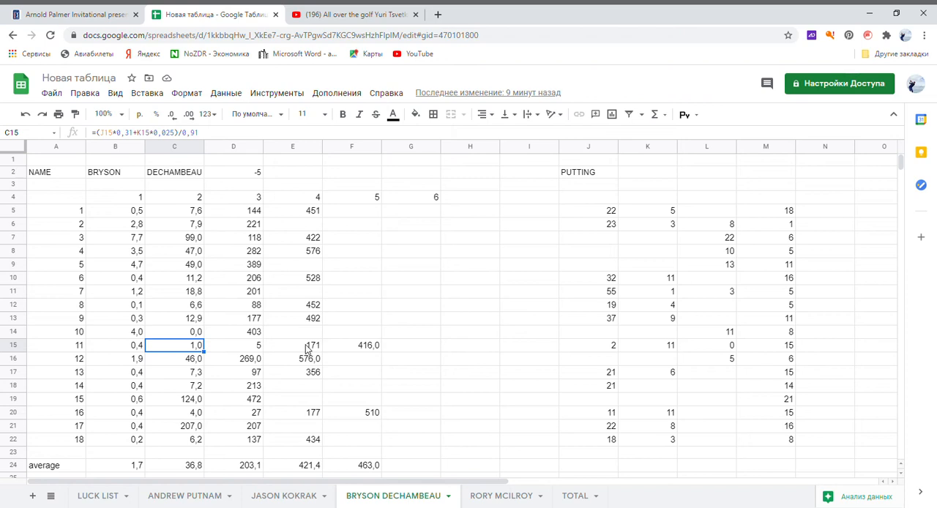
pyautogui.moveTo(253, 352)
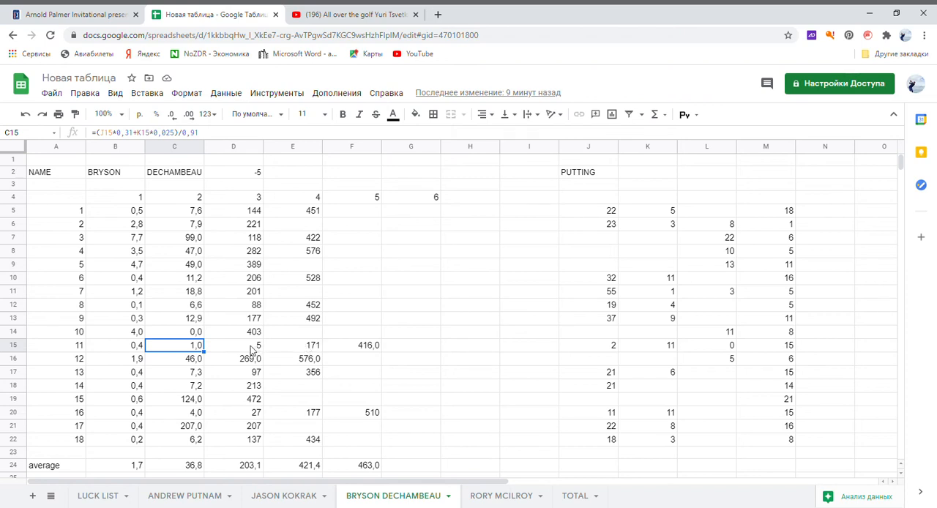
pyautogui.click(234, 345)
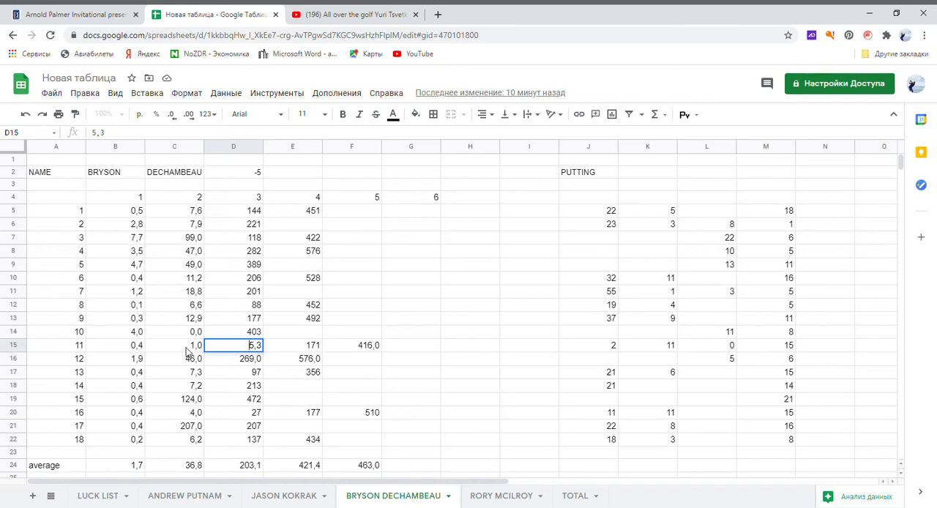
pyautogui.click(174, 345)
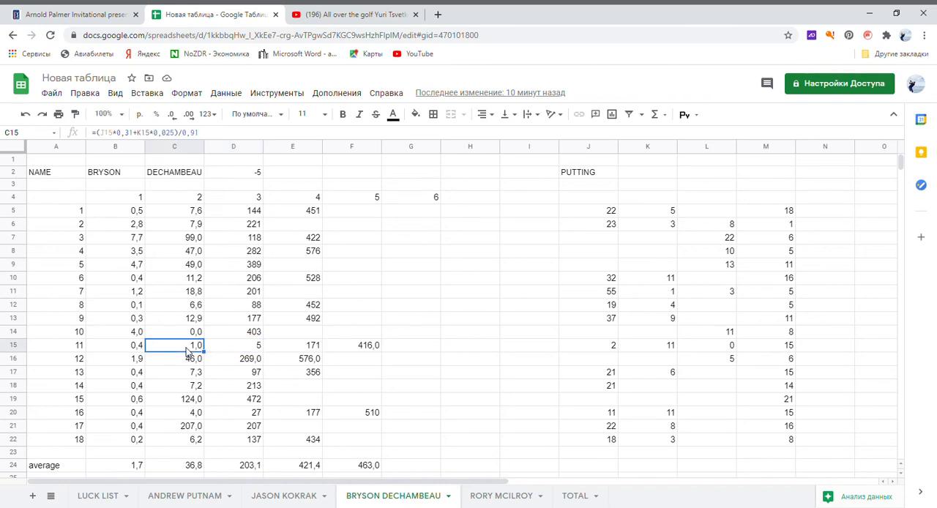
pyautogui.moveTo(590, 338)
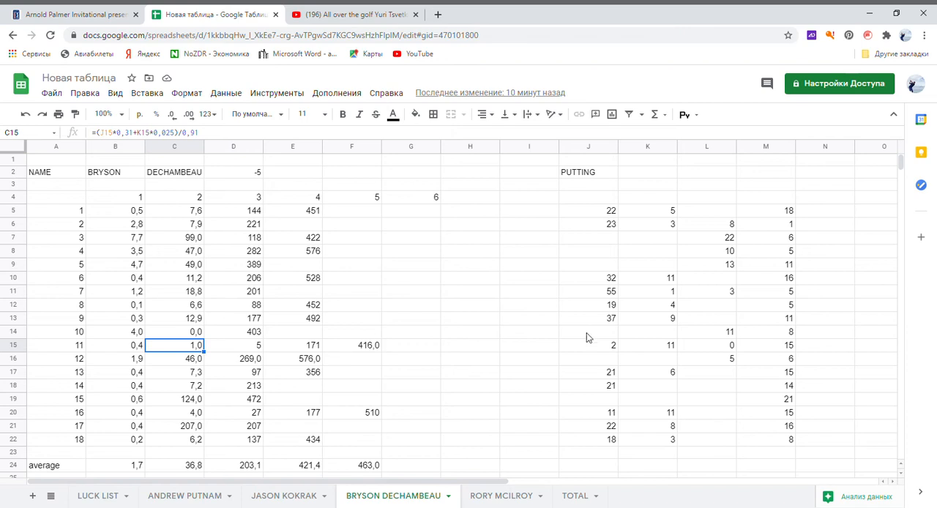
pyautogui.moveTo(174, 351)
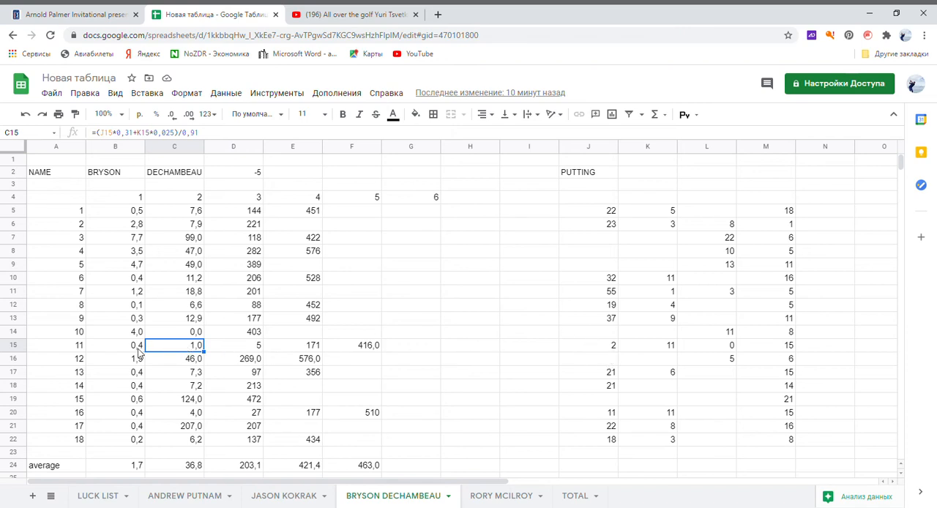
pyautogui.moveTo(381, 350)
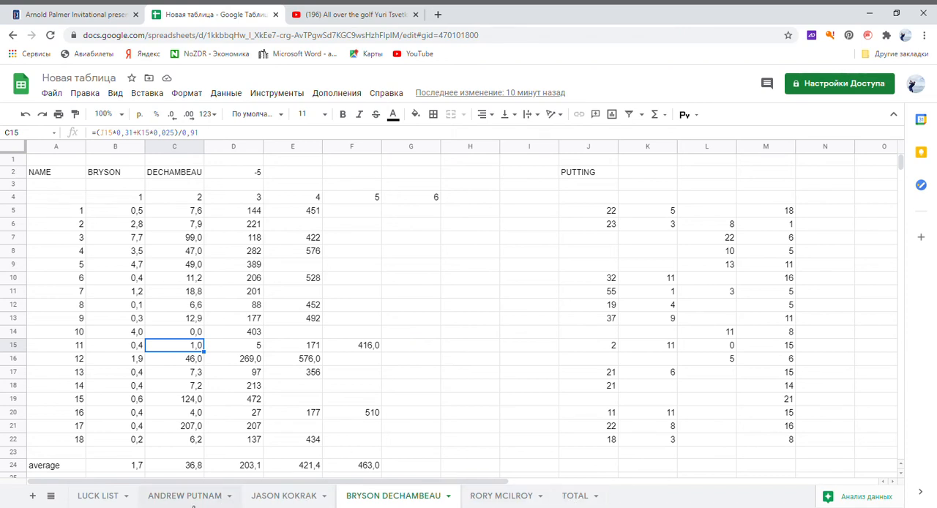
pyautogui.click(186, 496)
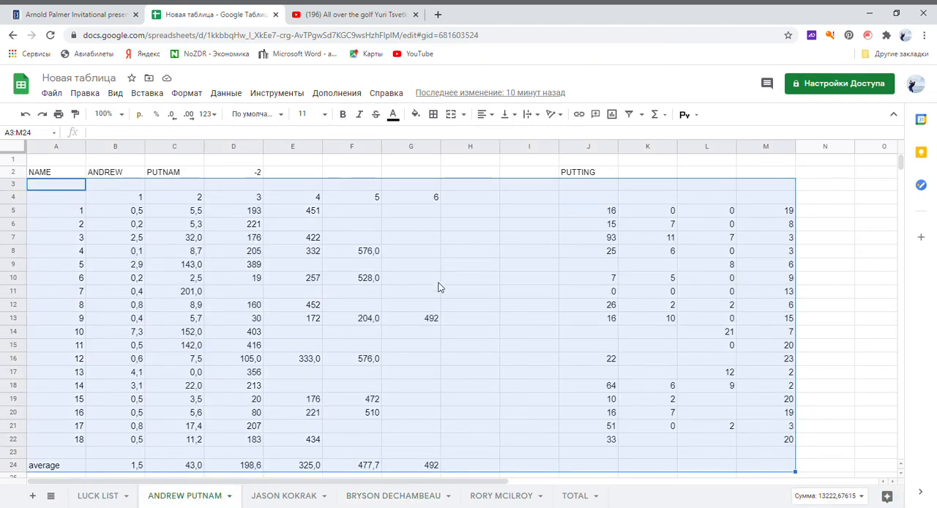
# Step: On the TOTAL sheet, trace the sources of G7 (421), G6 (392) and I9 (492)
pyautogui.click(97, 496)
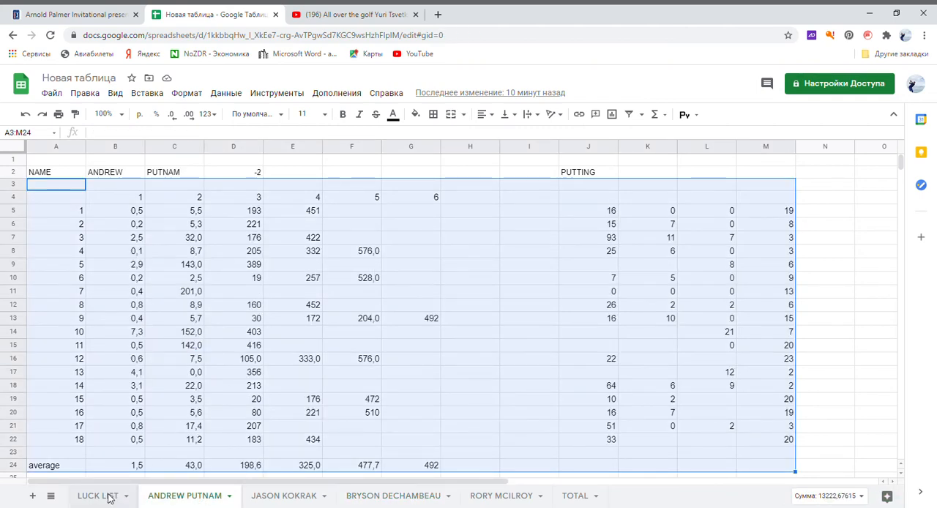
pyautogui.click(575, 496)
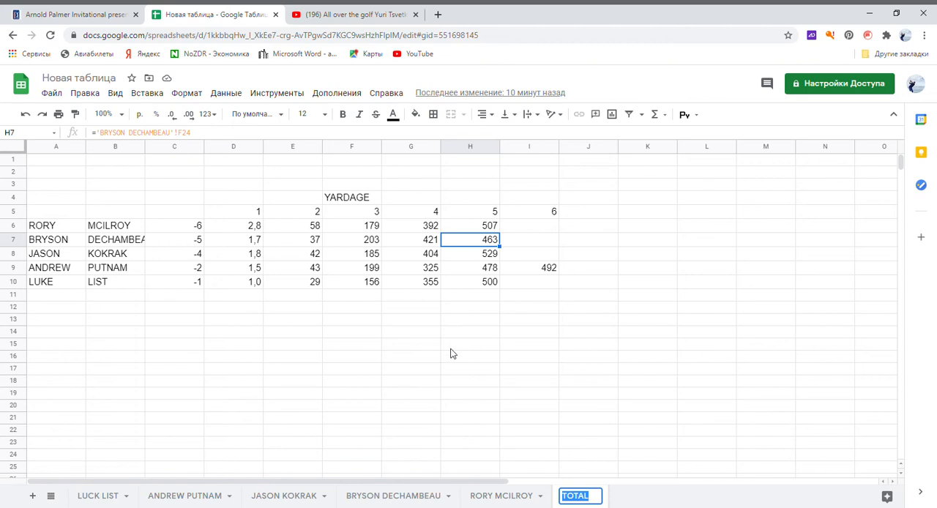
pyautogui.click(174, 417)
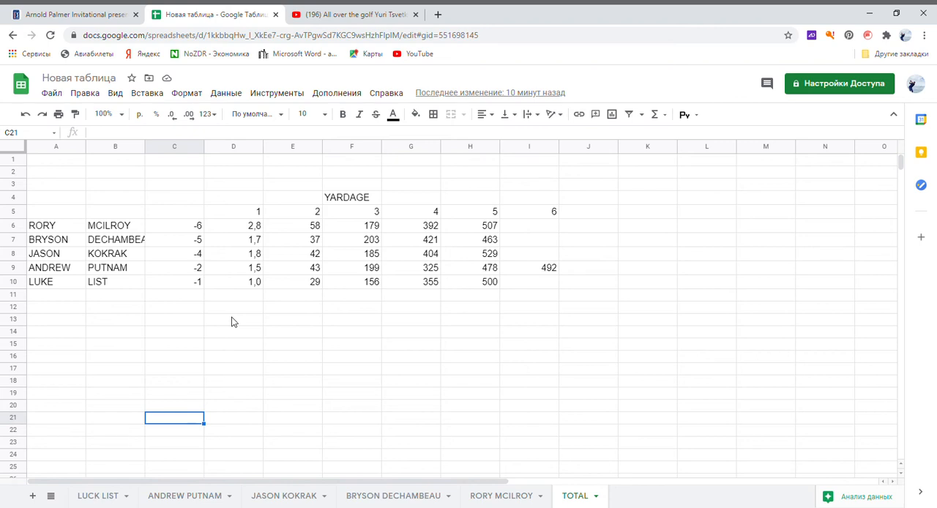
pyautogui.moveTo(198, 264)
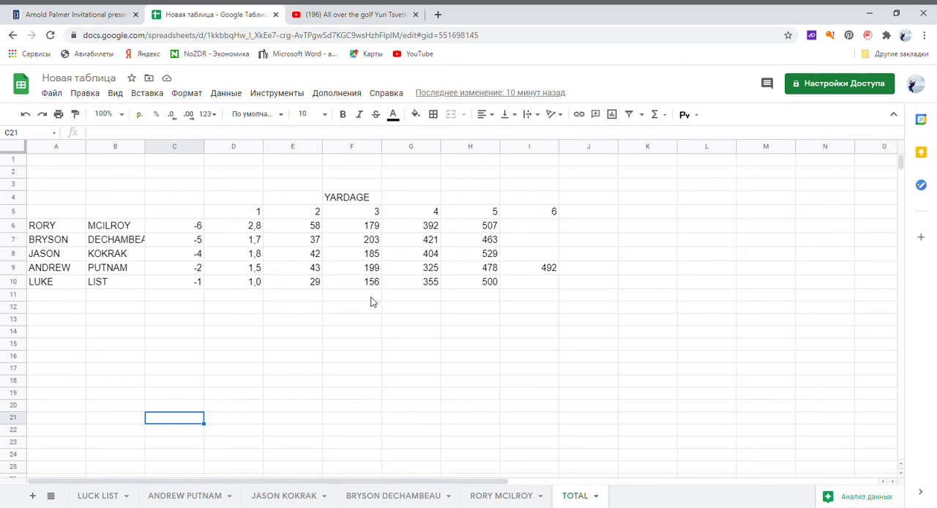
pyautogui.moveTo(428, 246)
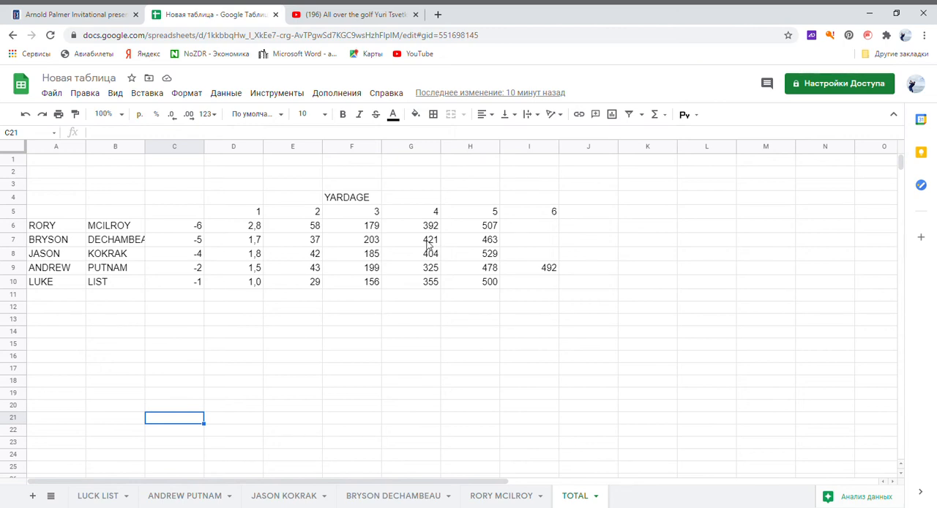
pyautogui.click(410, 239)
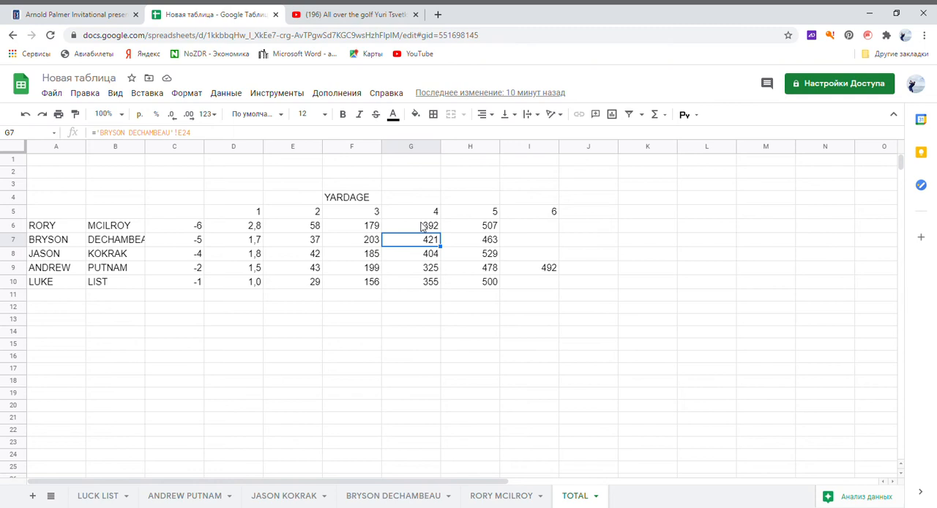
pyautogui.click(411, 226)
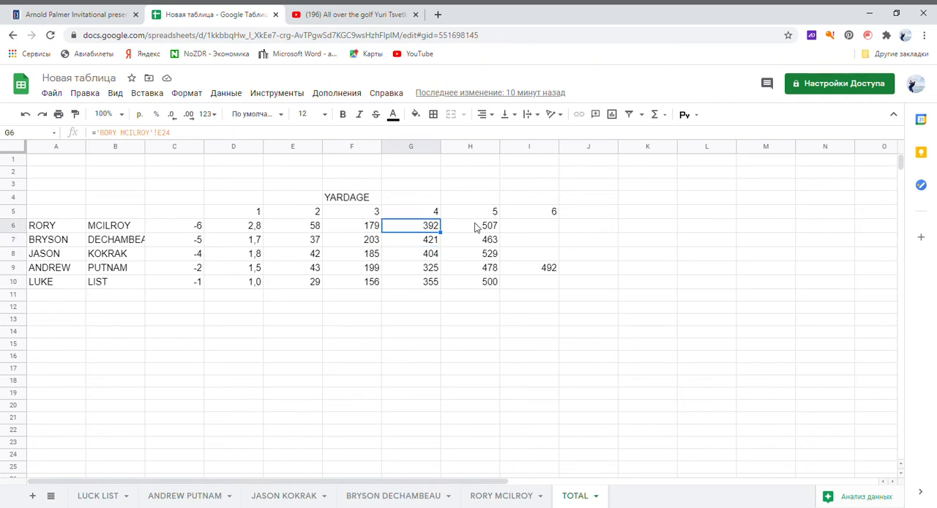
pyautogui.moveTo(539, 271)
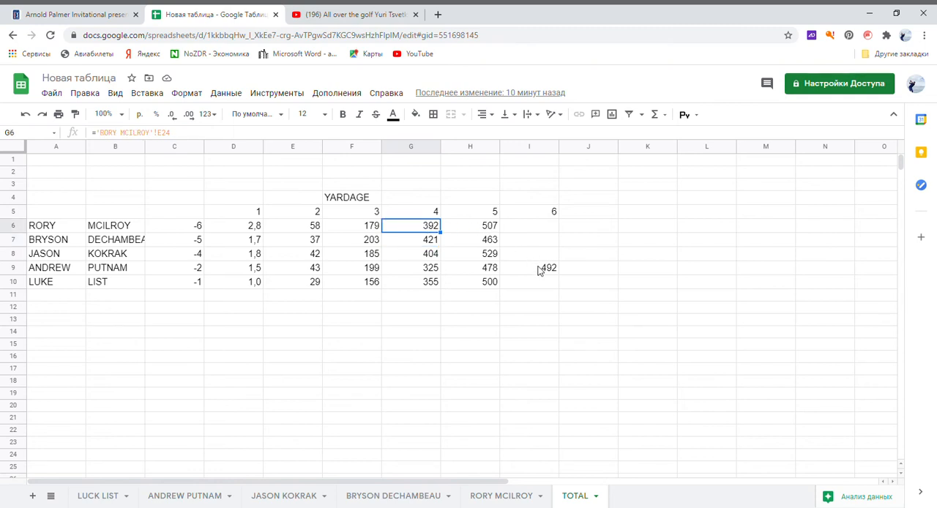
pyautogui.click(528, 267)
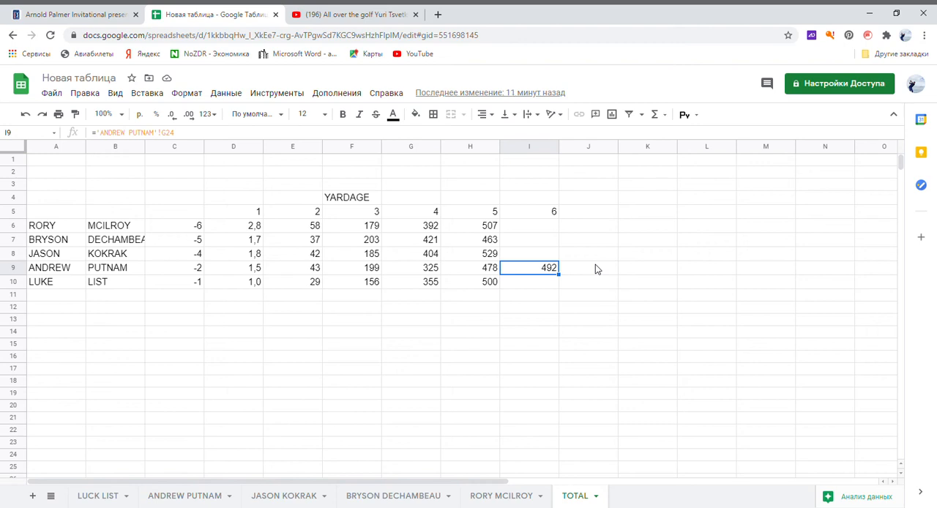
pyautogui.moveTo(530, 274)
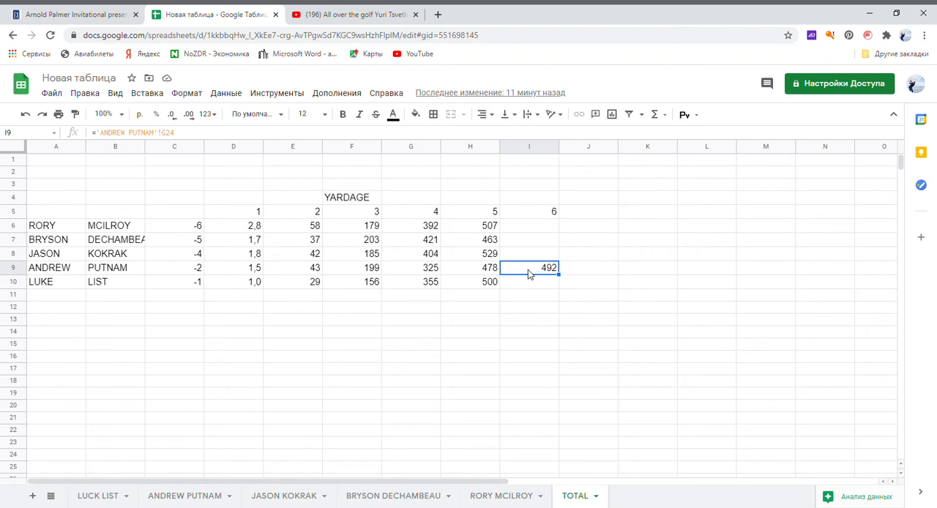
pyautogui.moveTo(545, 273)
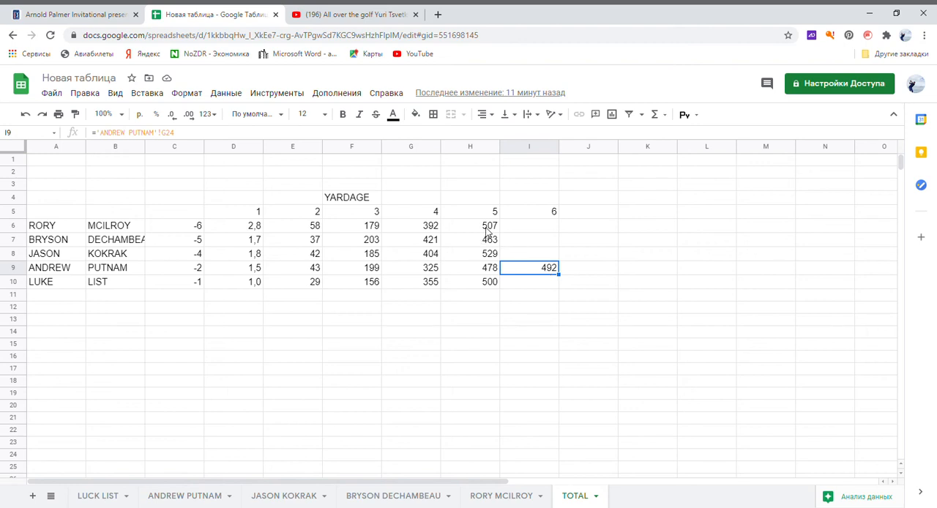
pyautogui.click(470, 224)
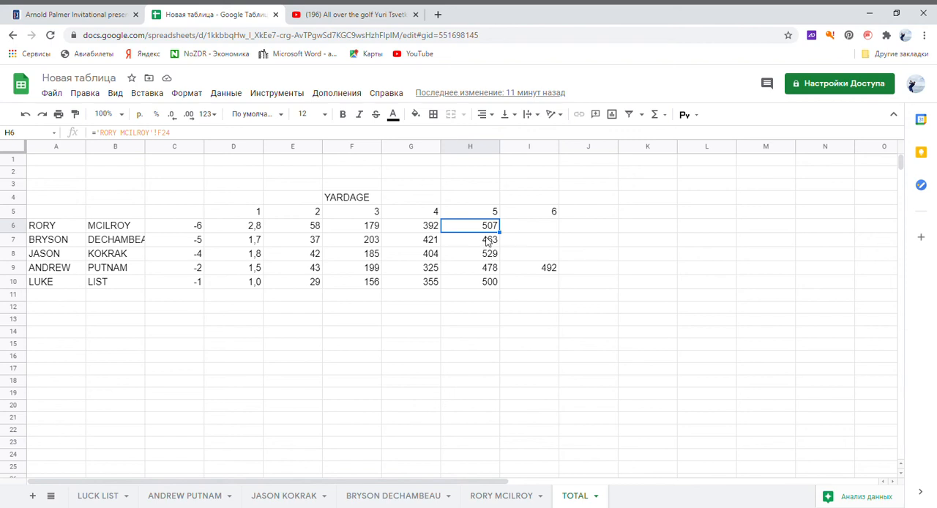
pyautogui.click(470, 240)
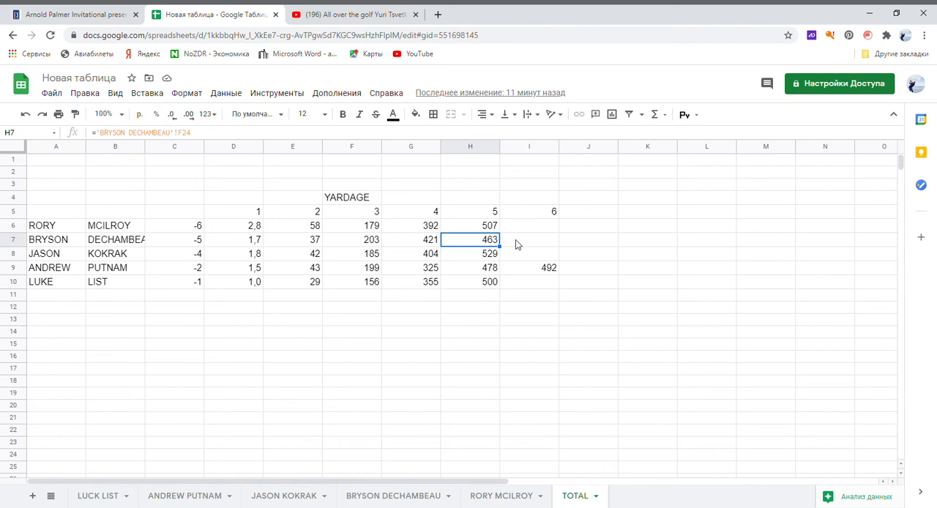
pyautogui.moveTo(483, 261)
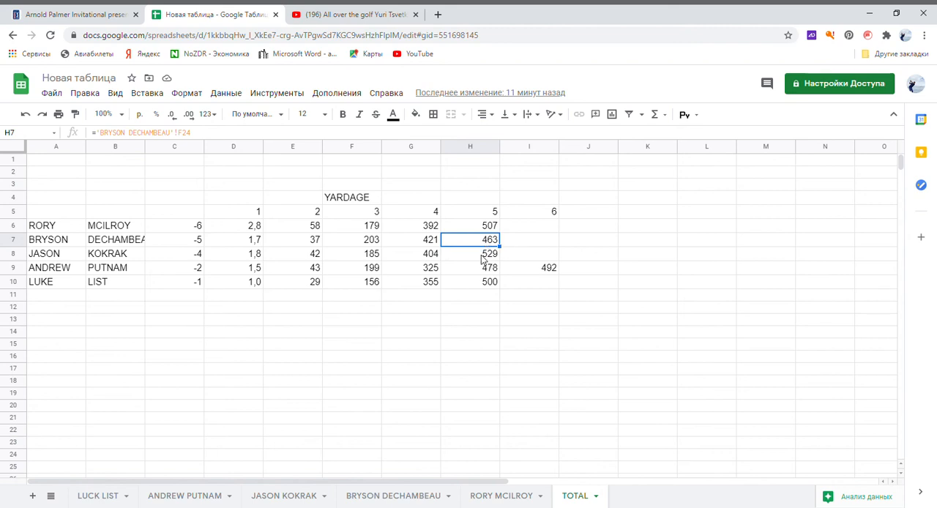
pyautogui.click(471, 254)
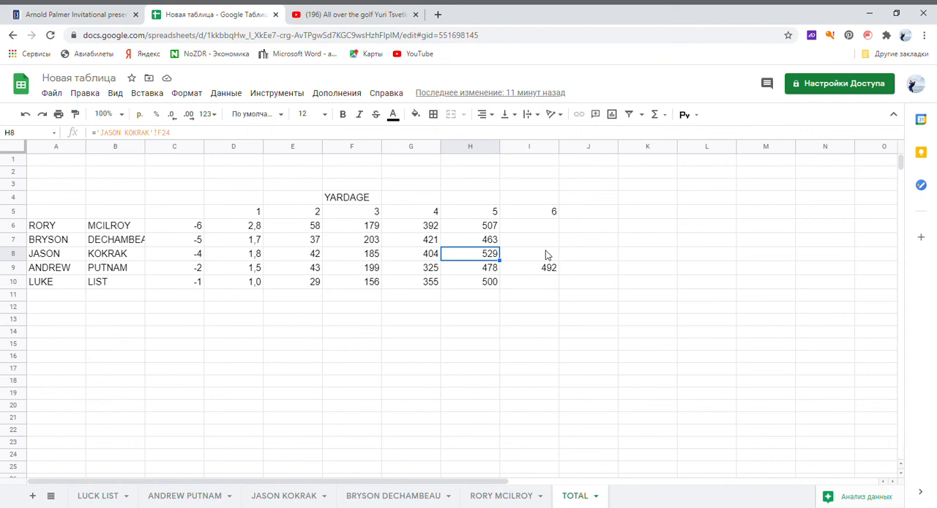
pyautogui.moveTo(477, 271)
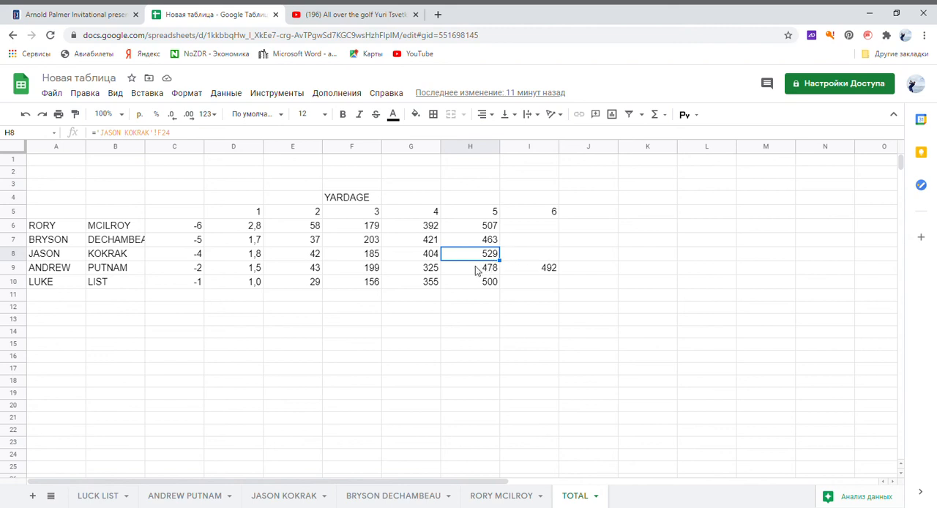
pyautogui.click(470, 268)
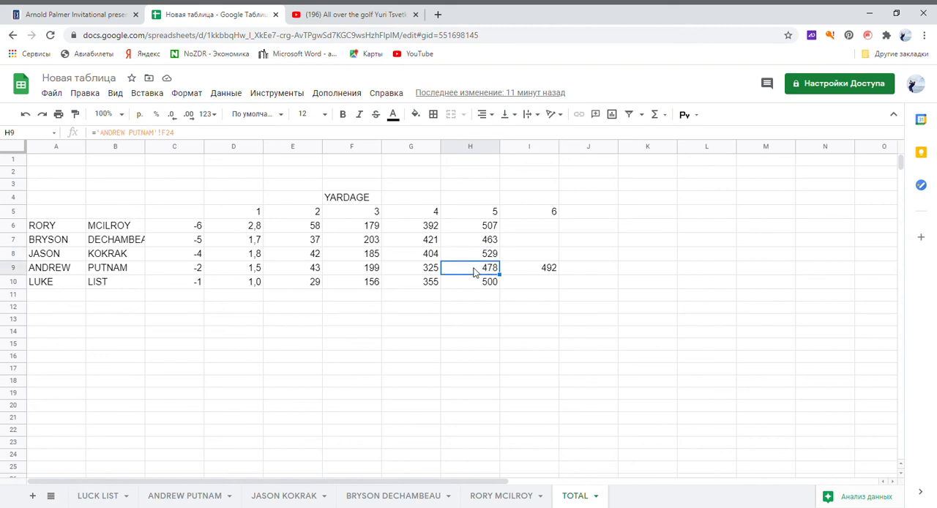
pyautogui.moveTo(560, 263)
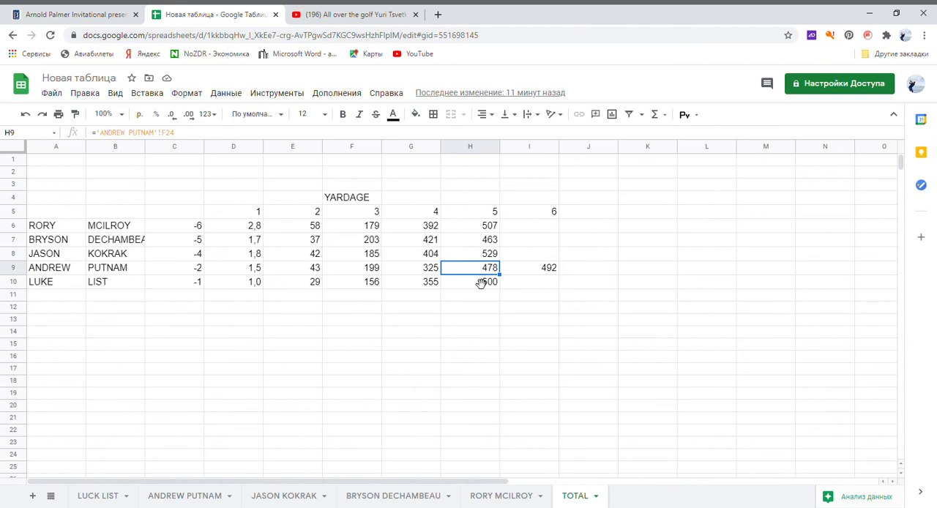
pyautogui.click(469, 282)
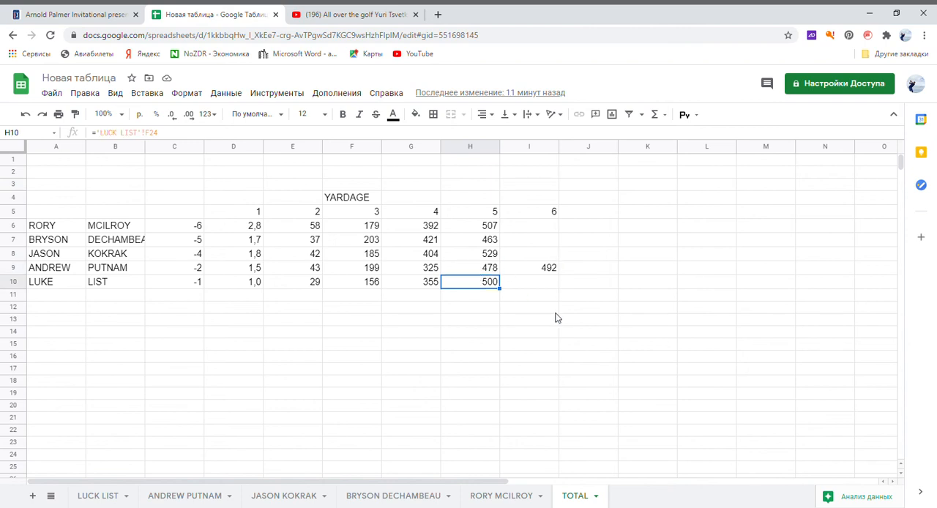
pyautogui.moveTo(411, 282)
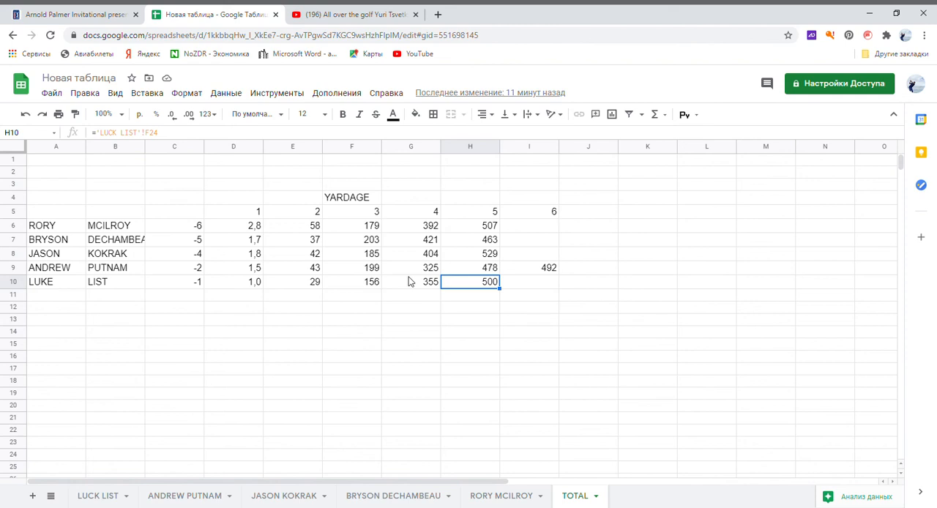
pyautogui.moveTo(296, 156)
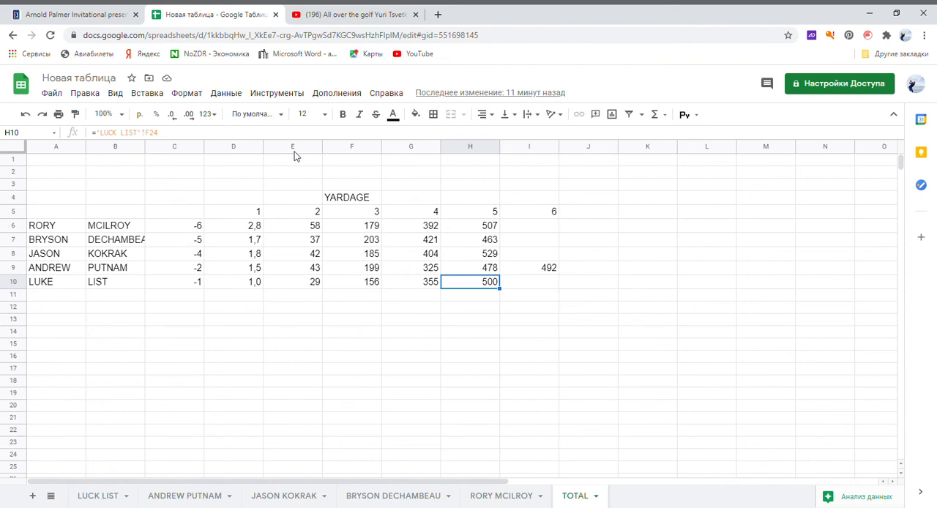
pyautogui.moveTo(507, 319)
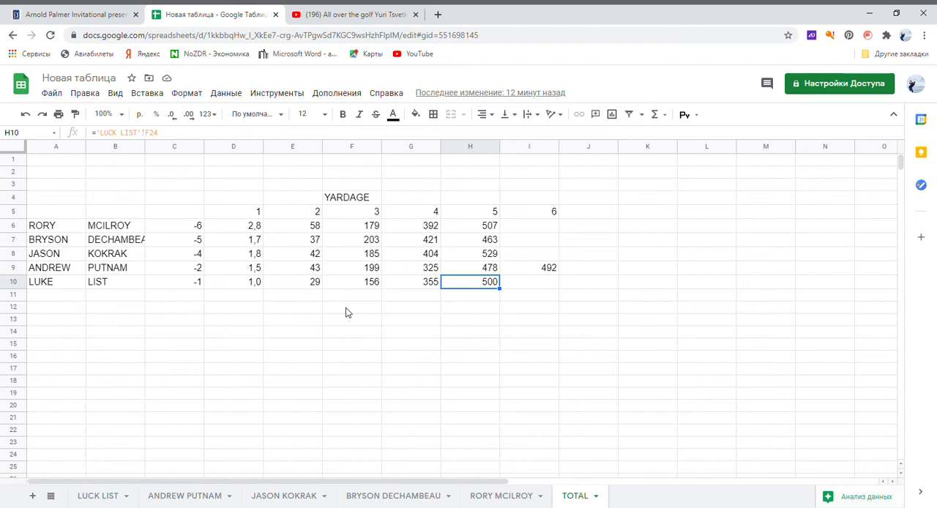
pyautogui.click(352, 306)
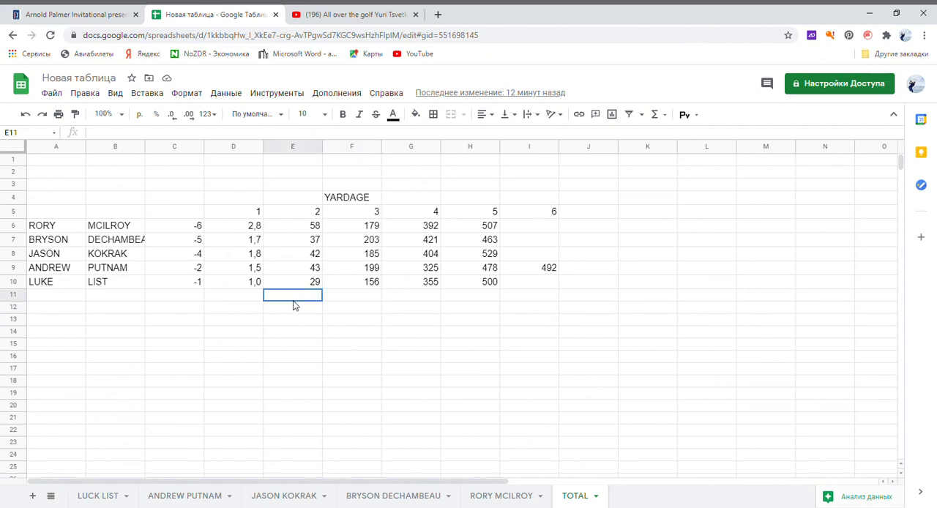
pyautogui.click(293, 307)
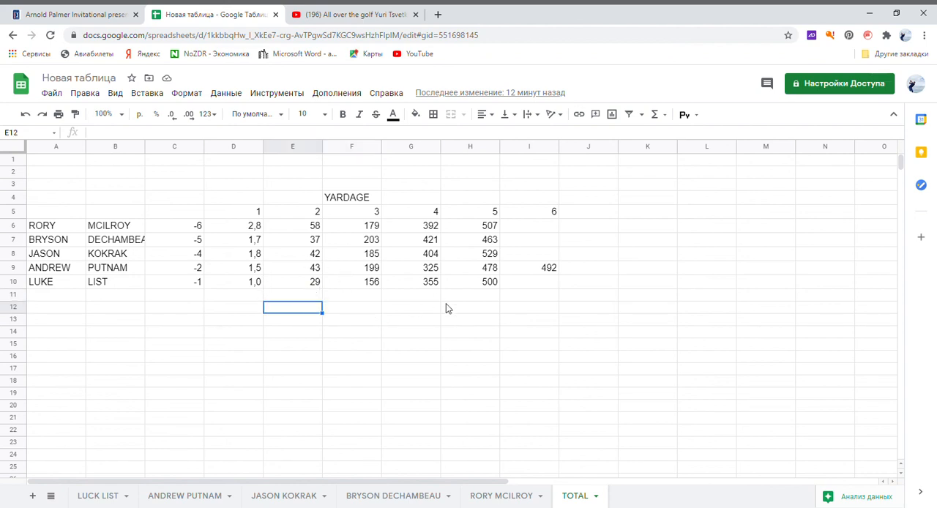
pyautogui.moveTo(303, 234)
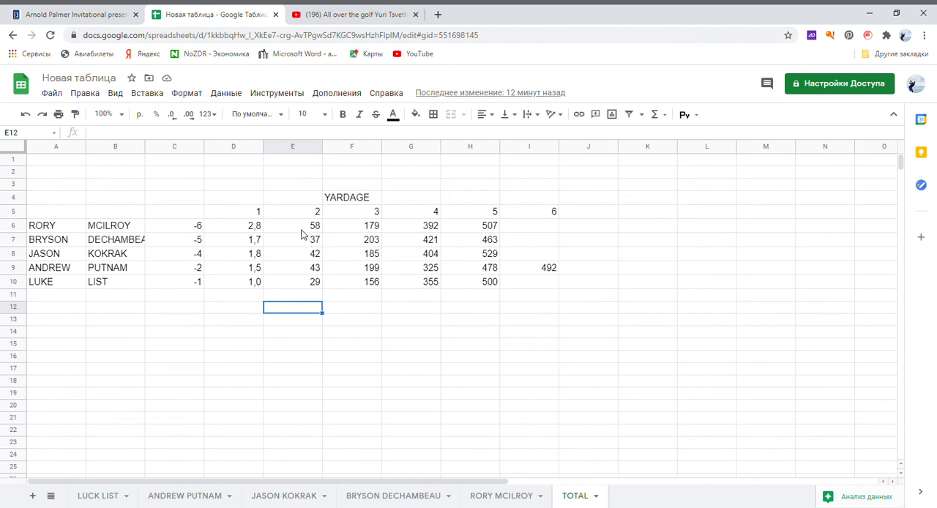
pyautogui.click(292, 225)
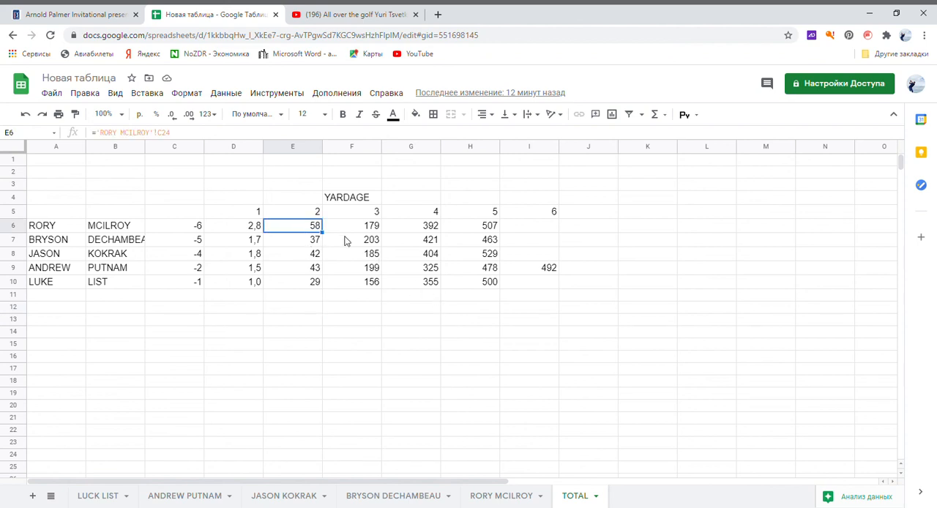
pyautogui.moveTo(297, 248)
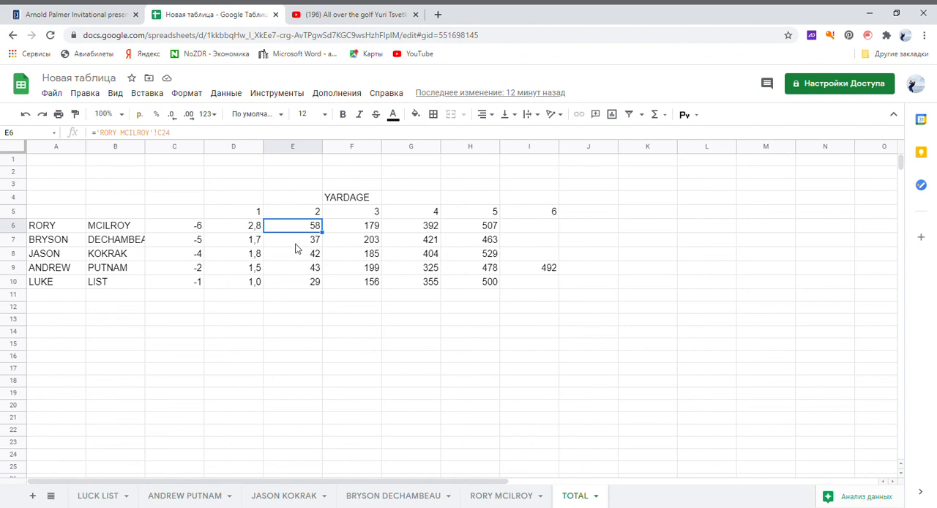
pyautogui.moveTo(306, 225)
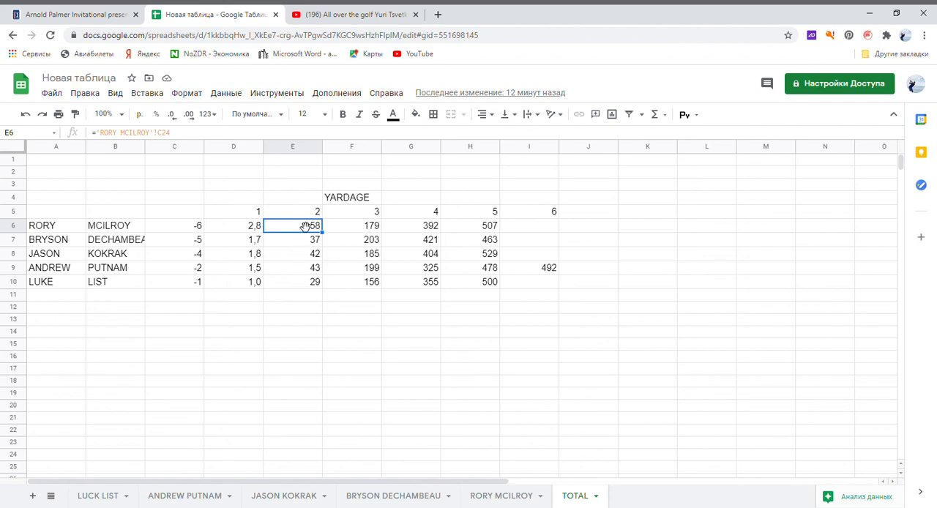
pyautogui.moveTo(319, 264)
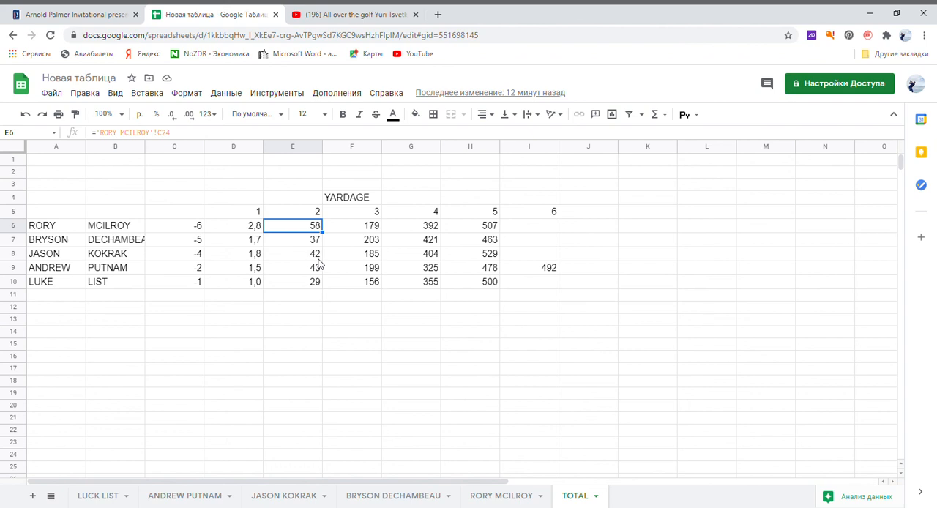
pyautogui.moveTo(308, 258)
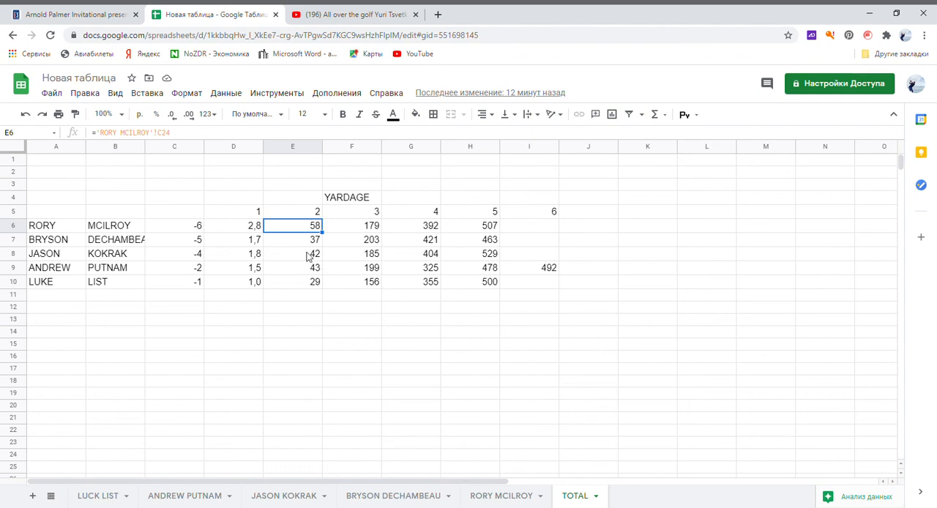
pyautogui.click(233, 226)
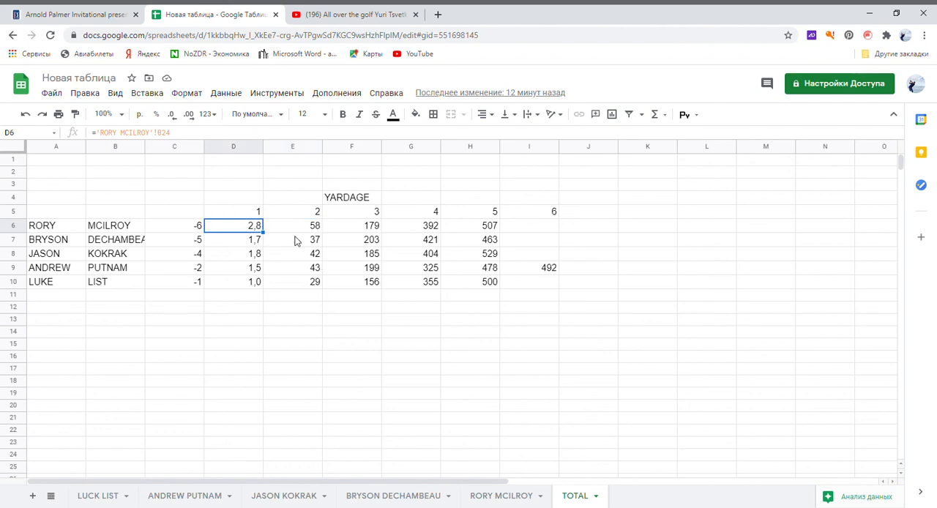
pyautogui.moveTo(413, 233)
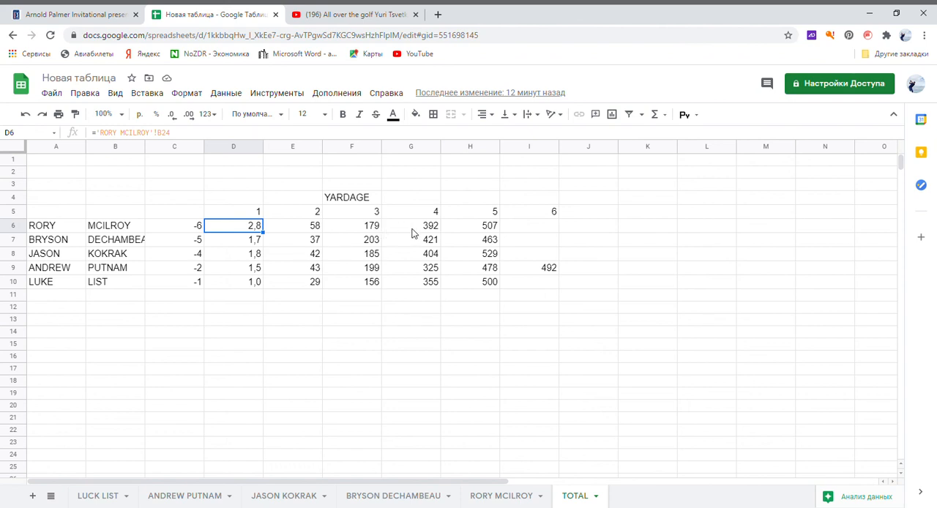
pyautogui.click(411, 225)
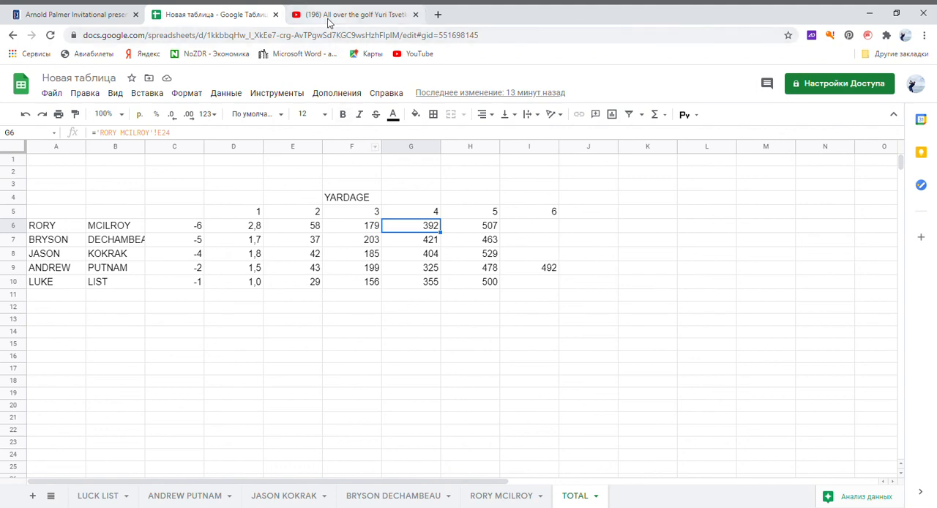
# Step: Glance at the YouTube golf channel, then return to the top of the PGA Tour leaderboard
pyautogui.click(351, 14)
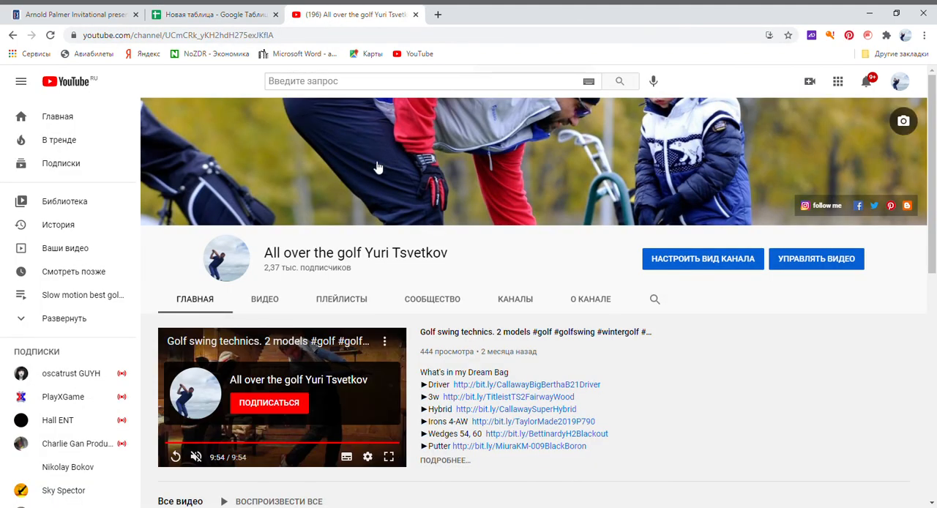
pyautogui.moveTo(402, 122)
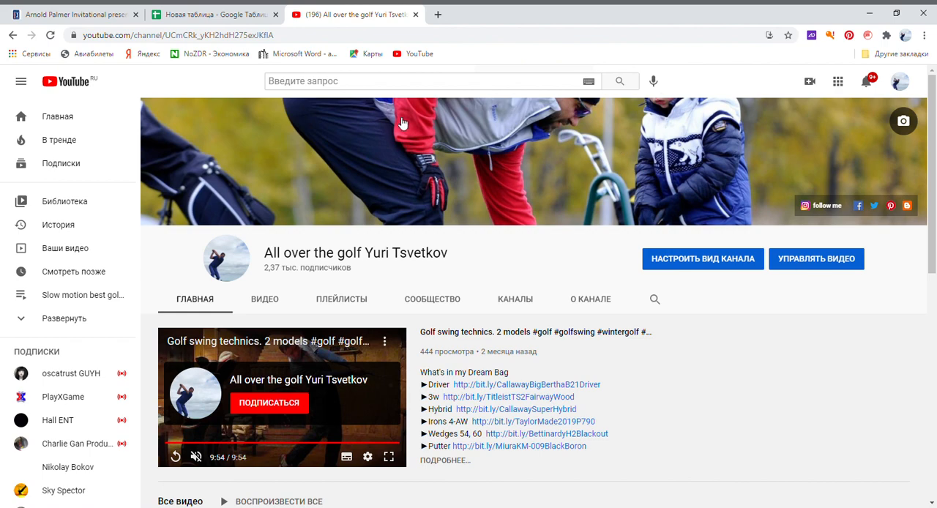
pyautogui.click(73, 14)
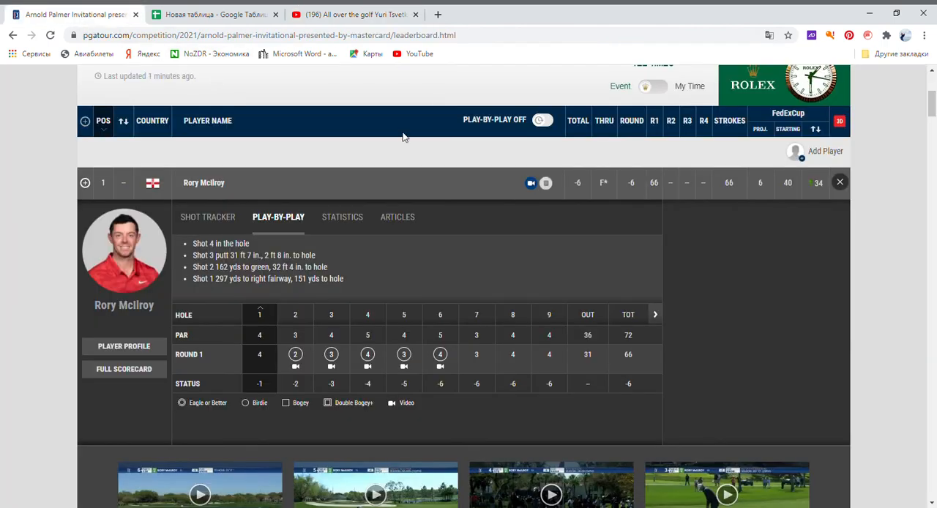
pyautogui.scroll(3)
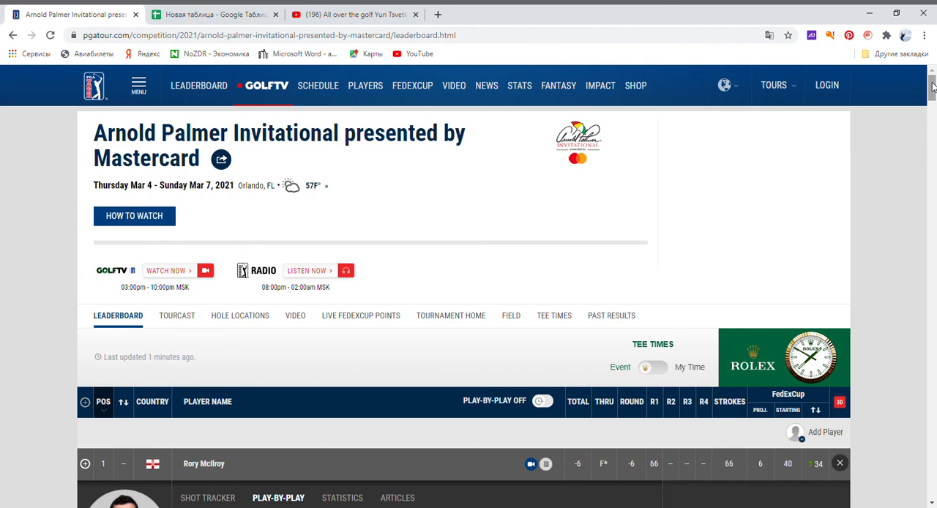
pyautogui.moveTo(754, 207)
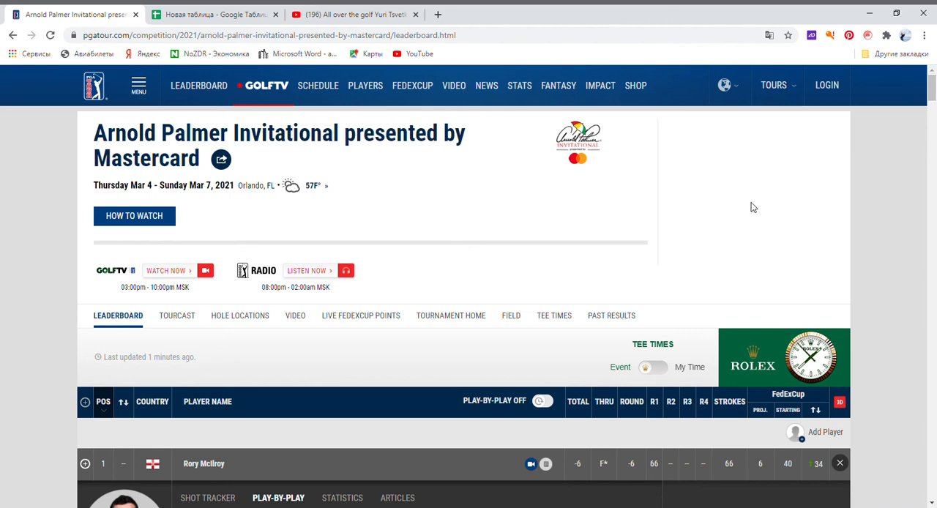